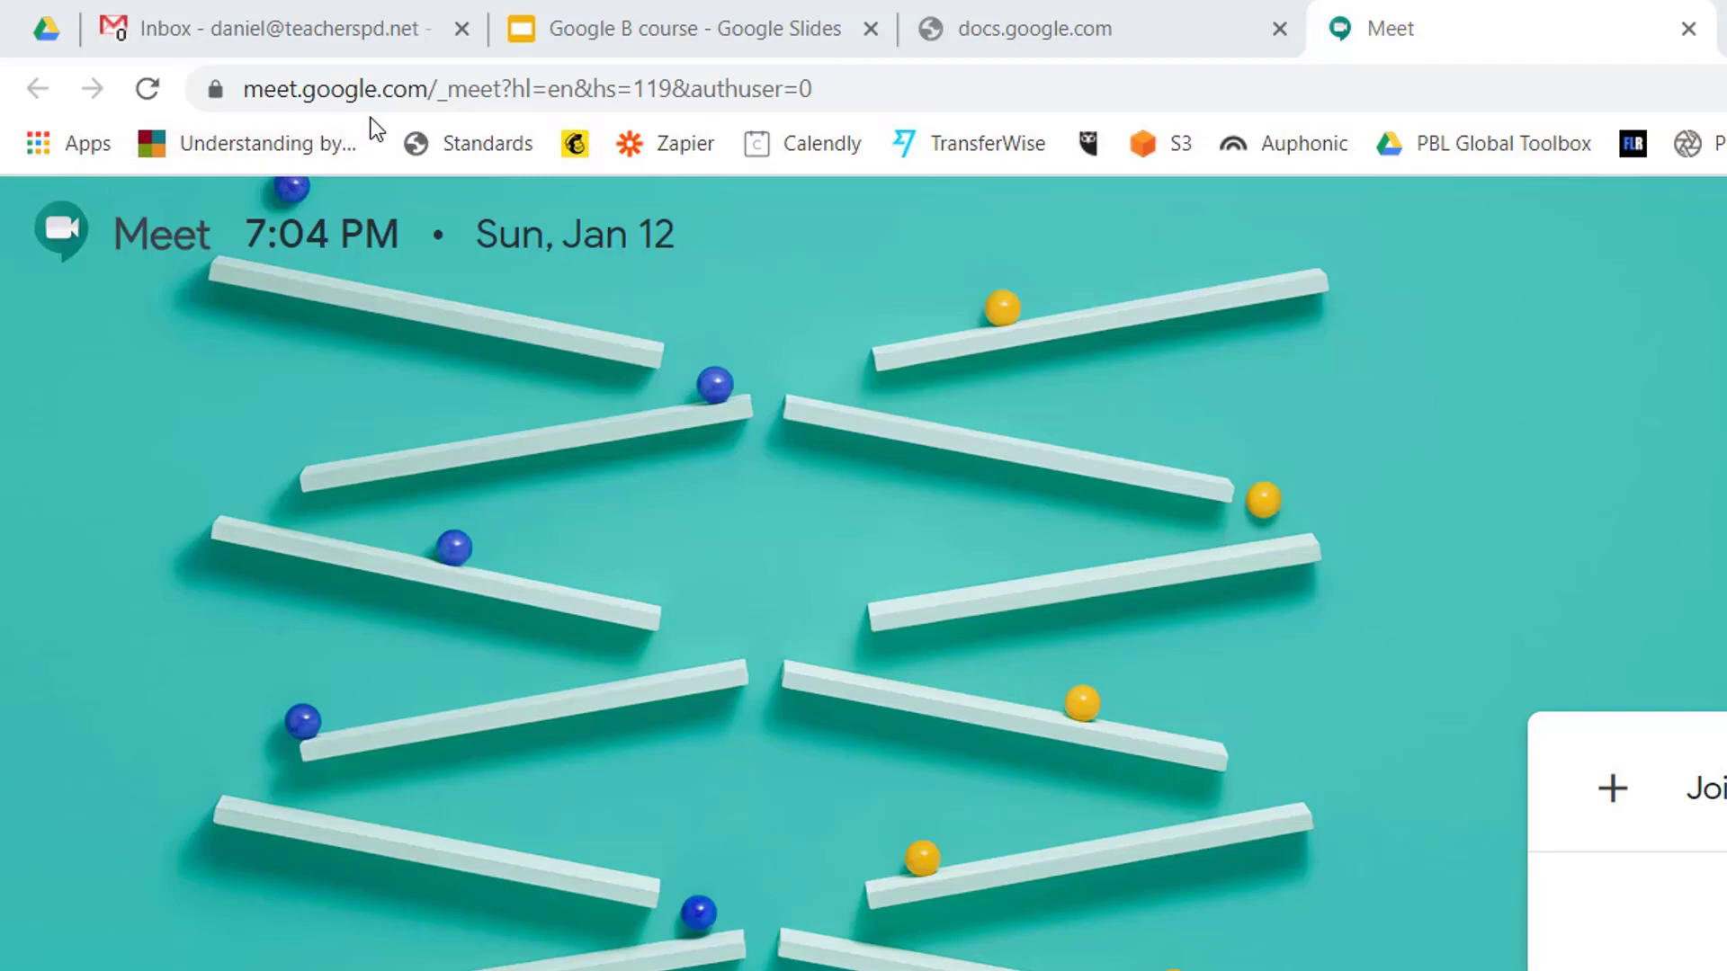
{"action": "mouse_move", "coordinate": [349, 130]}
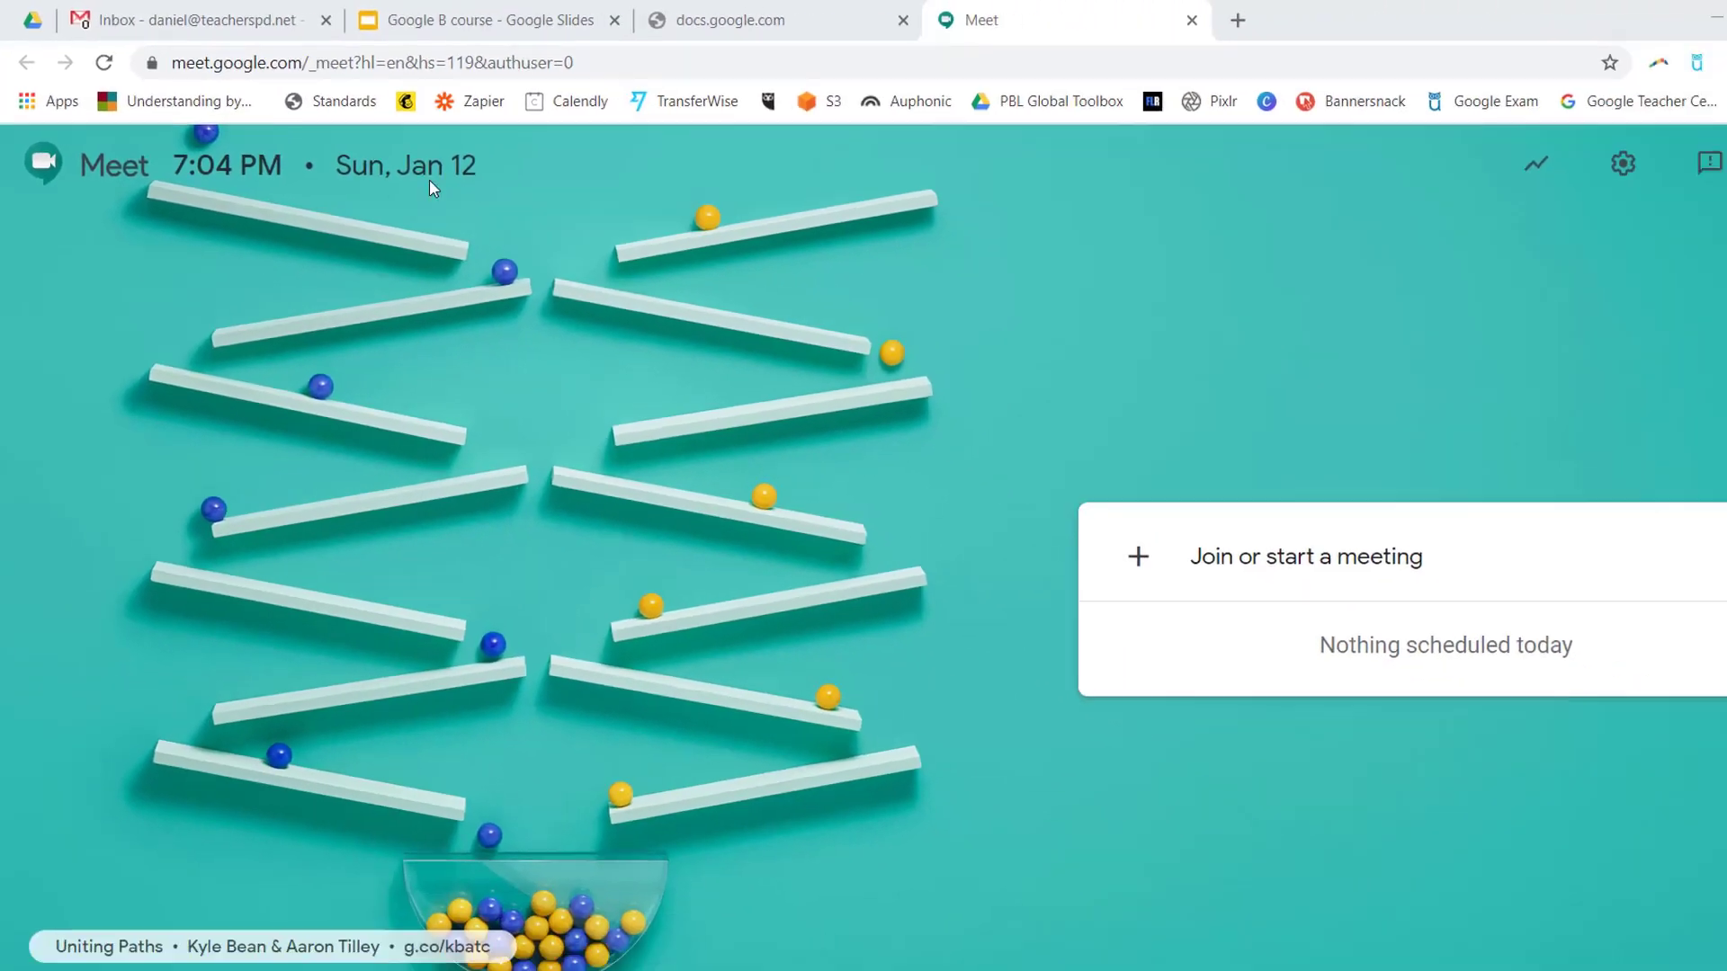
{"action": "left_click", "coordinate": [452, 18]}
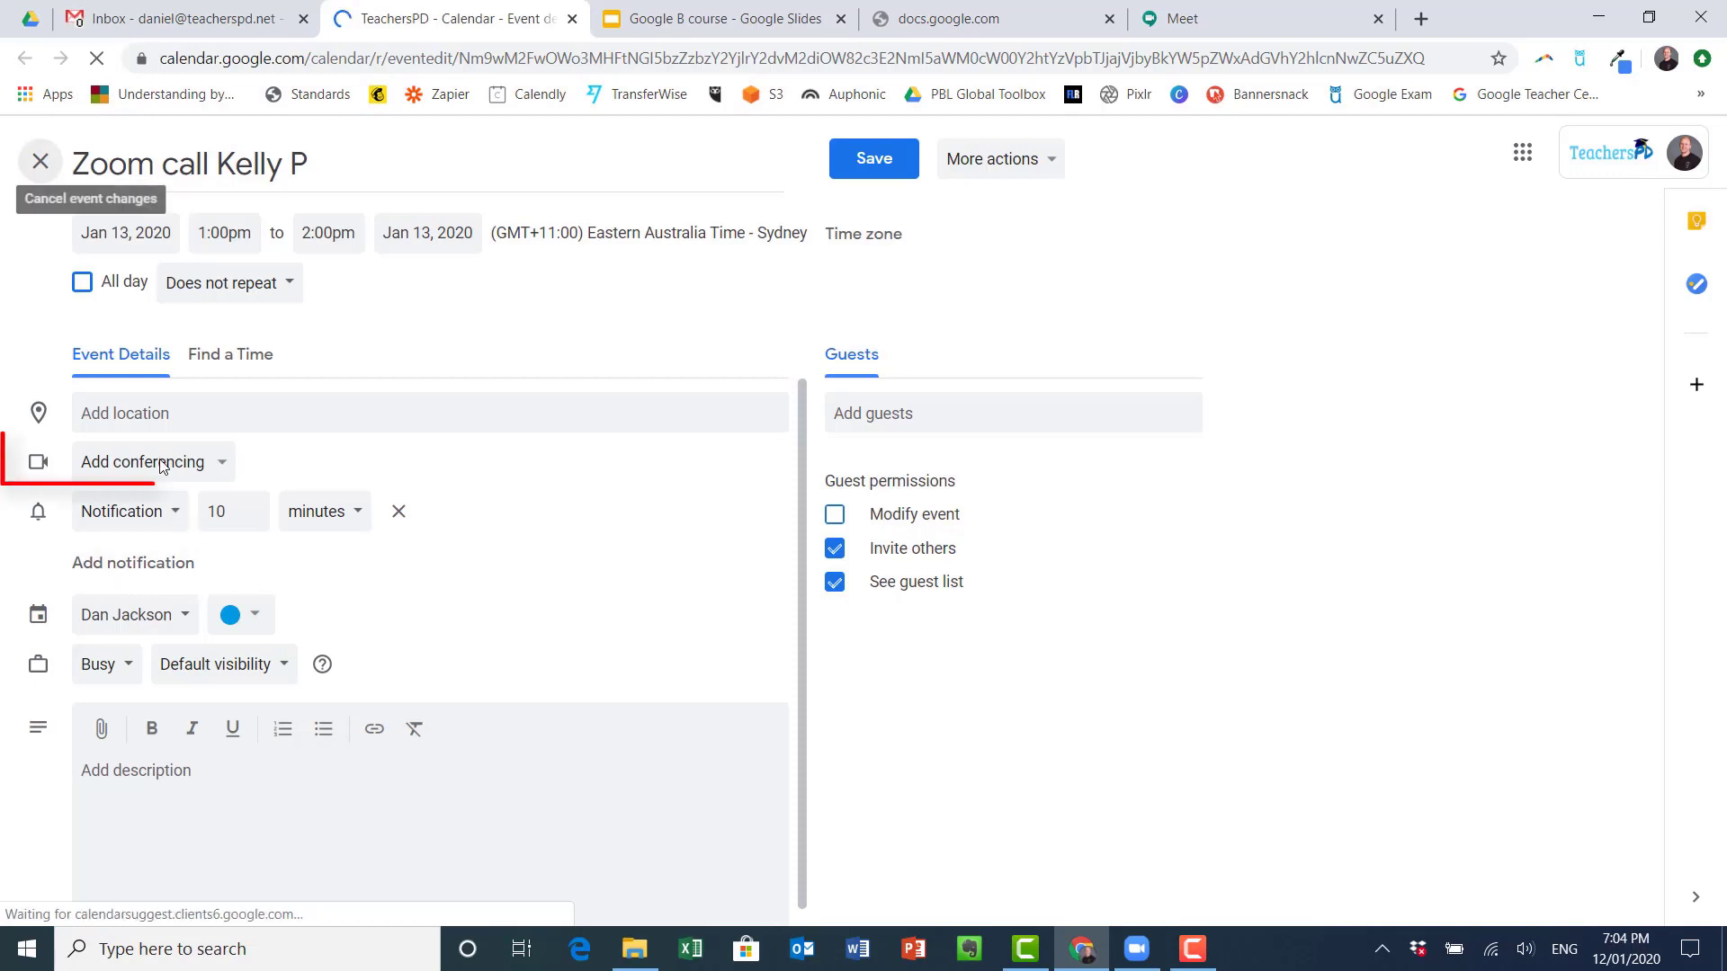
{"action": "left_click", "coordinate": [155, 460]}
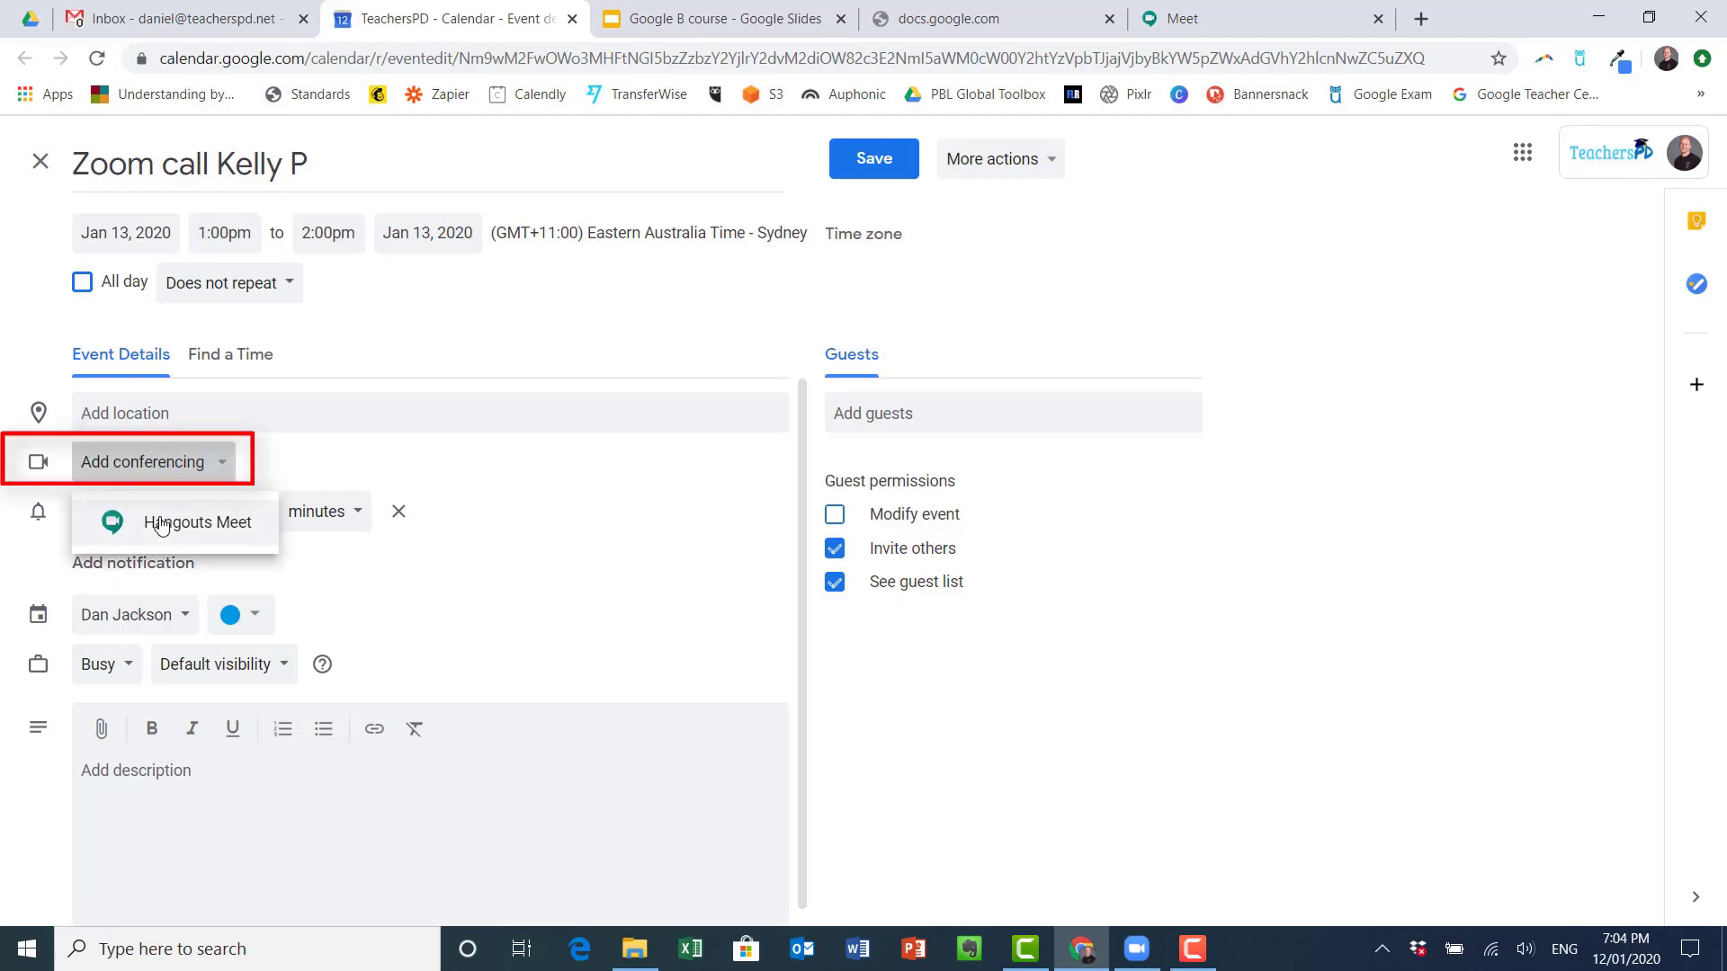
{"action": "left_click", "coordinate": [198, 521]}
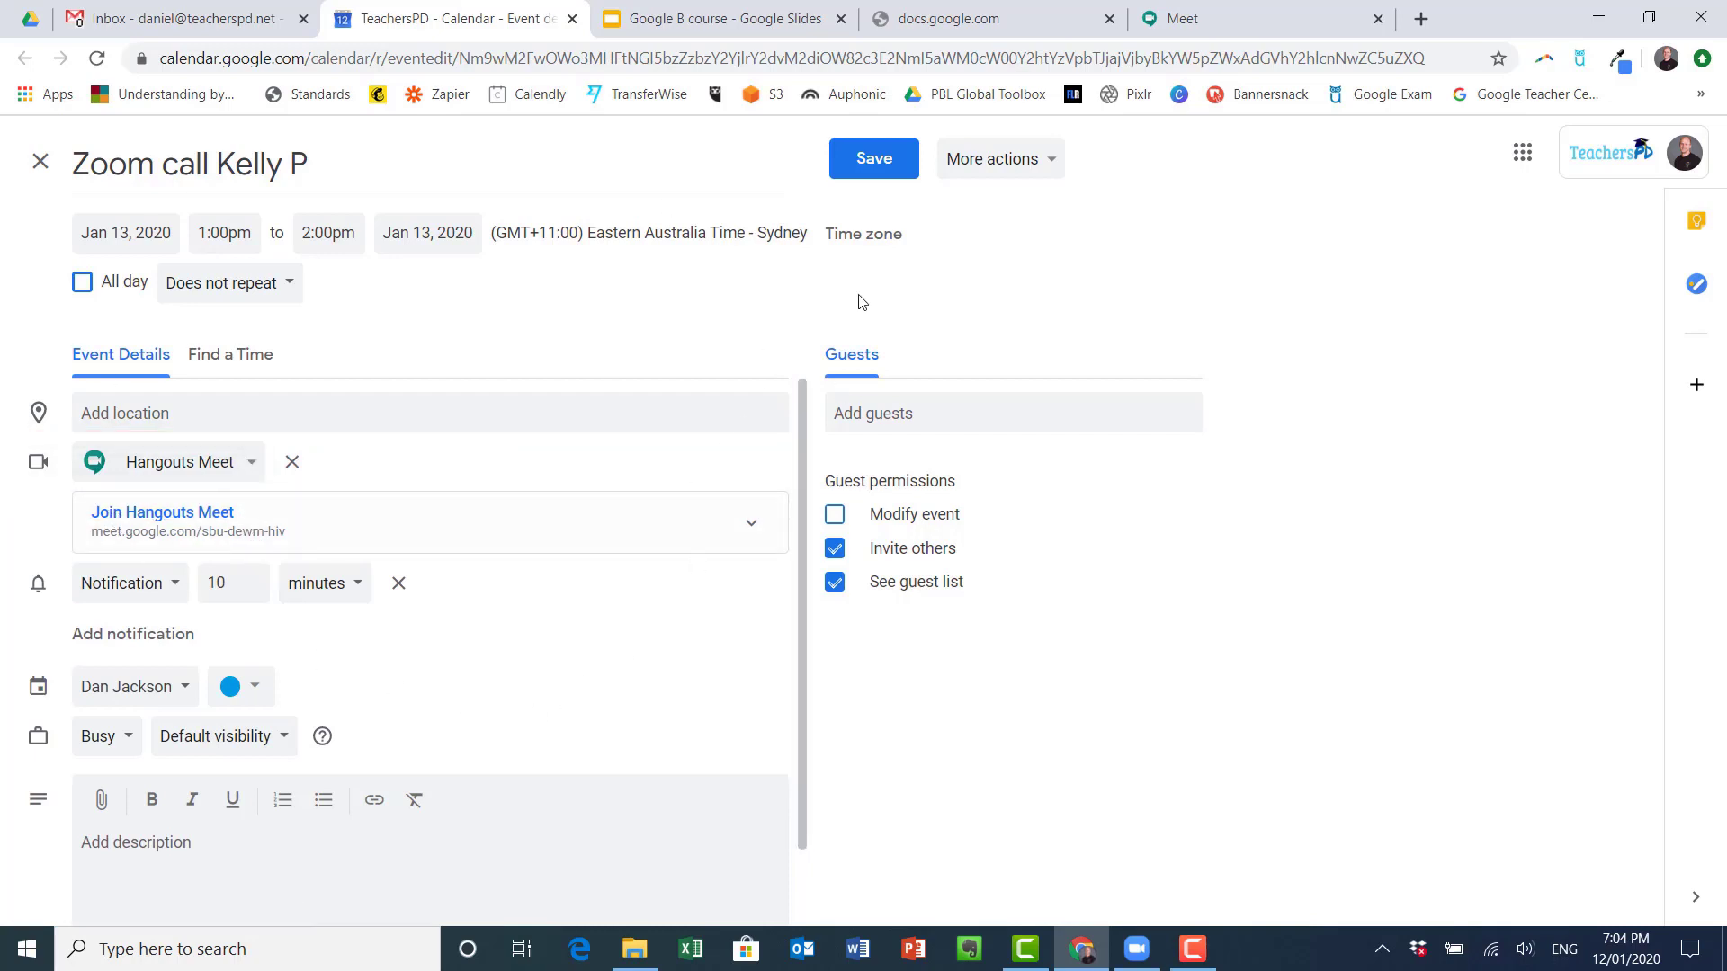
{"action": "left_click", "coordinate": [40, 162]}
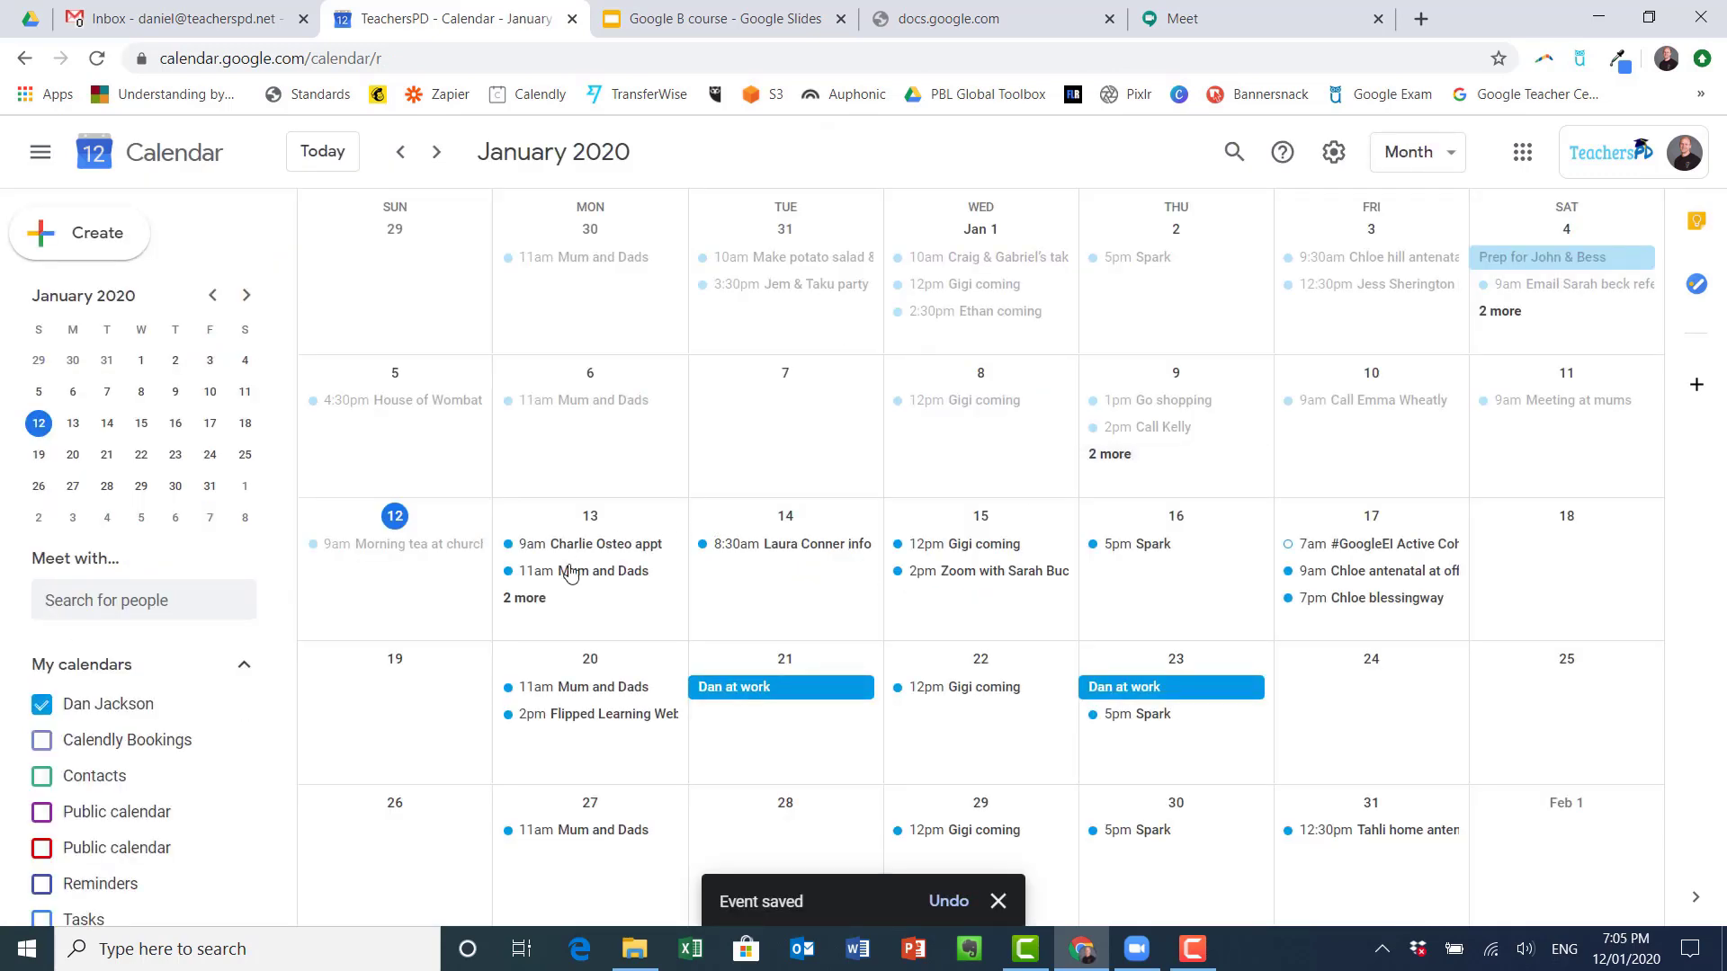
Step: Show all Monday 13 January events and review the 1pm Zoom call's joining details
{"action": "left_click", "coordinate": [523, 598]}
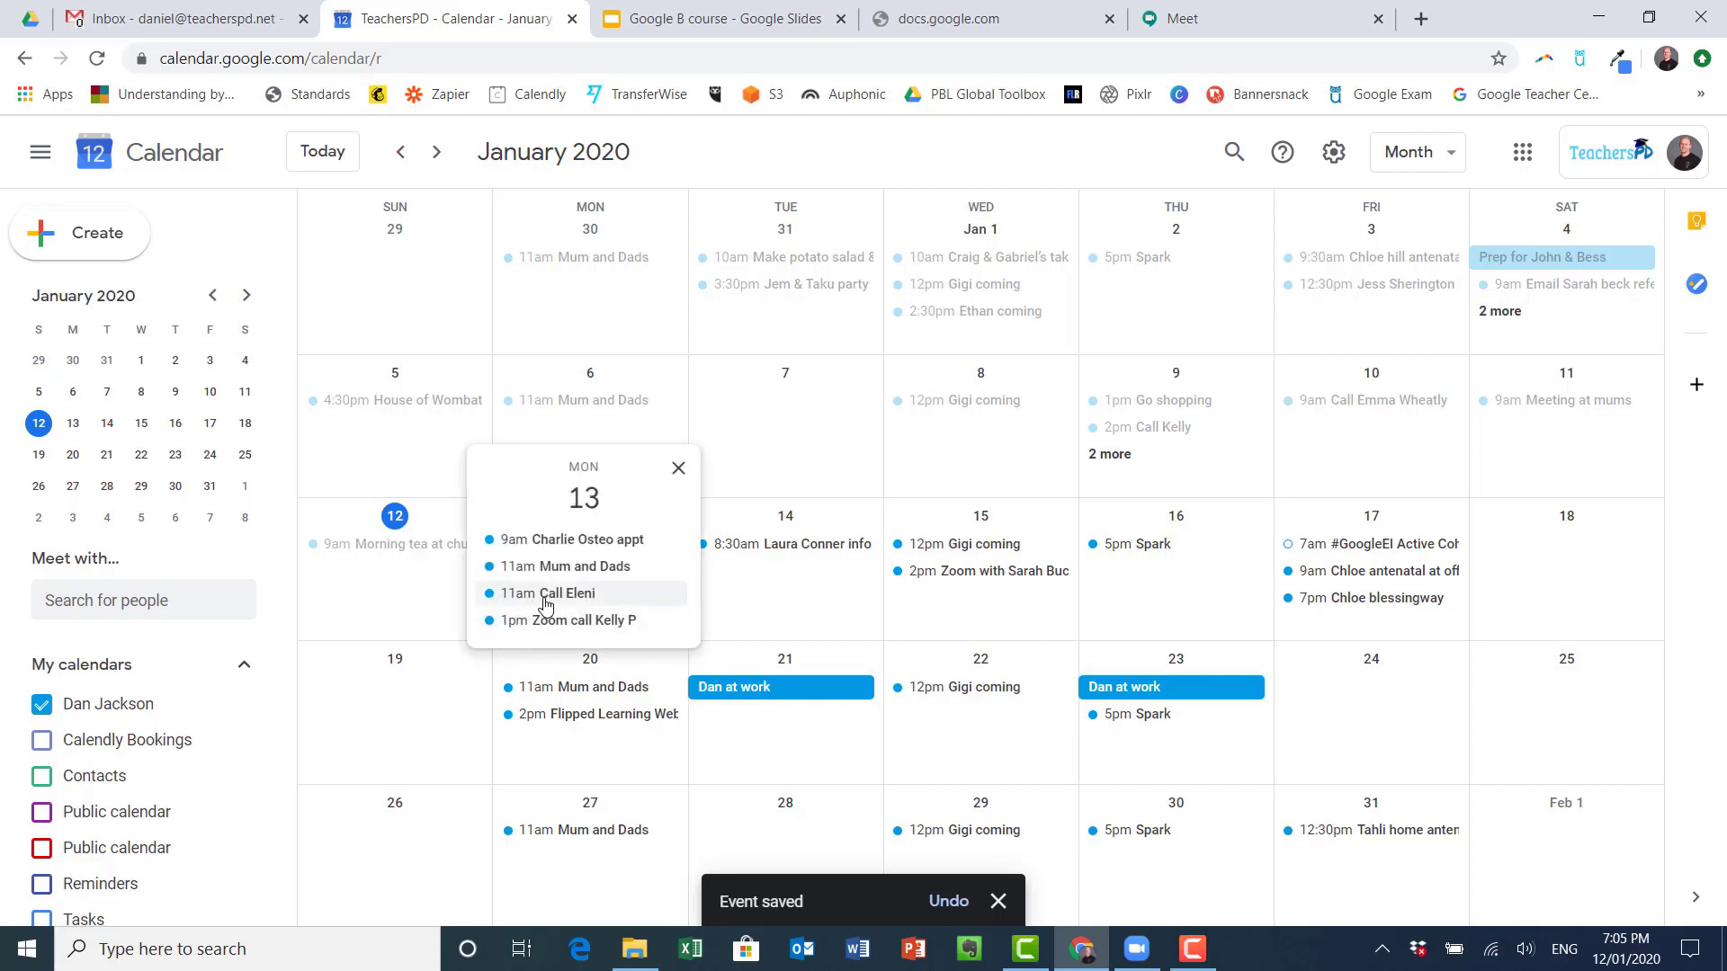
{"action": "left_click", "coordinate": [568, 621]}
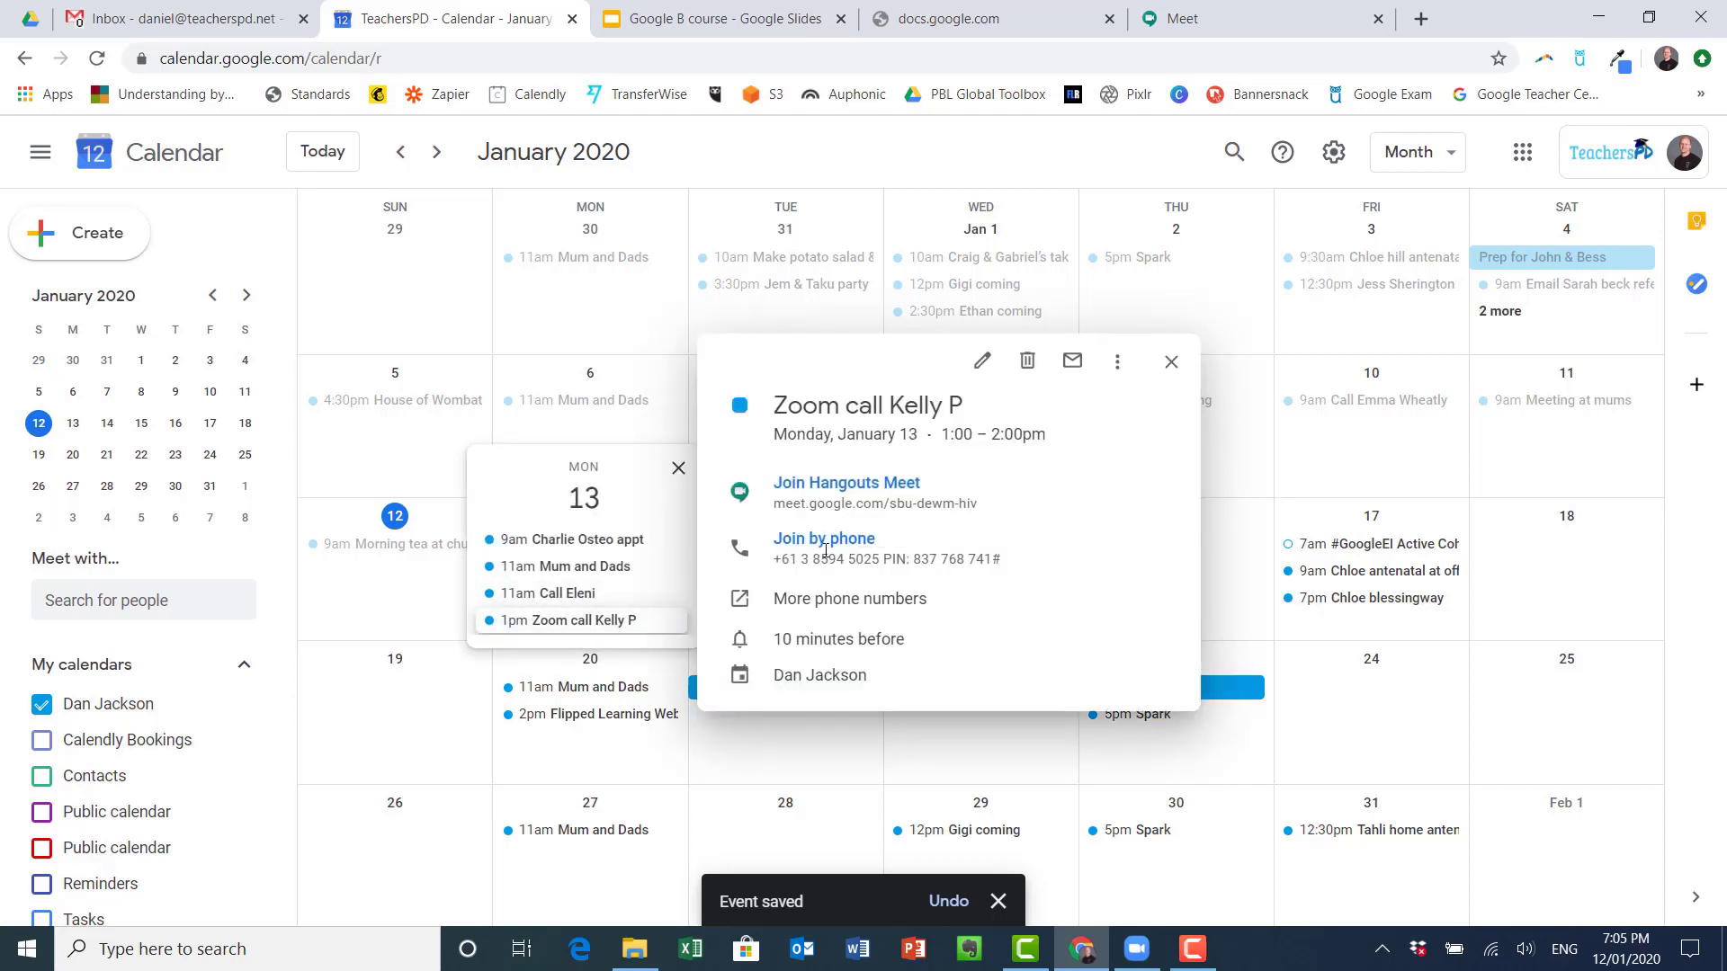
{"action": "mouse_move", "coordinate": [846, 482]}
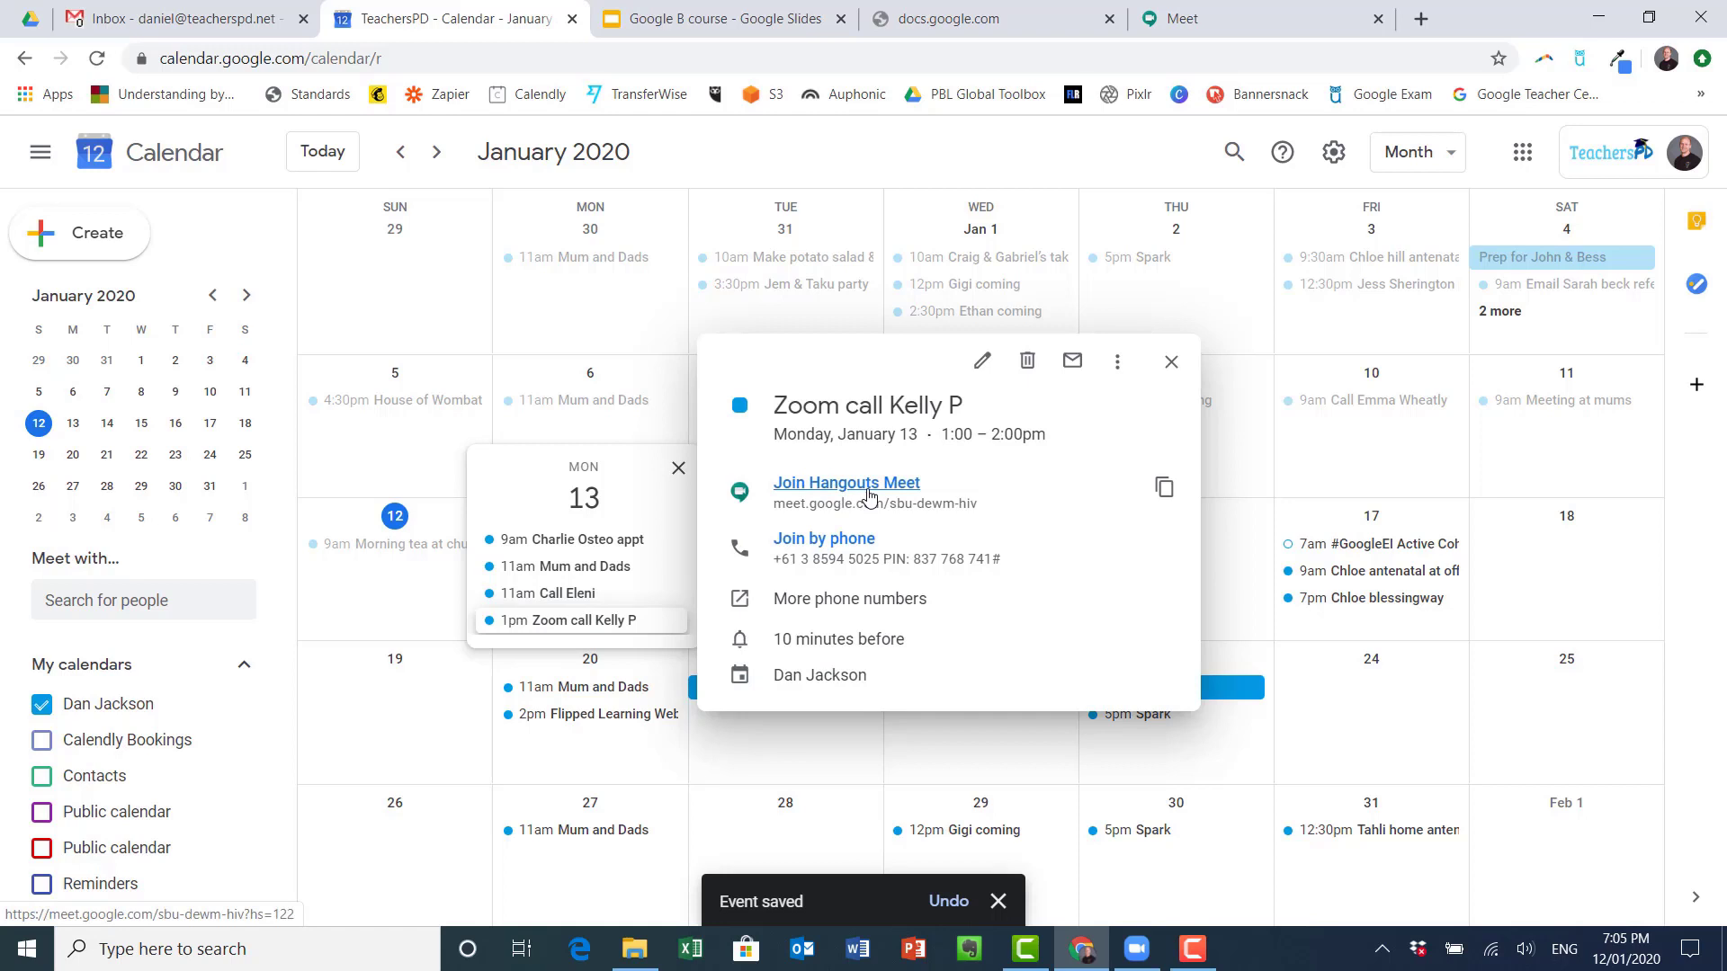
{"action": "mouse_move", "coordinate": [857, 538]}
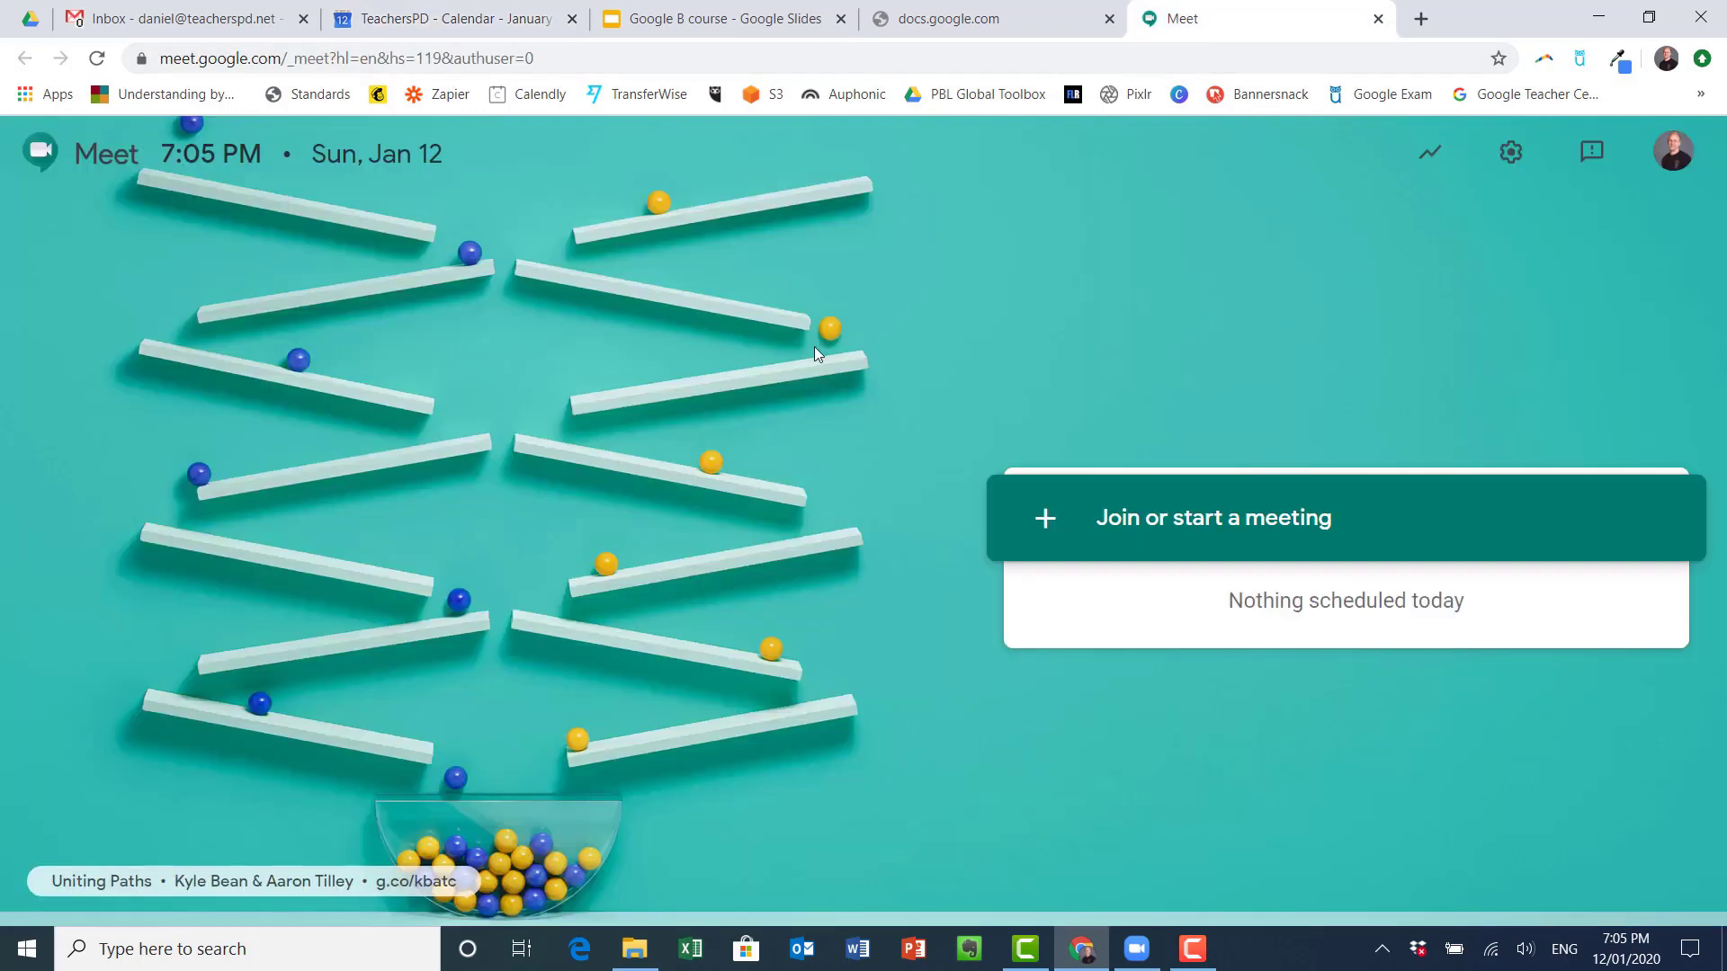
{"action": "mouse_move", "coordinate": [446, 578]}
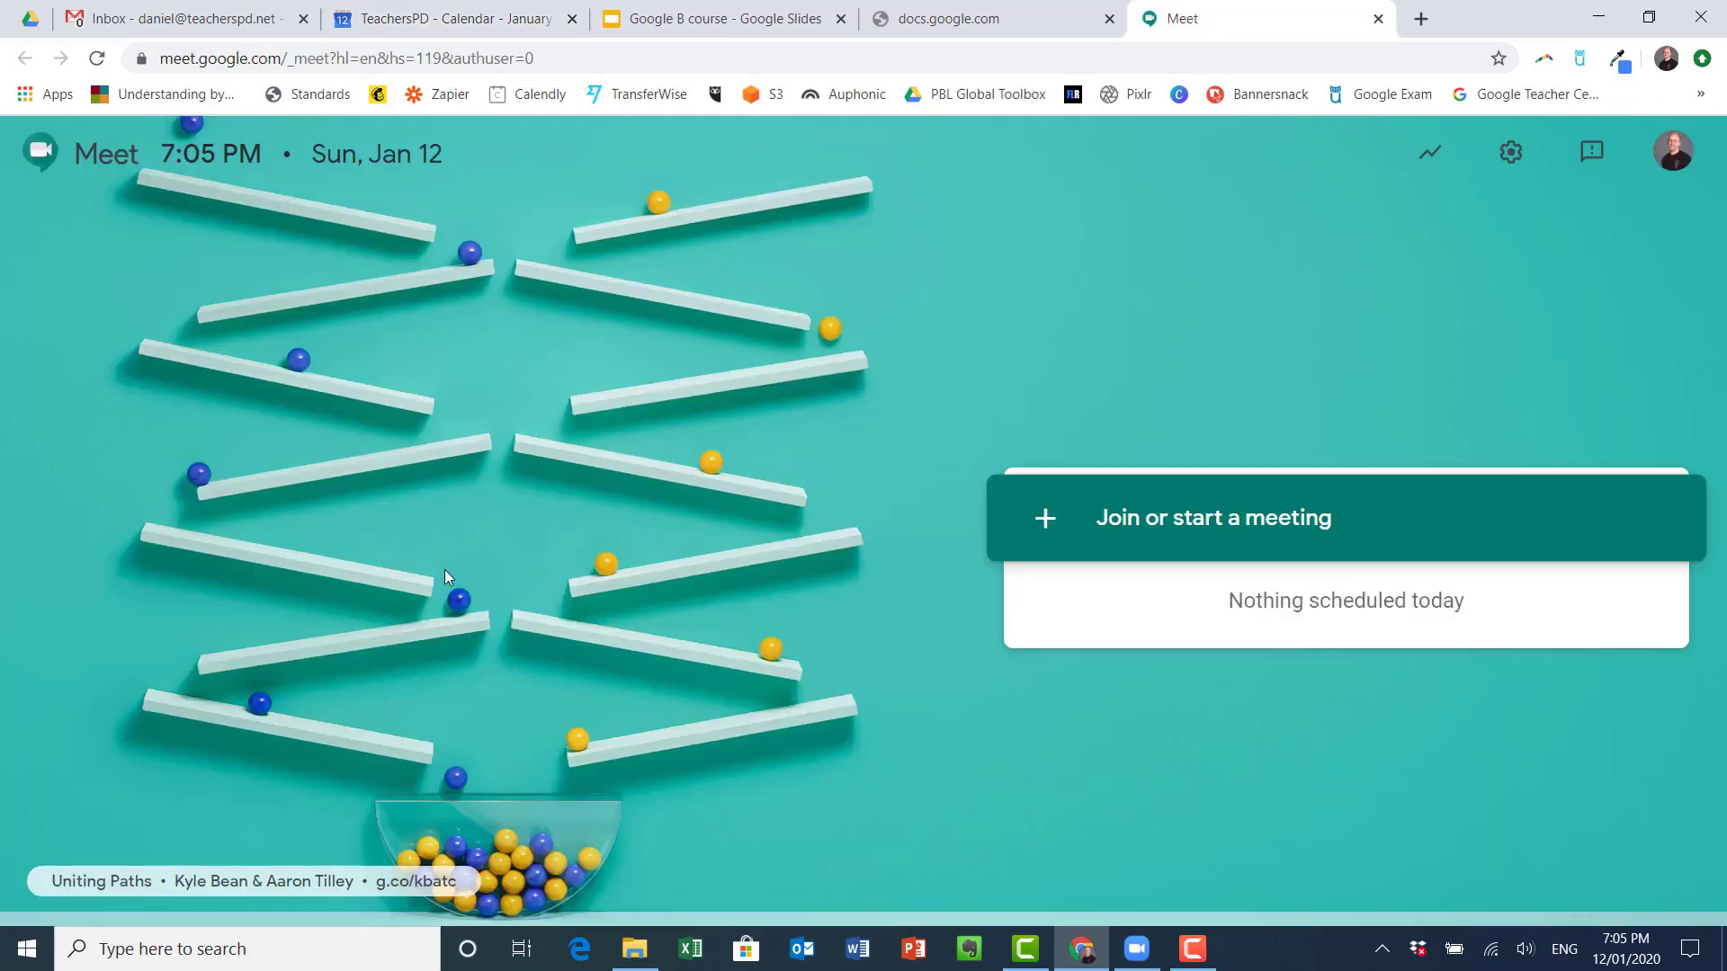
{"action": "mouse_move", "coordinate": [1018, 541]}
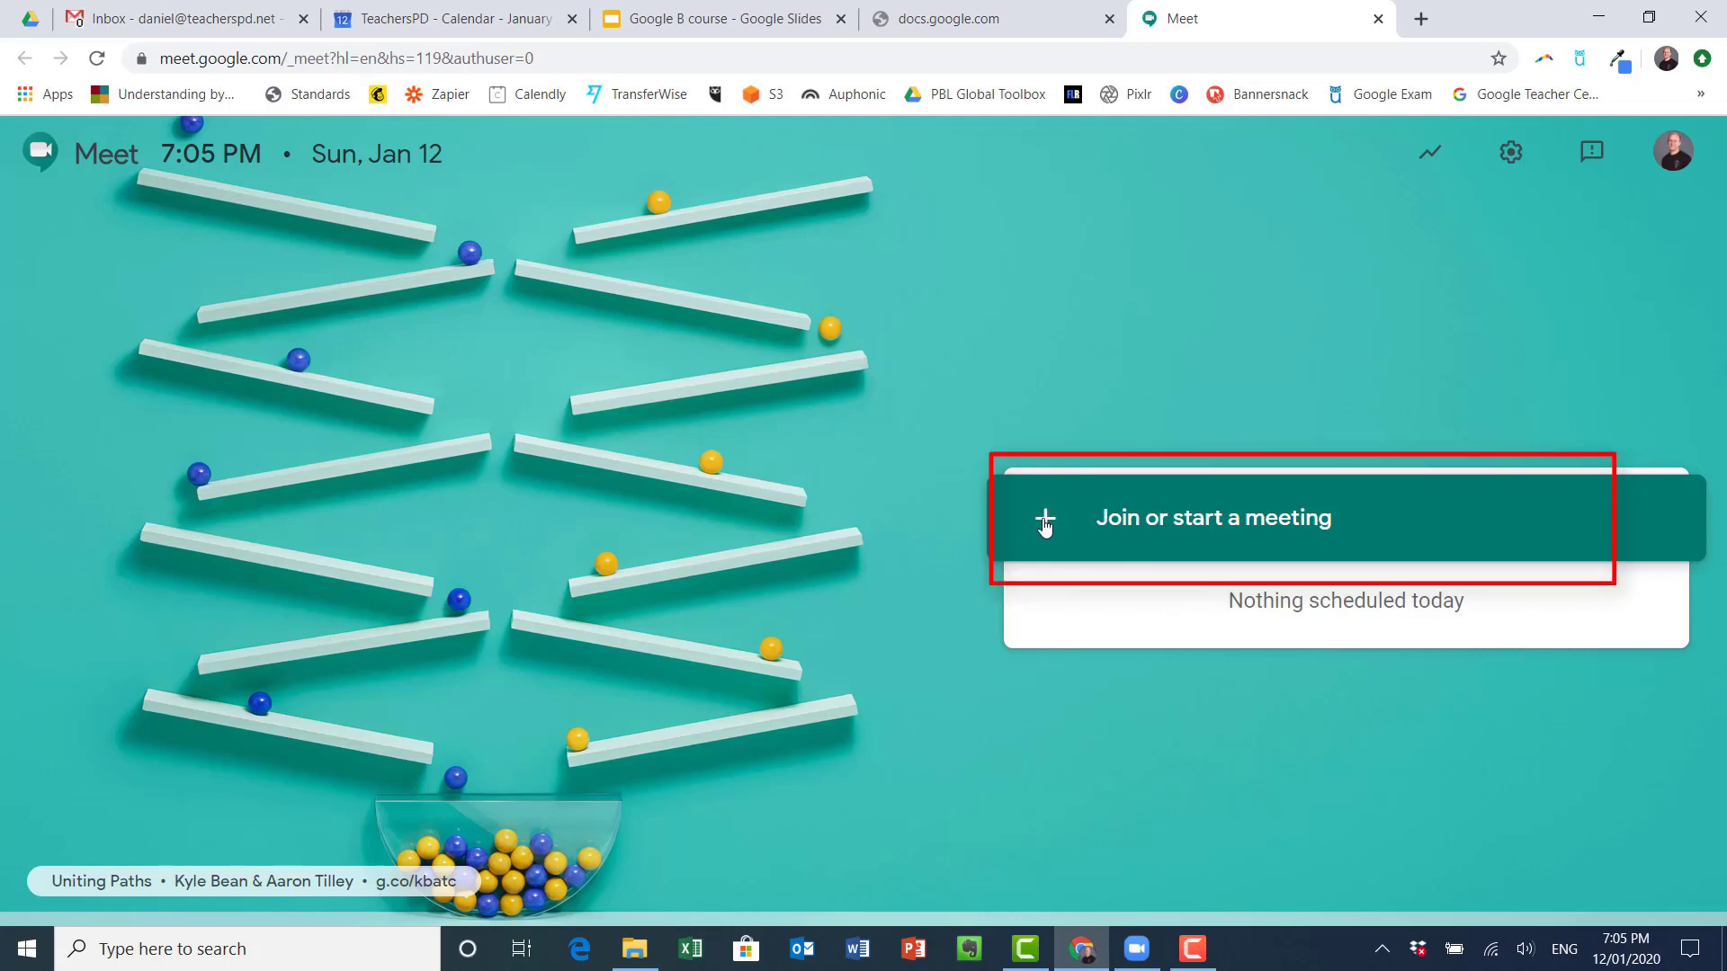
{"action": "left_click", "coordinate": [1211, 519]}
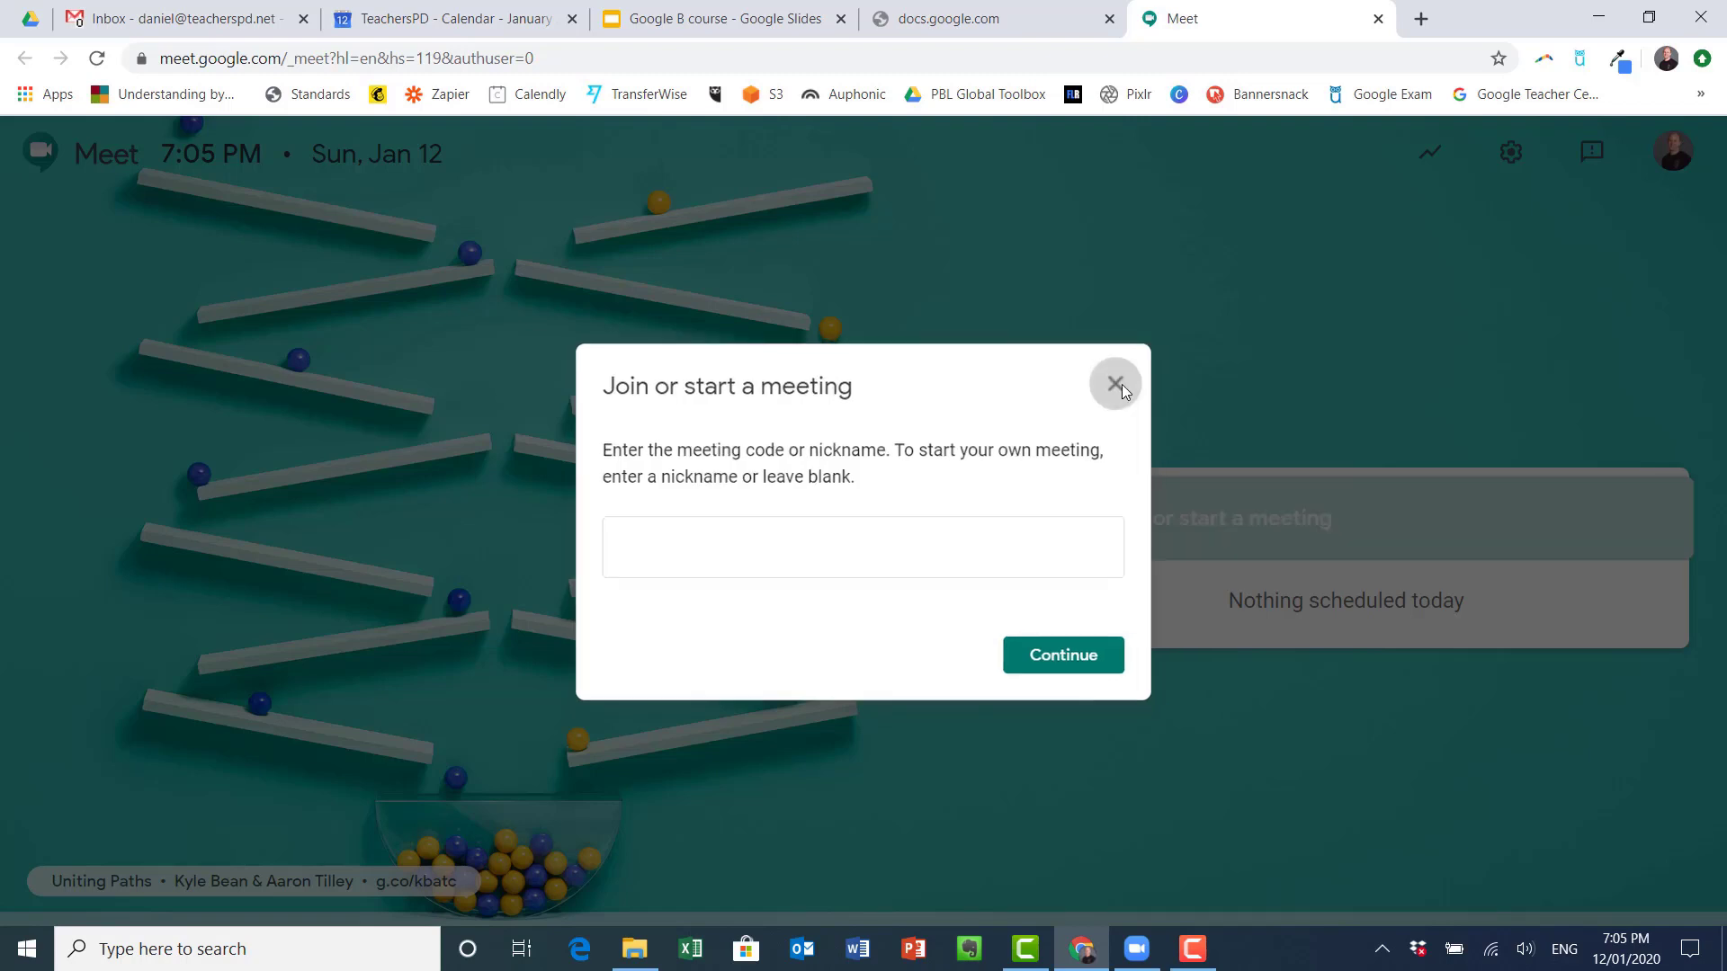
{"action": "left_click", "coordinate": [1116, 383]}
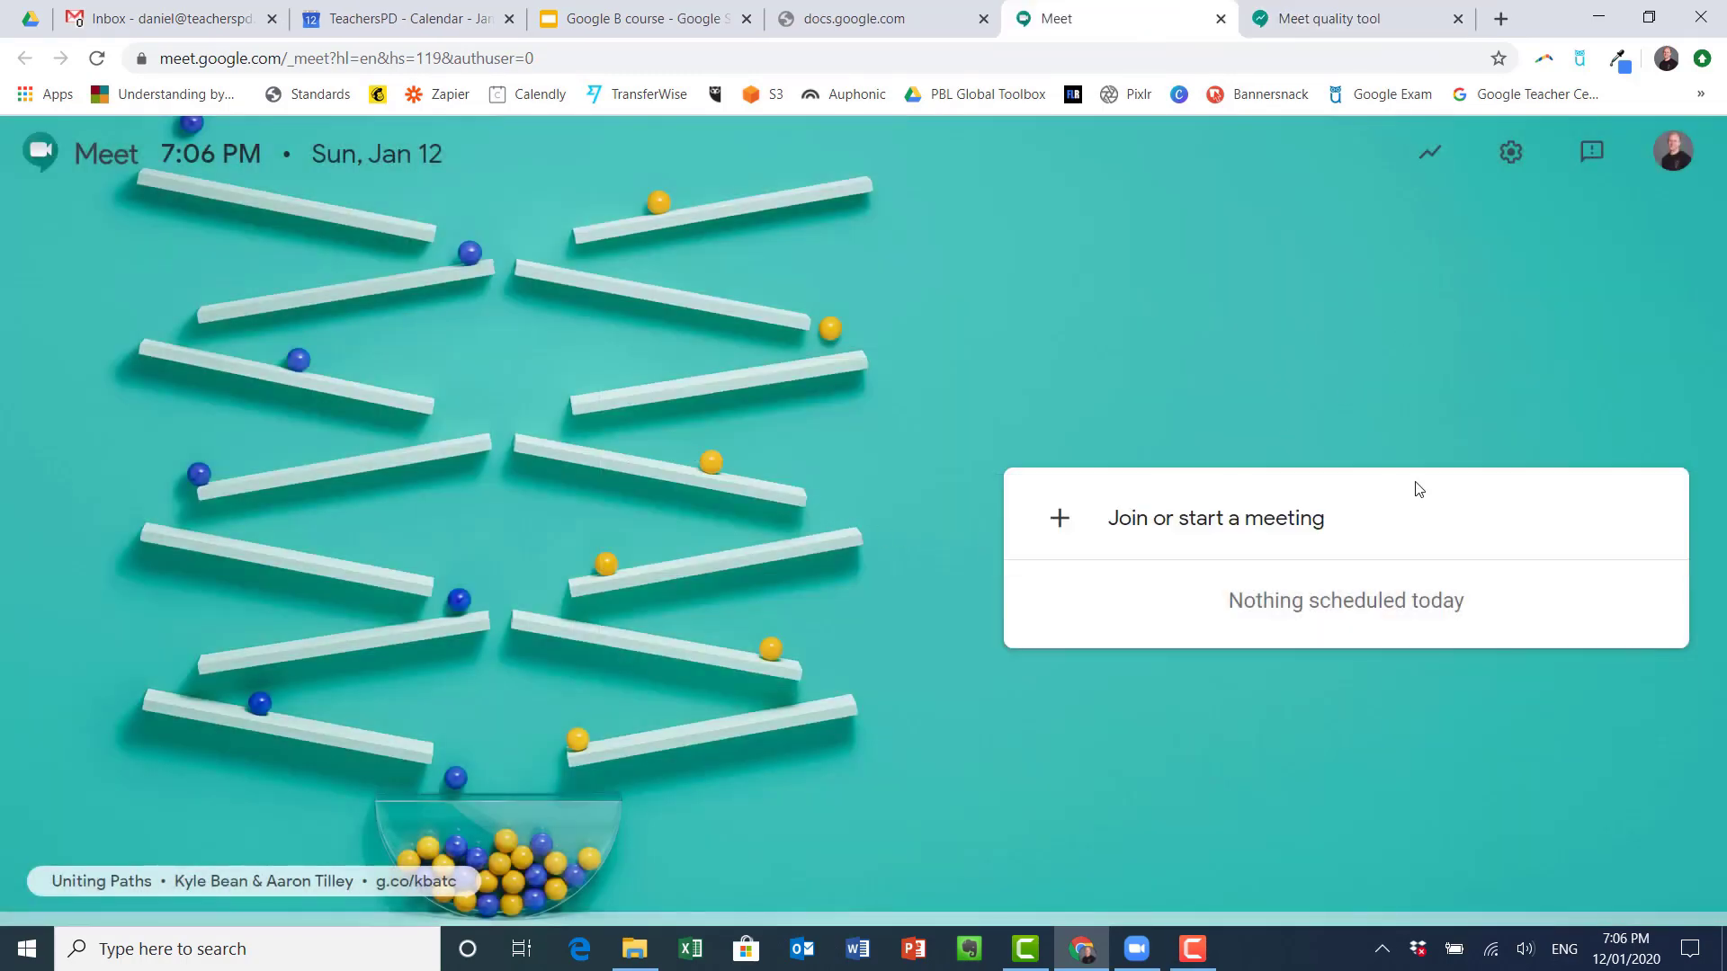
{"action": "left_click", "coordinate": [1509, 151]}
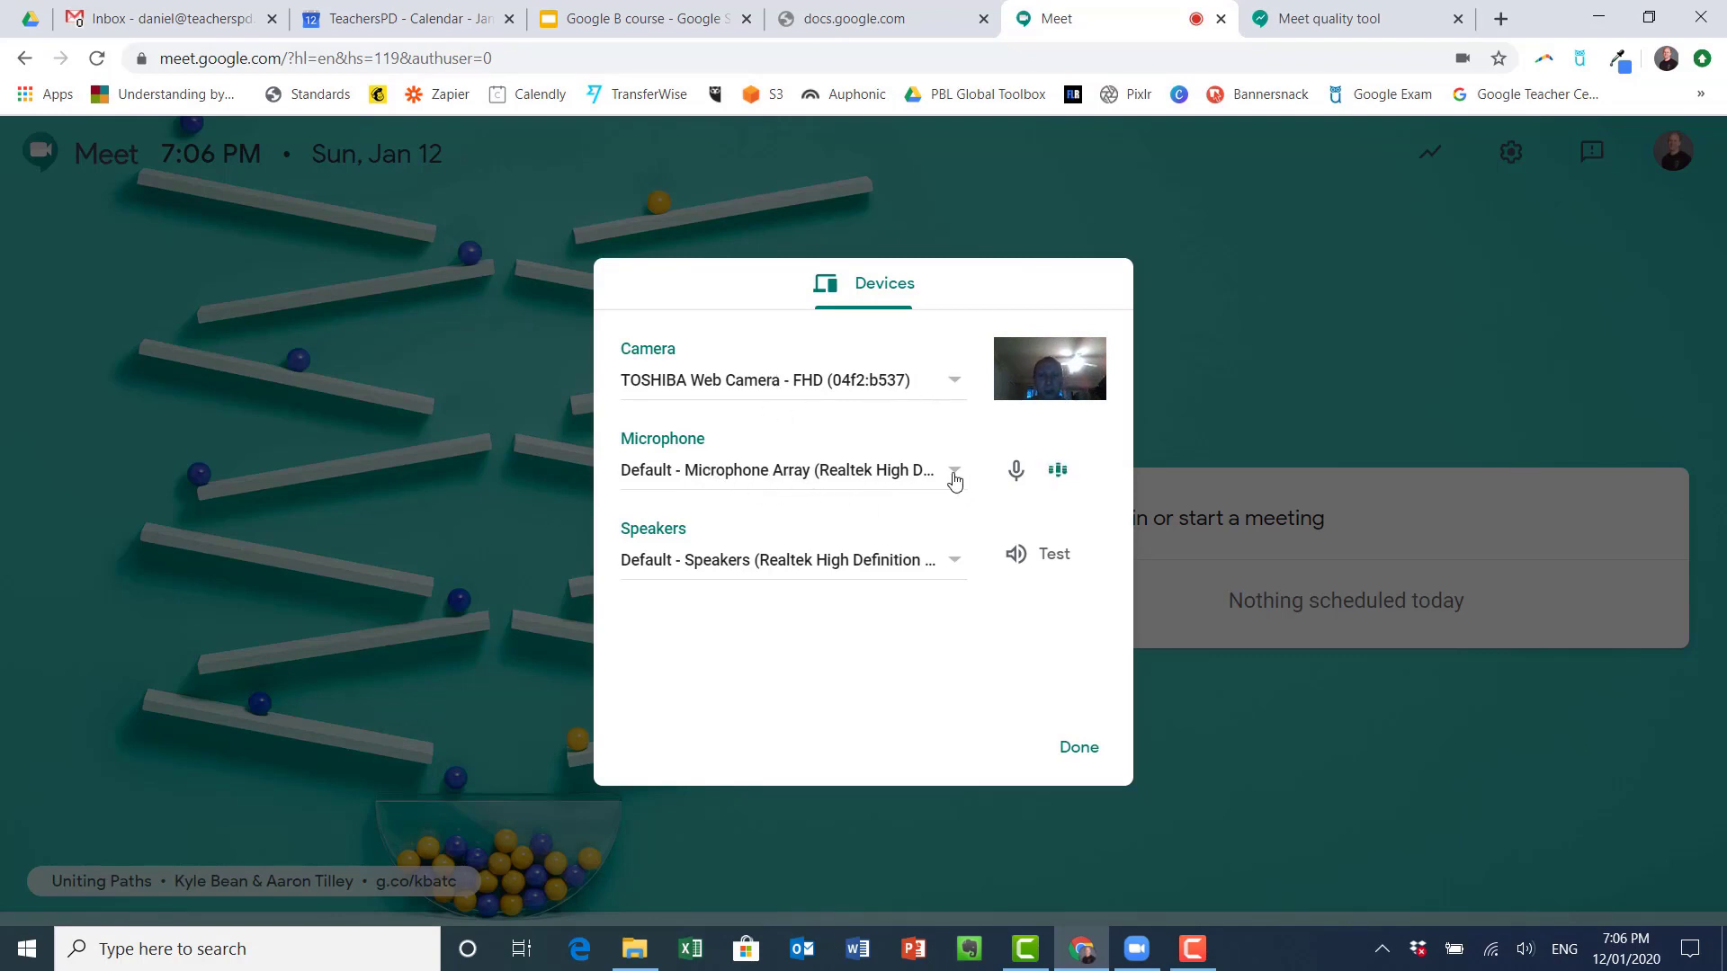
{"action": "left_click", "coordinate": [954, 469]}
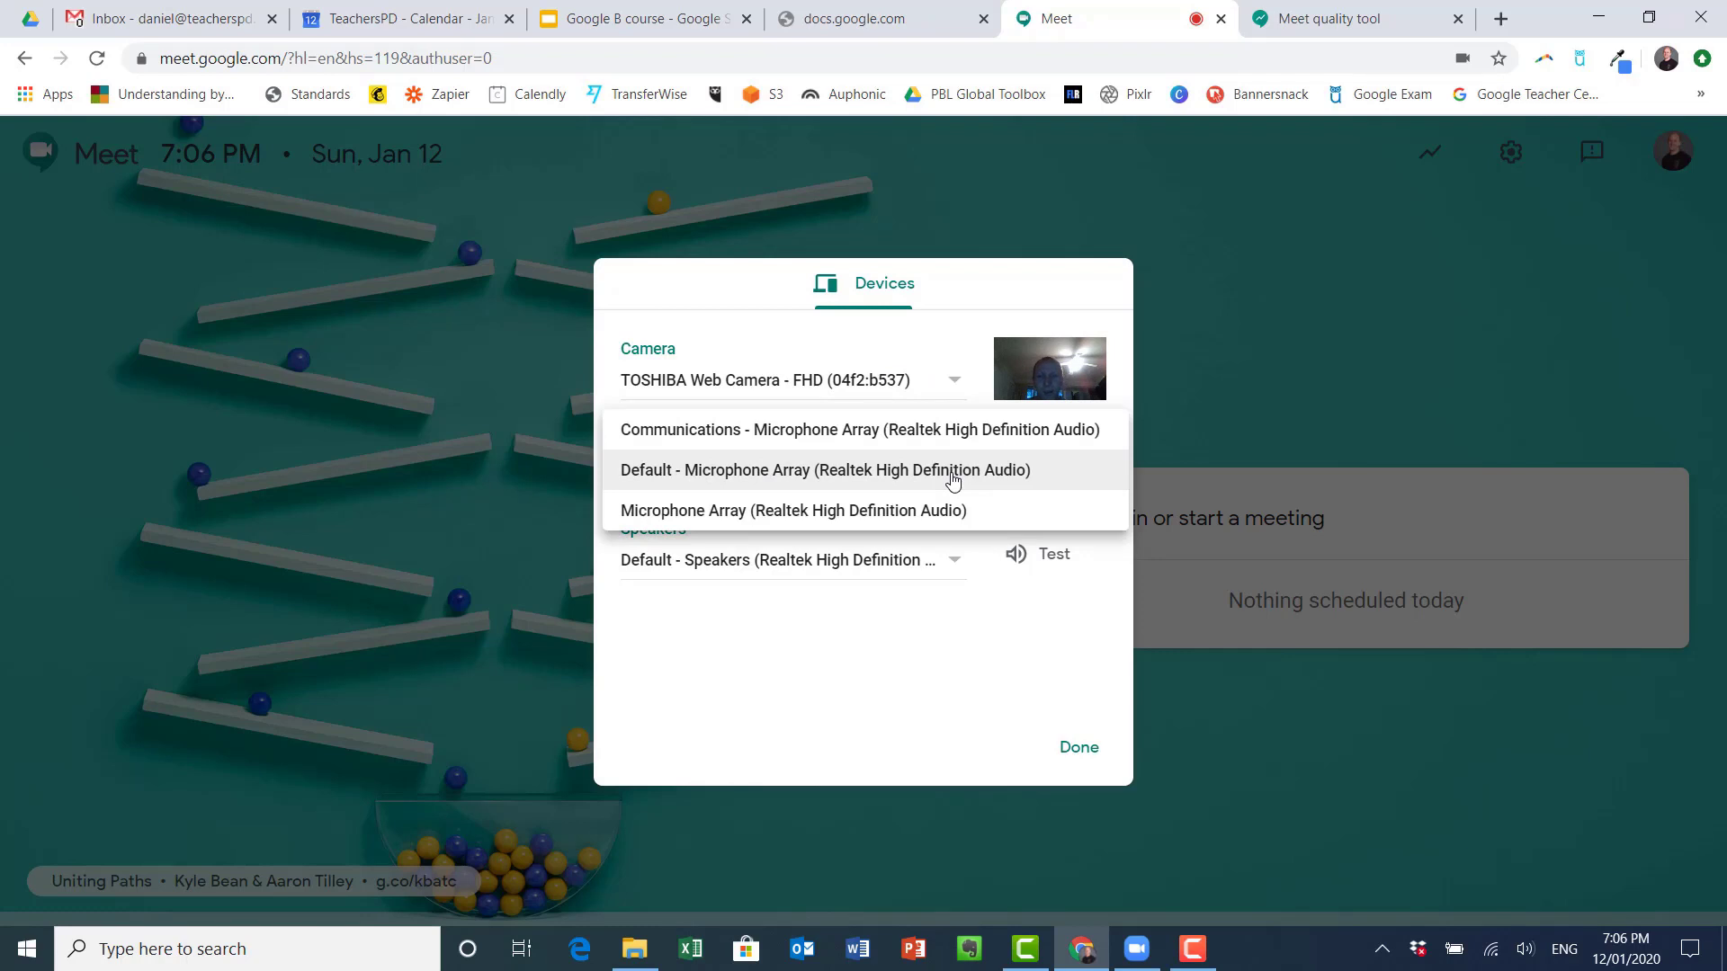
{"action": "mouse_move", "coordinate": [953, 482]}
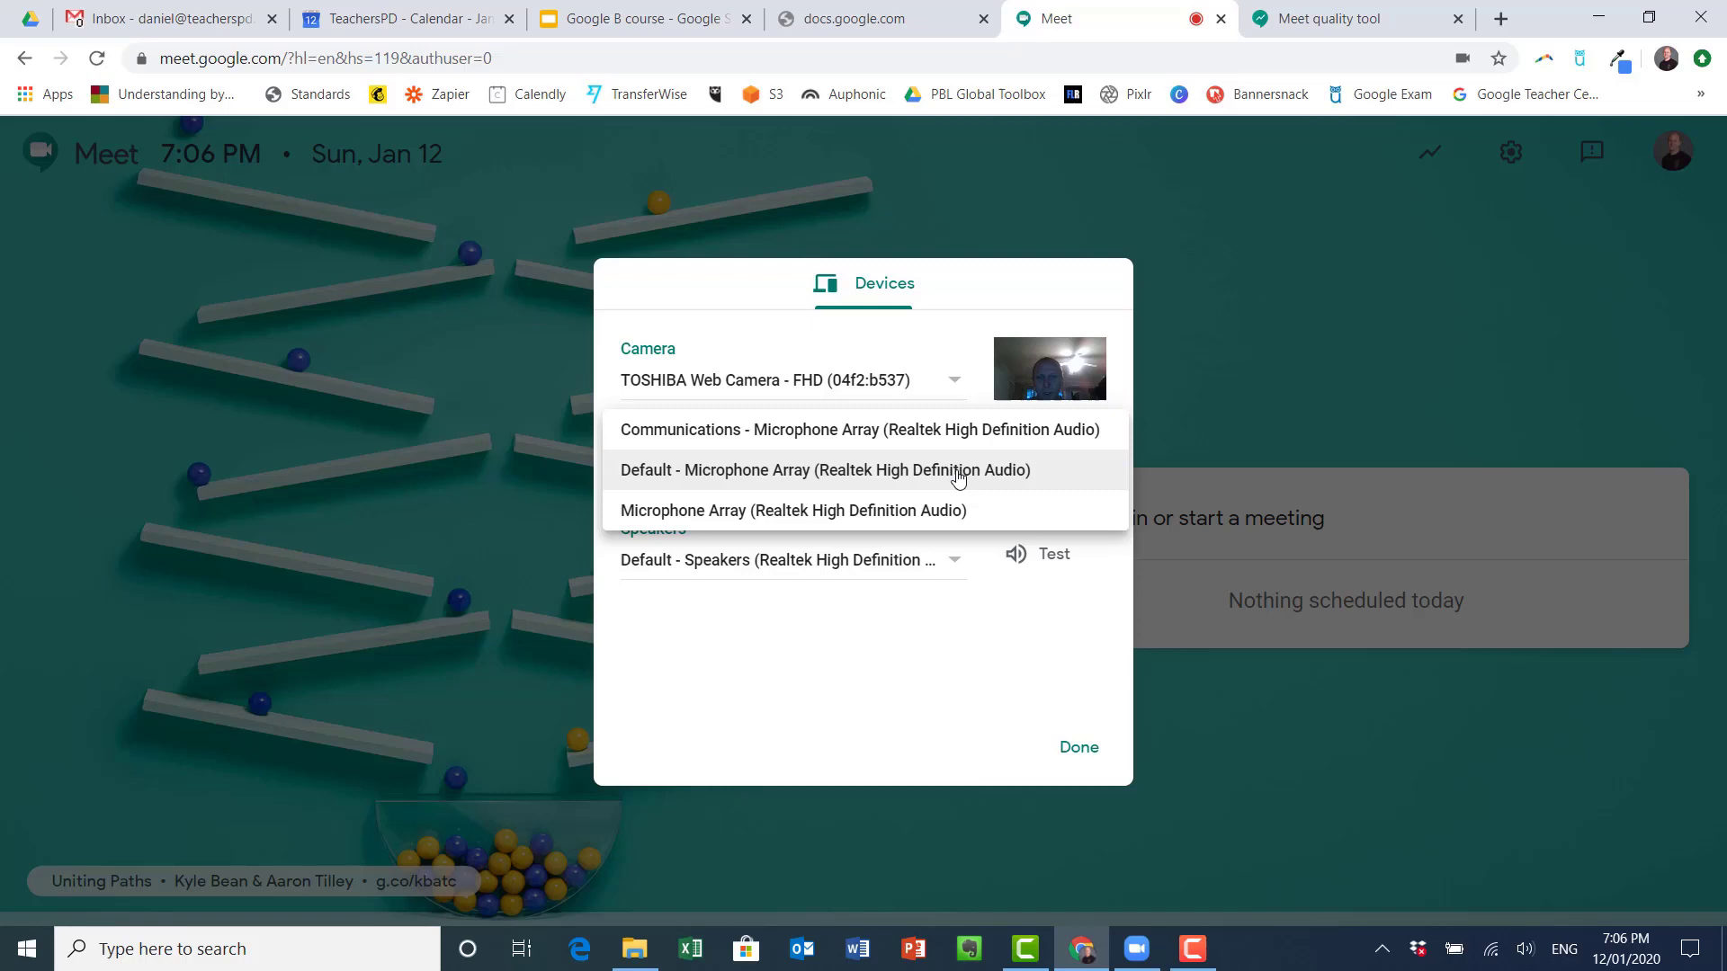
{"action": "left_click", "coordinate": [823, 469]}
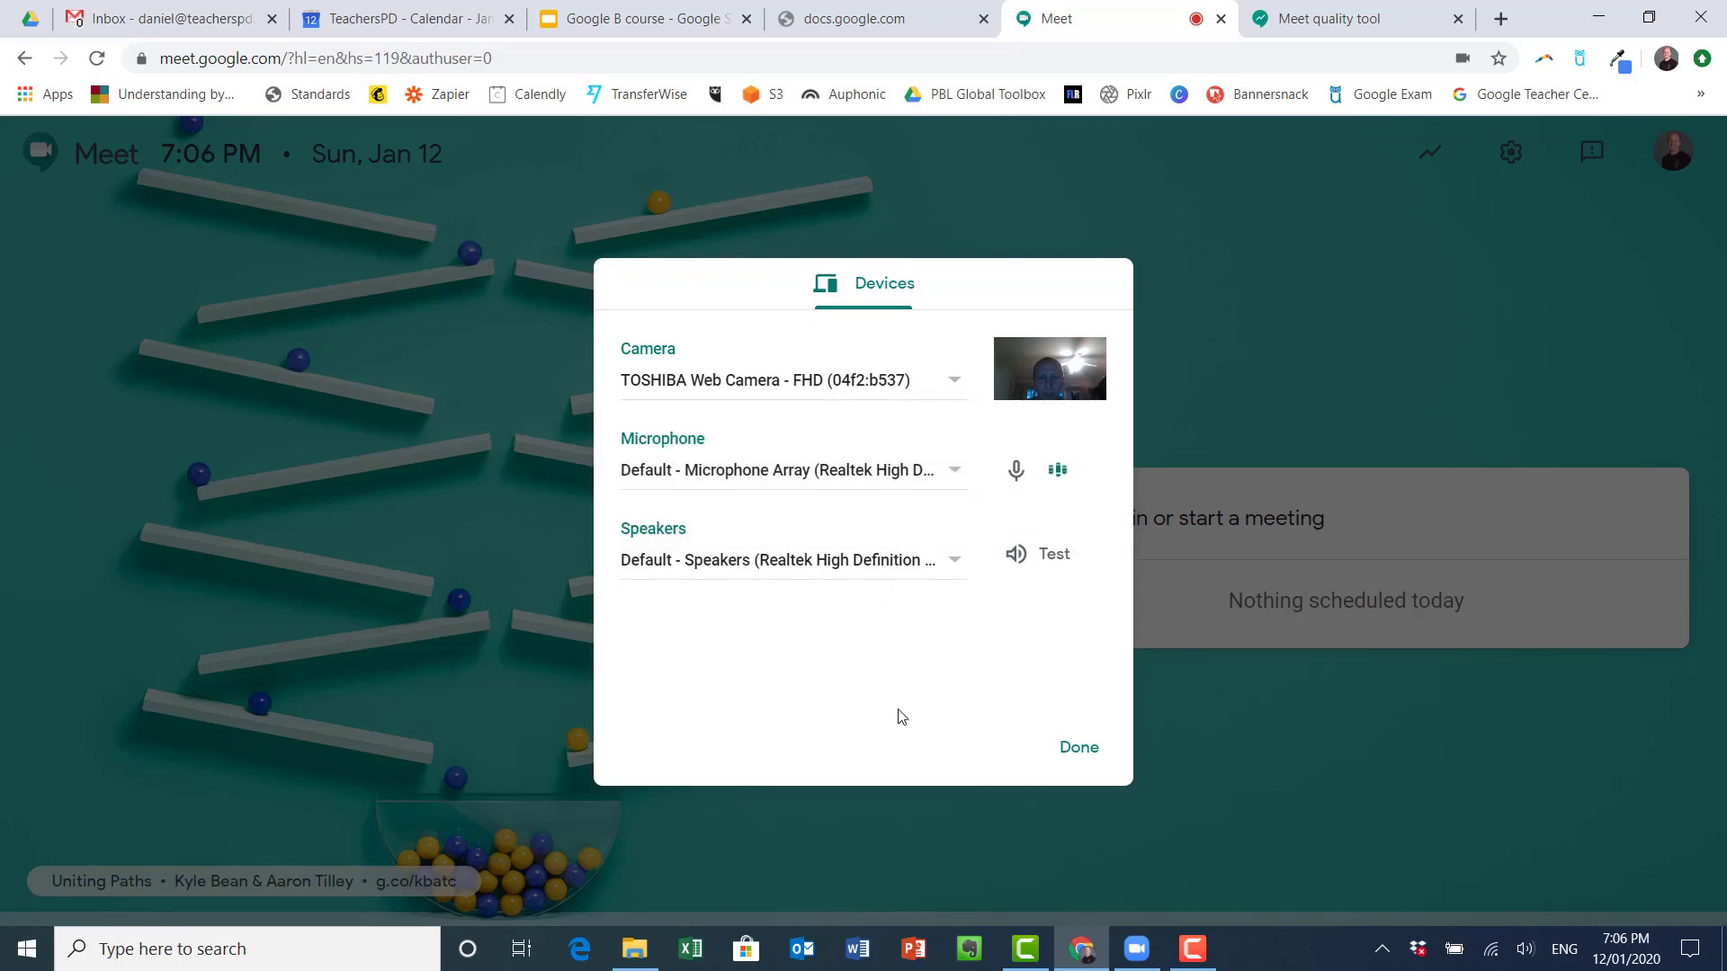
{"action": "mouse_move", "coordinate": [793, 604]}
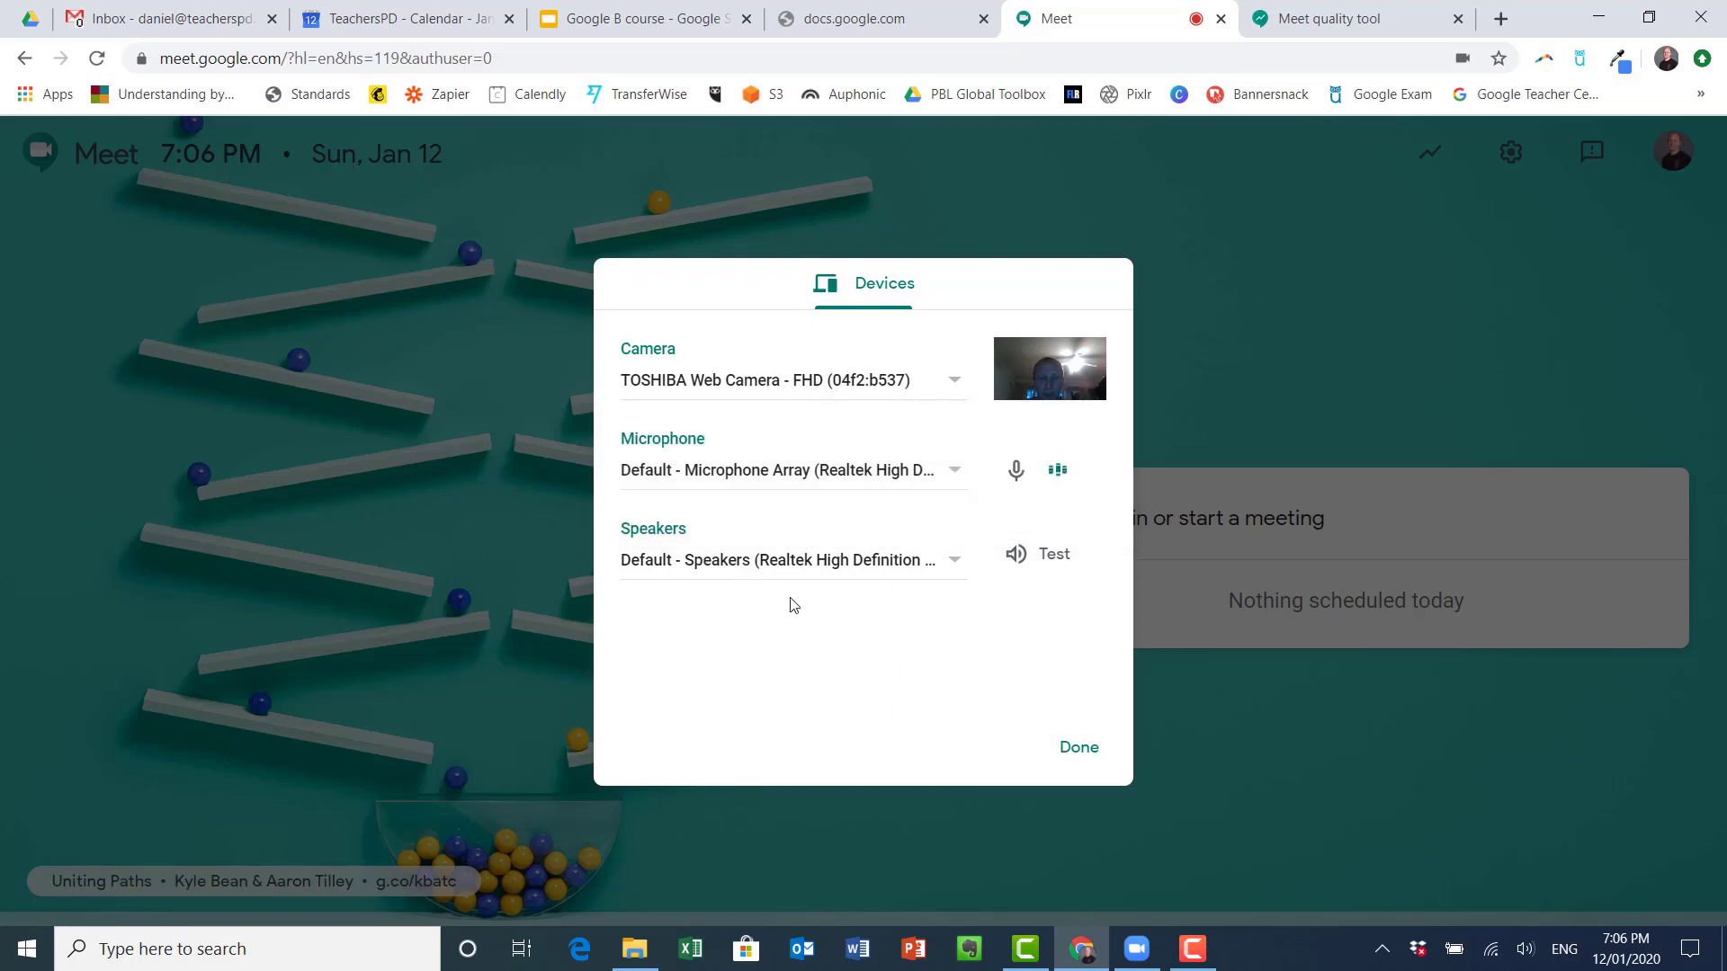
{"action": "mouse_move", "coordinate": [944, 627]}
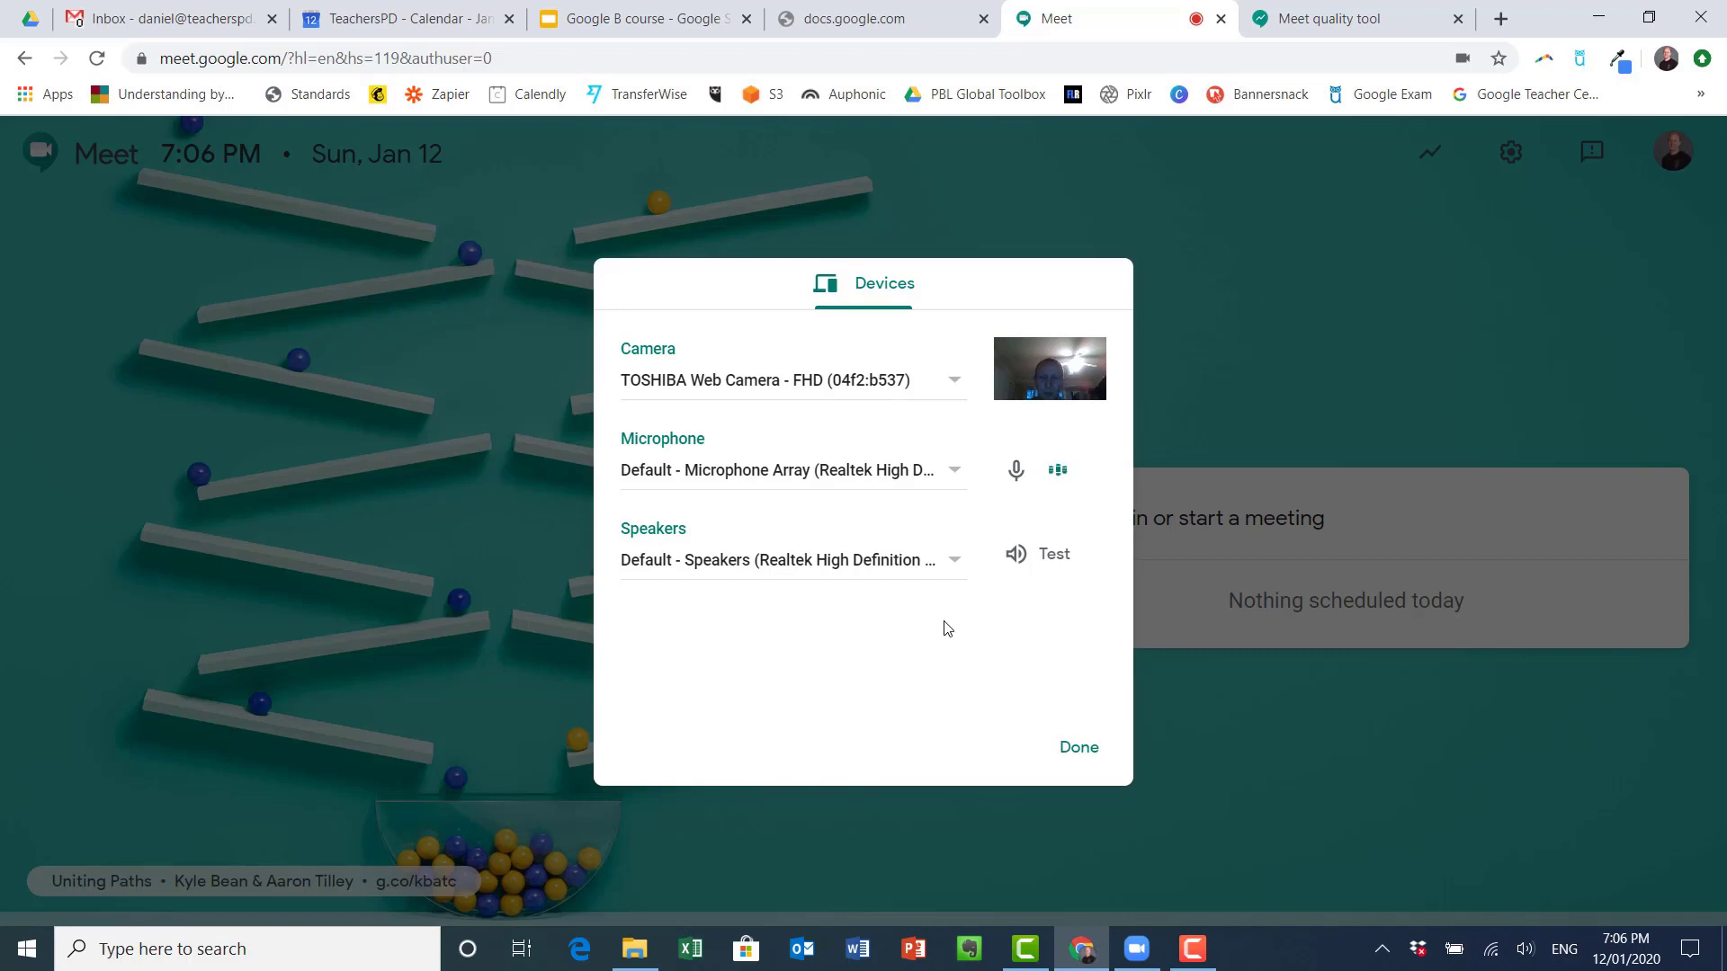
{"action": "mouse_move", "coordinate": [1008, 576]}
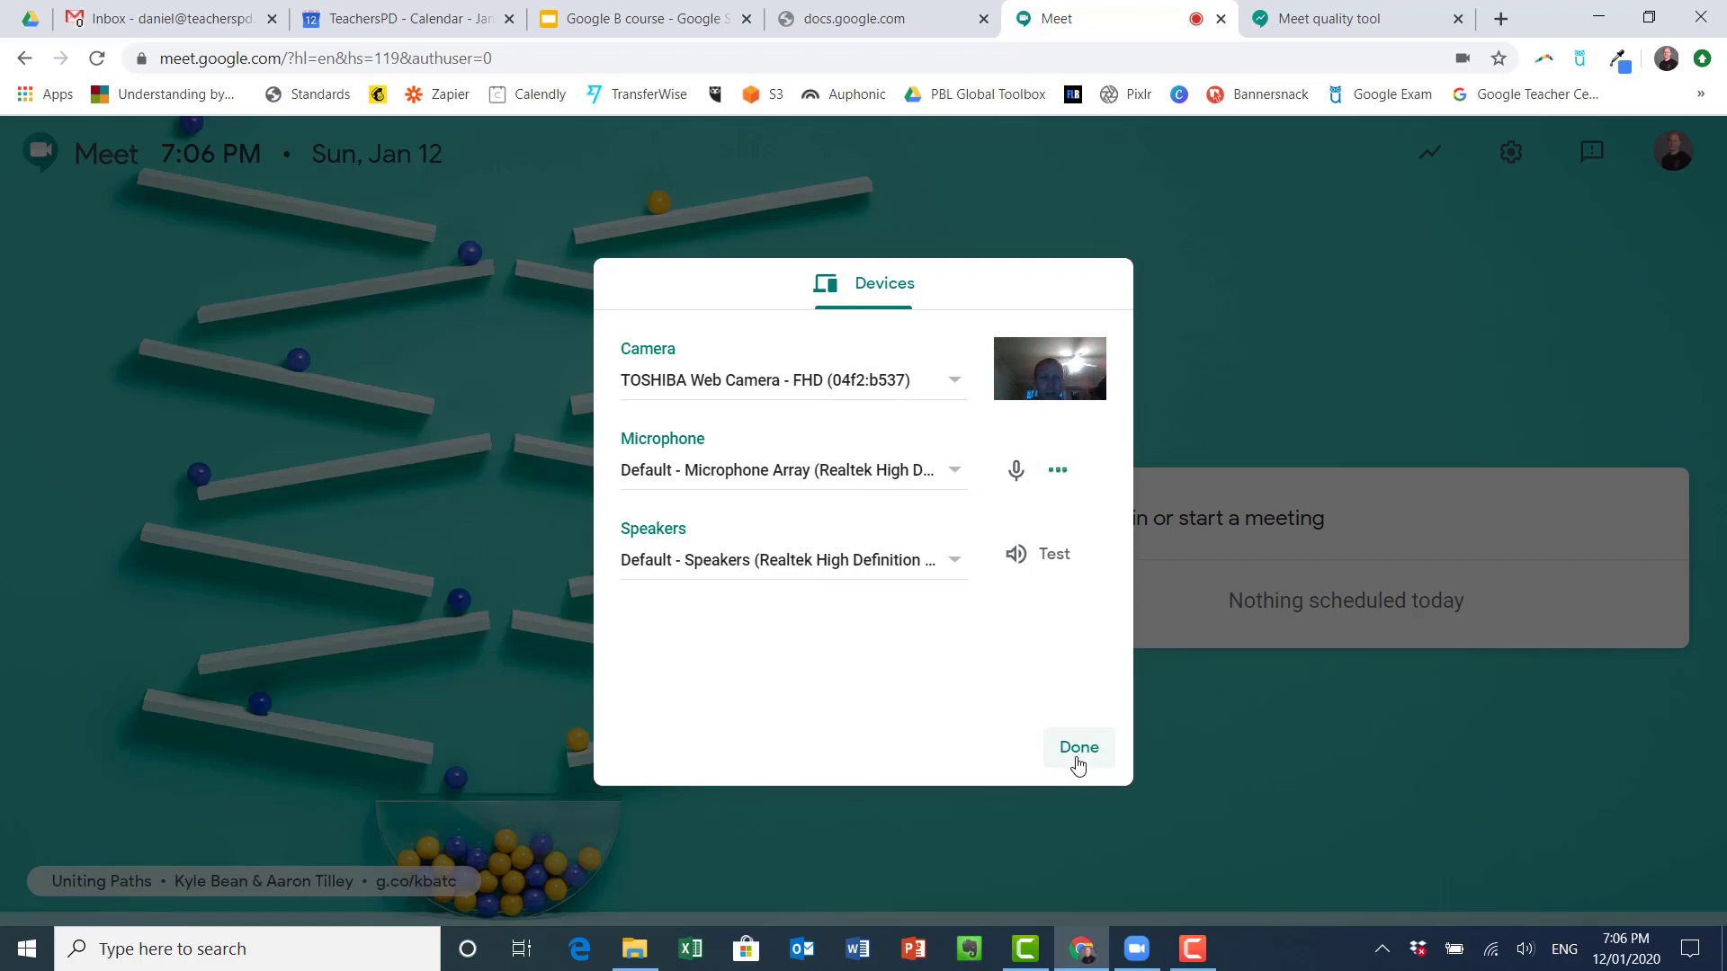
{"action": "left_click", "coordinate": [1078, 746]}
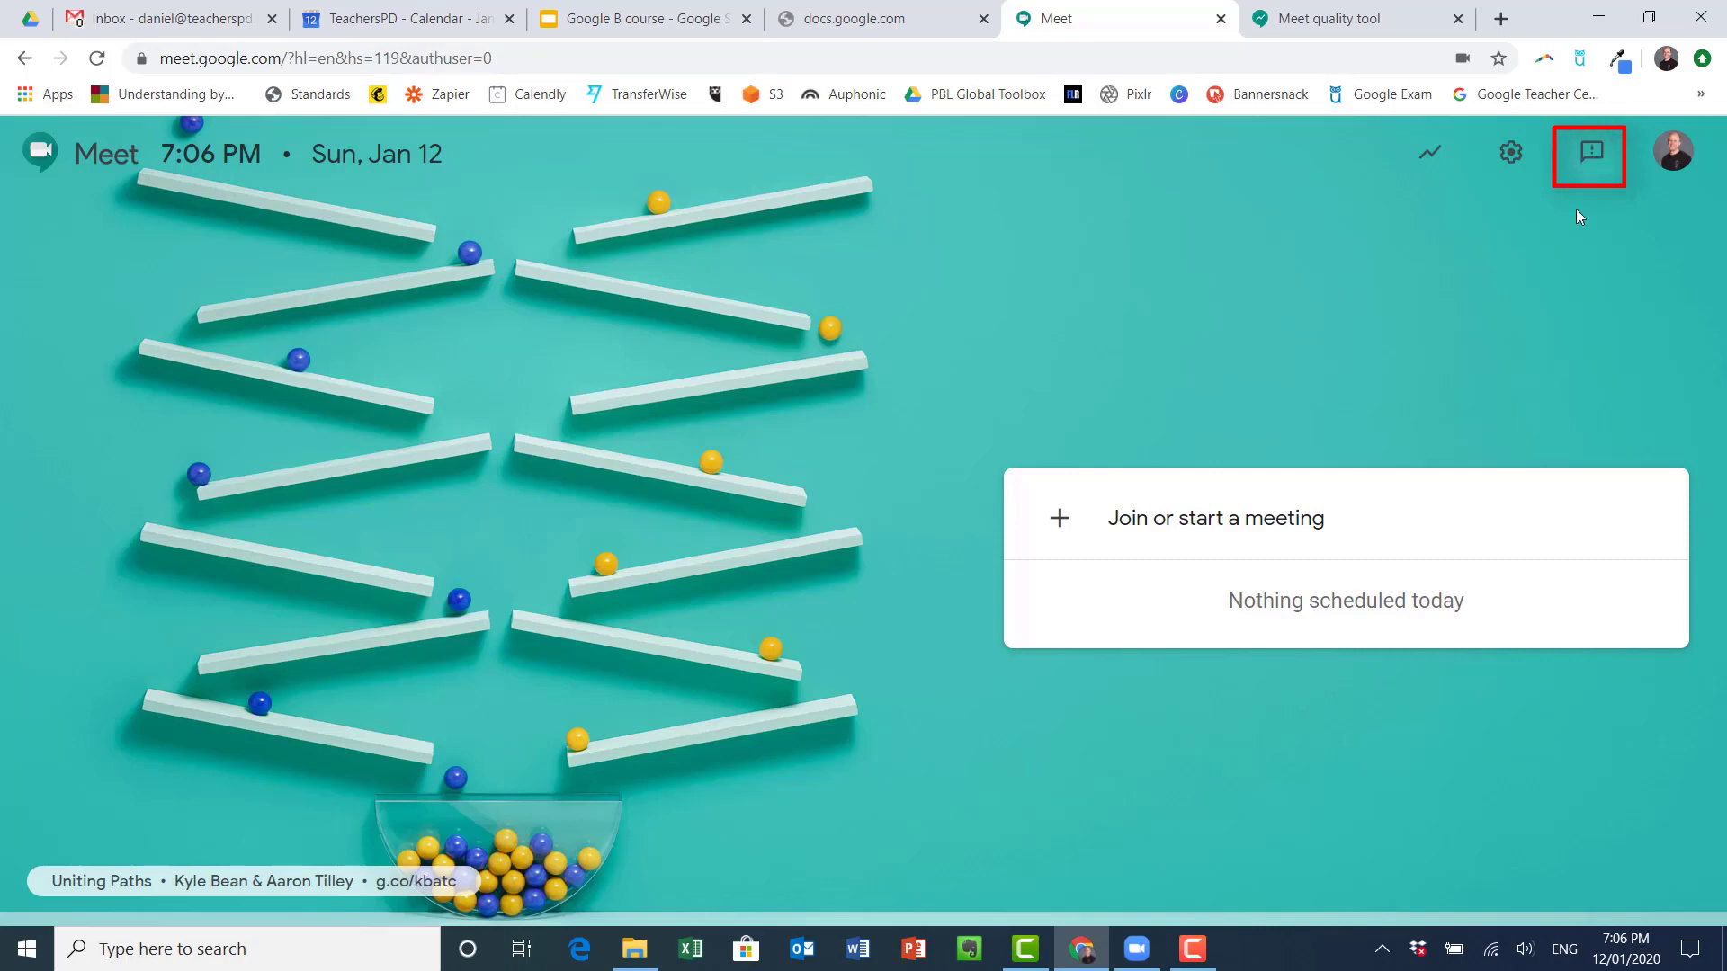
{"action": "left_click", "coordinate": [1589, 151]}
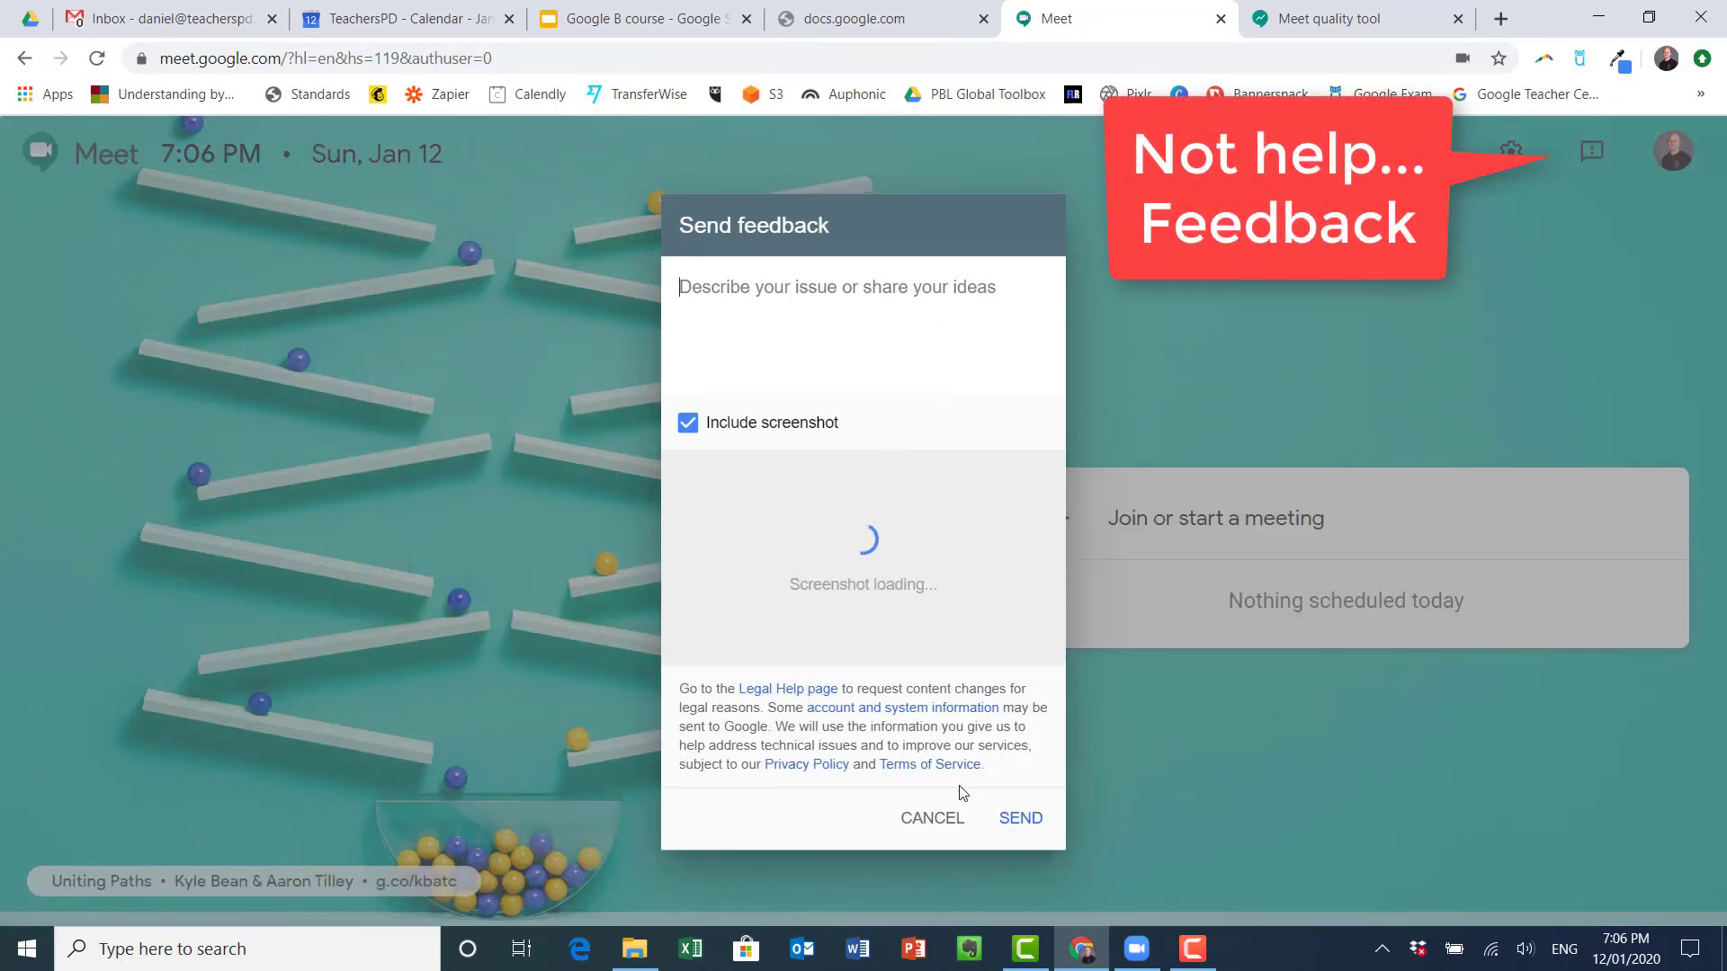
{"action": "left_click", "coordinate": [930, 817]}
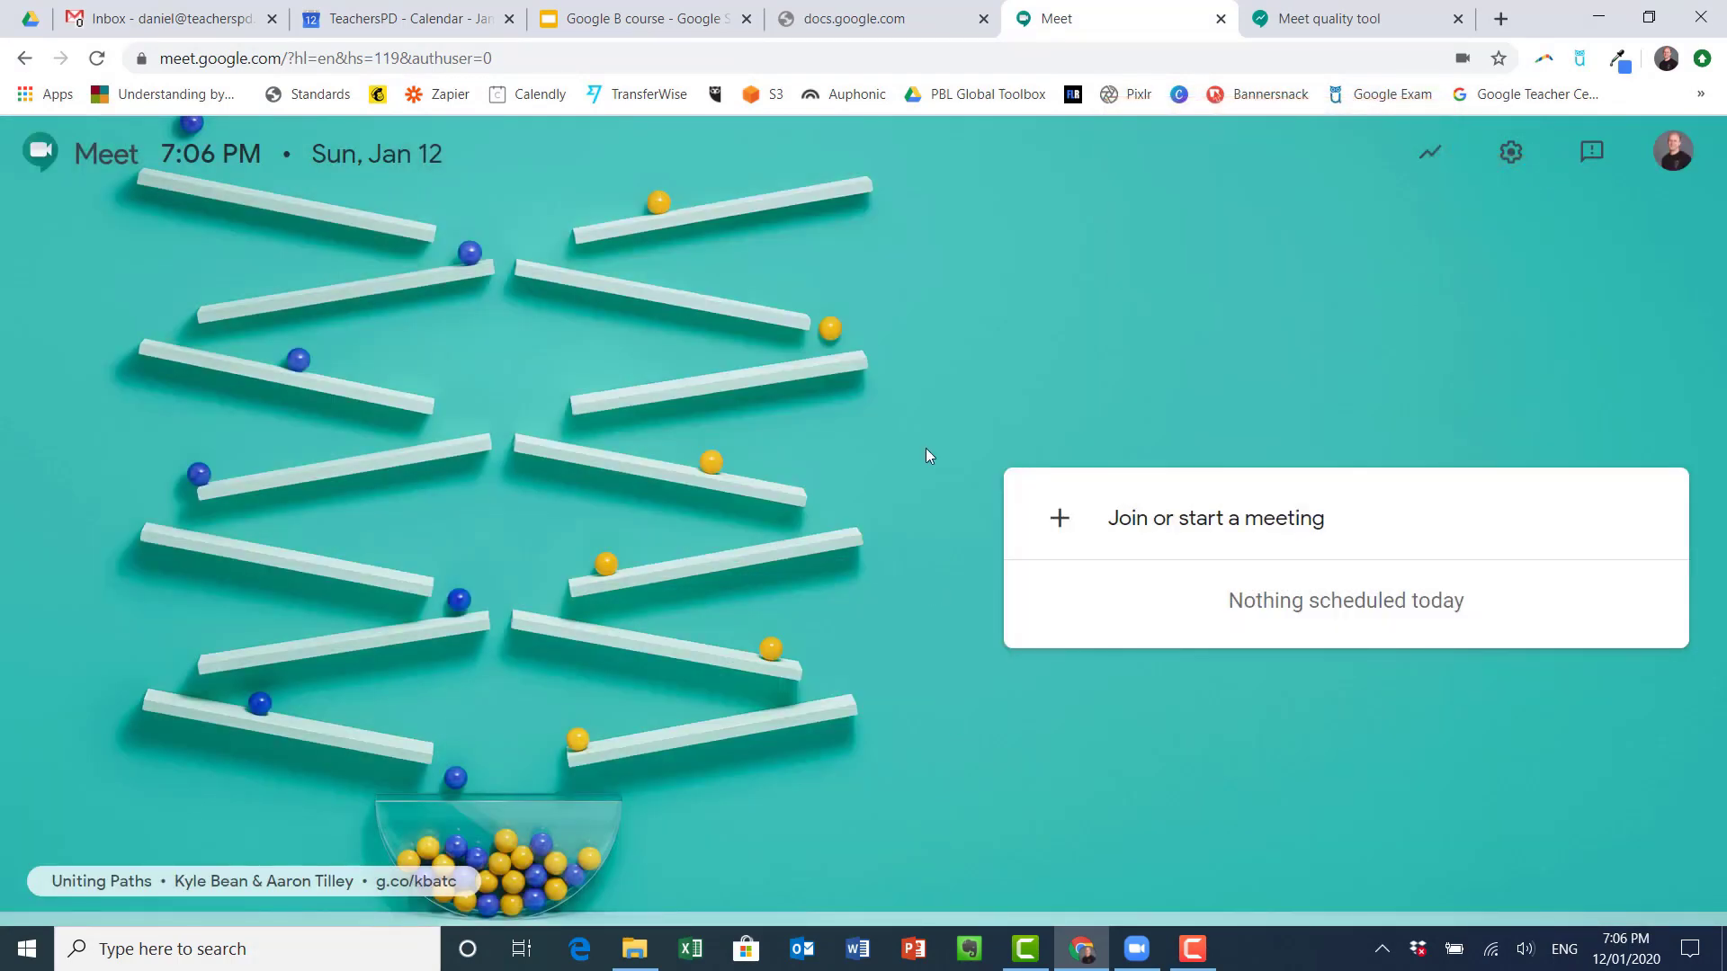
{"action": "left_click", "coordinate": [1214, 518]}
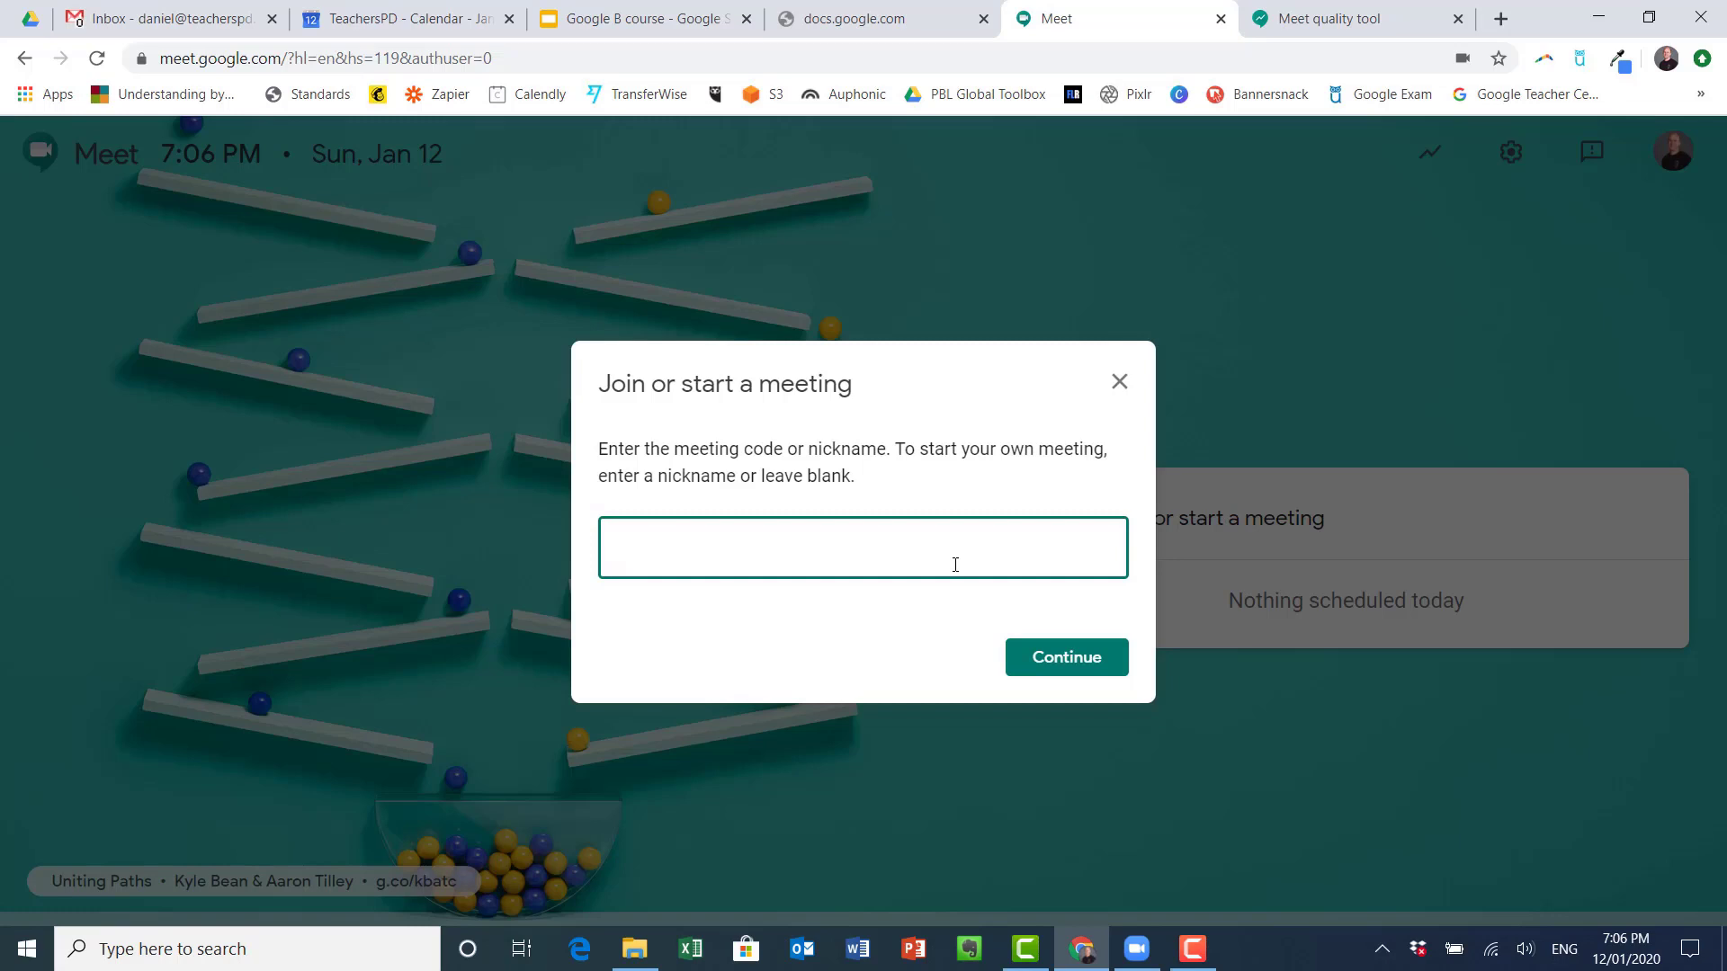
Step: Start a new meeting under the nickname 'dan' and reach its pre-join preview
{"action": "left_click", "coordinate": [1063, 657]}
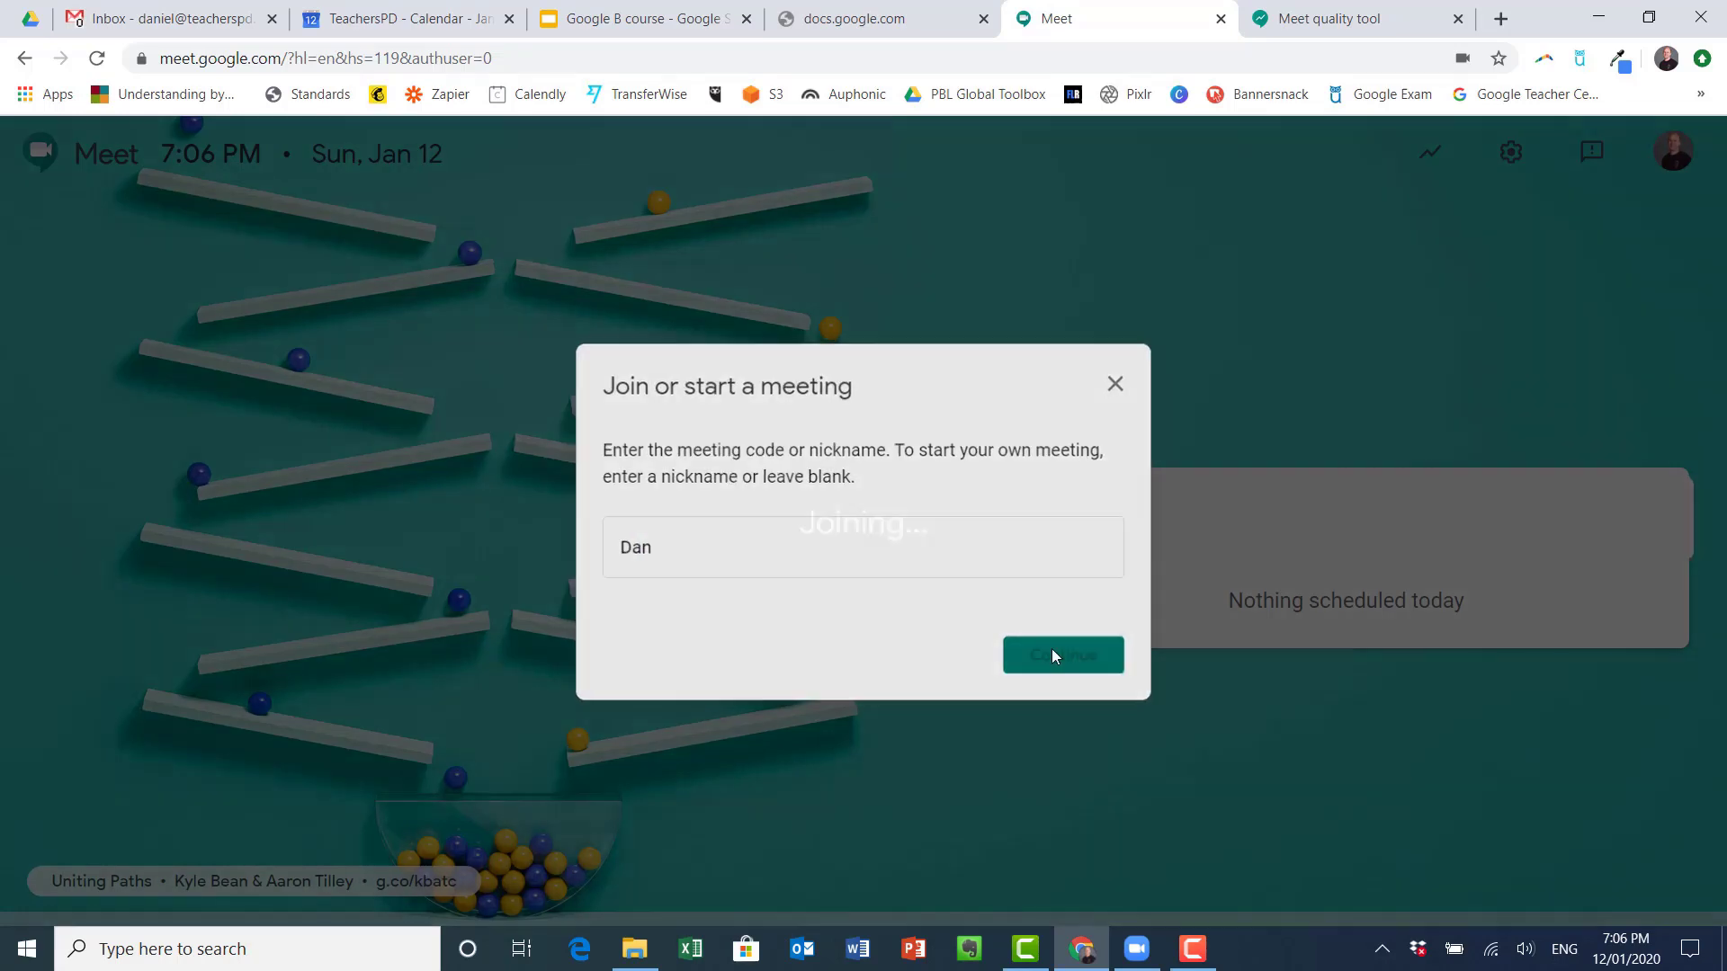
{"action": "left_click", "coordinate": [1061, 654]}
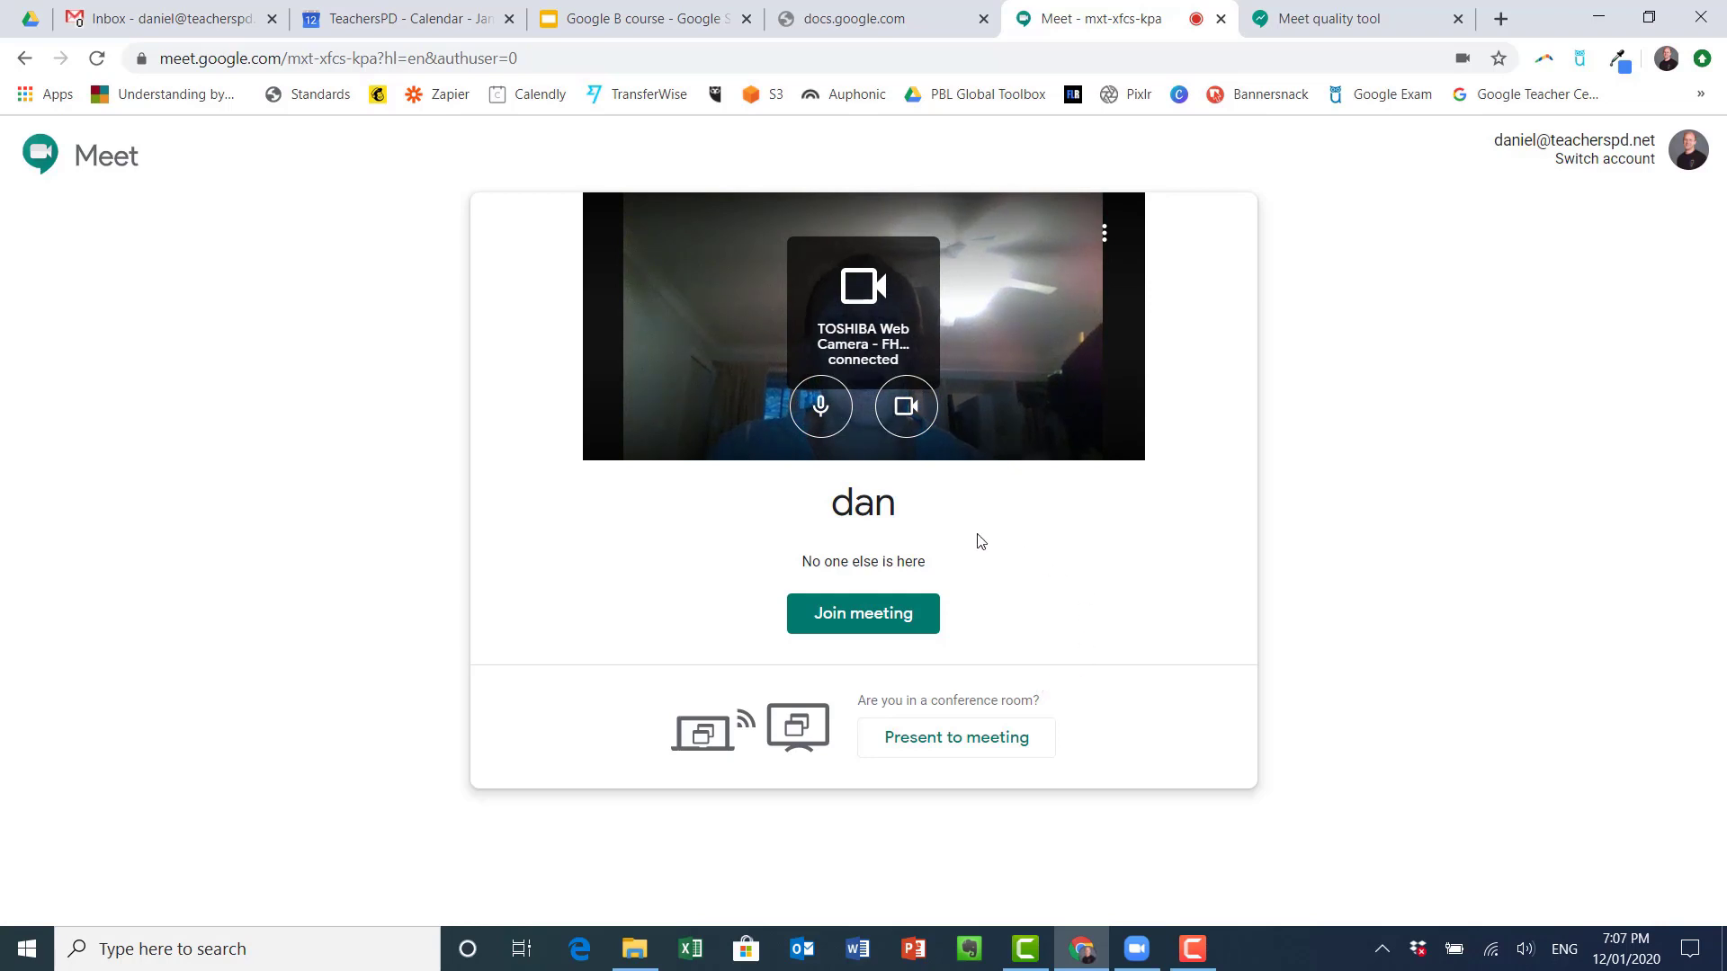
Step: Toggle the camera and microphone off and back on in the preview
{"action": "left_click", "coordinate": [905, 405]}
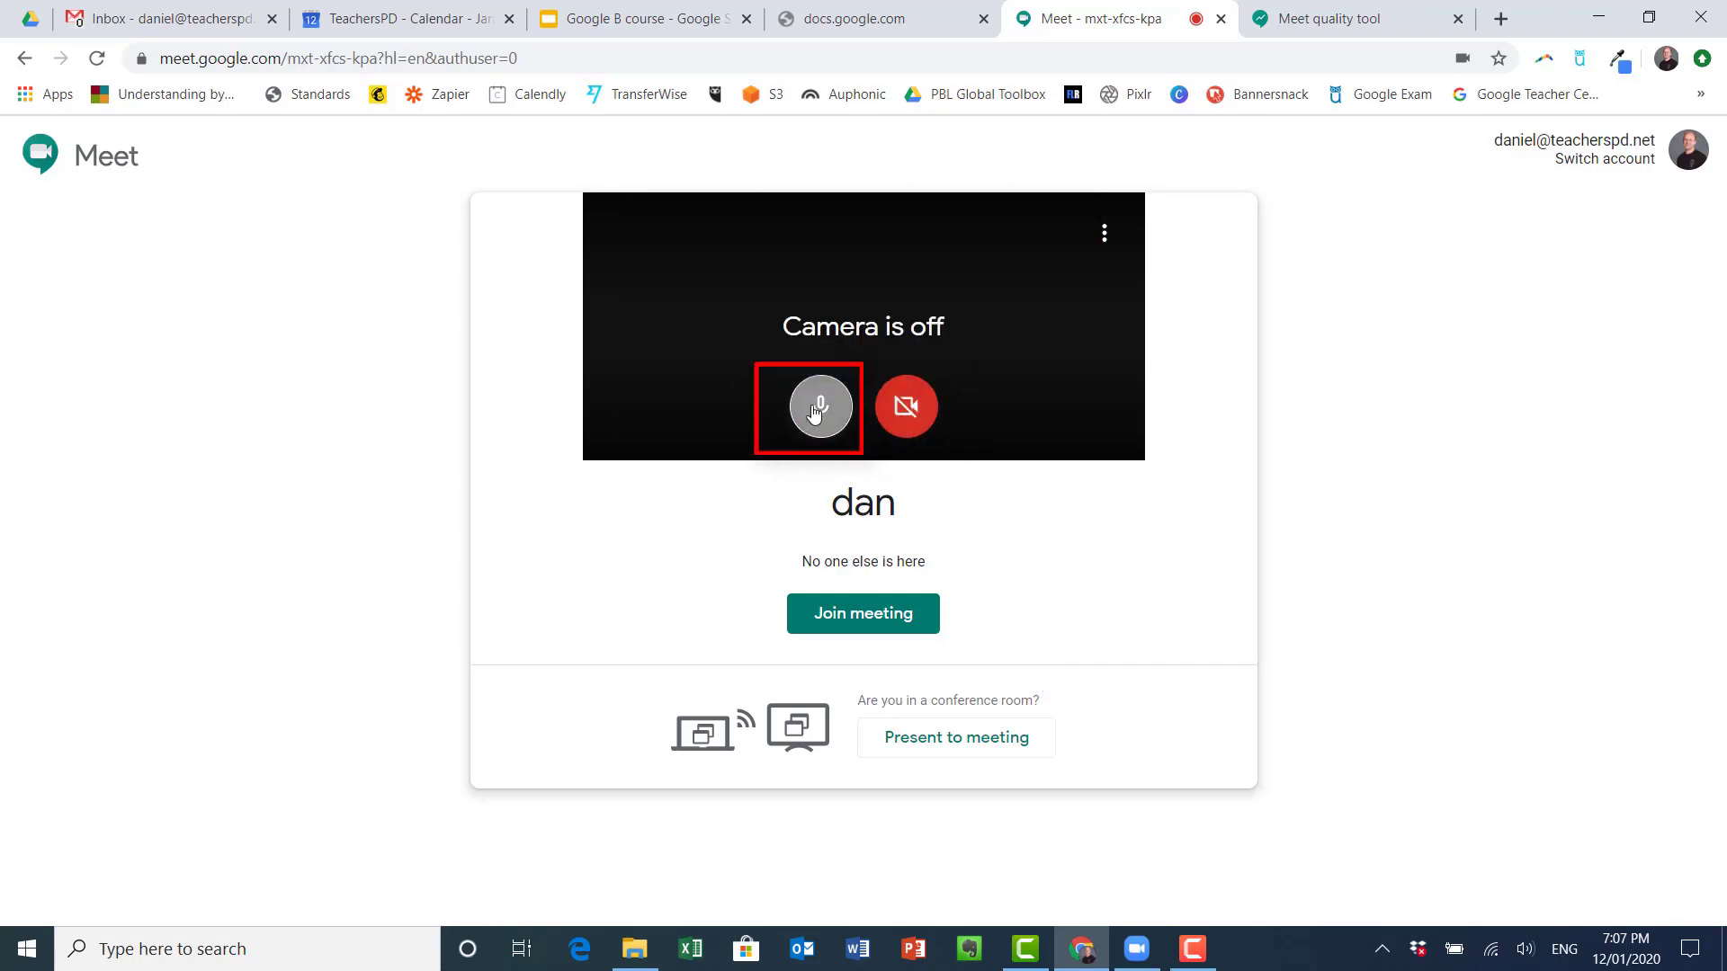
{"action": "left_click", "coordinate": [821, 407]}
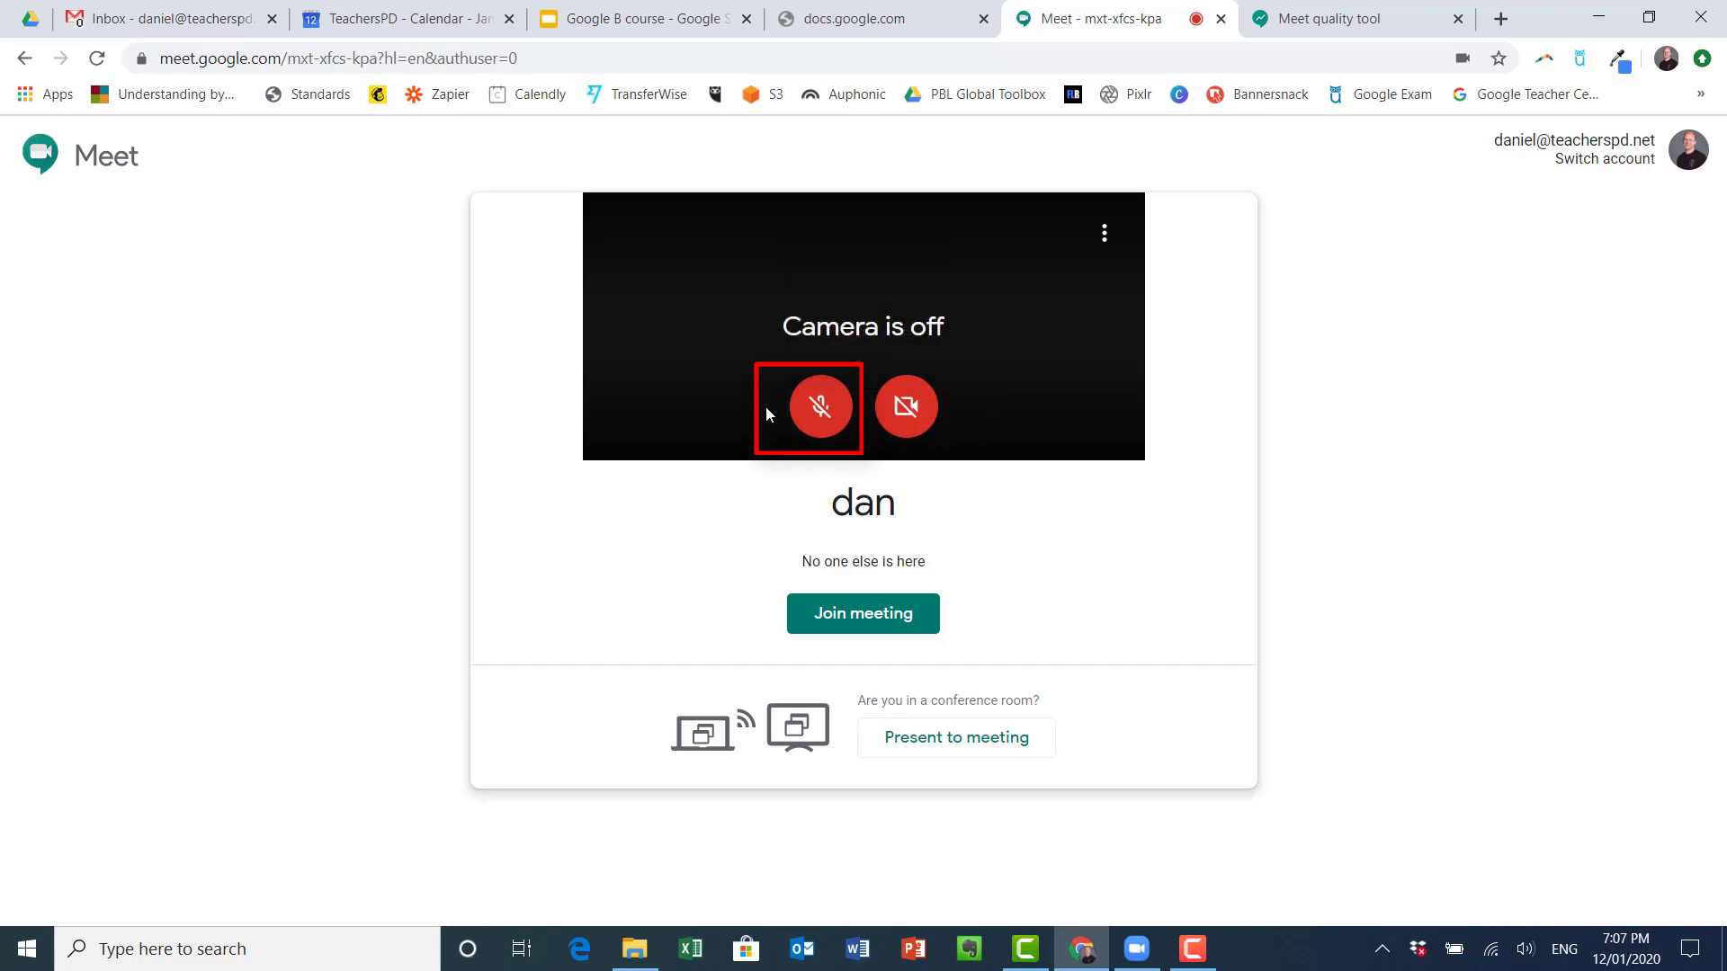
{"action": "mouse_move", "coordinate": [966, 503]}
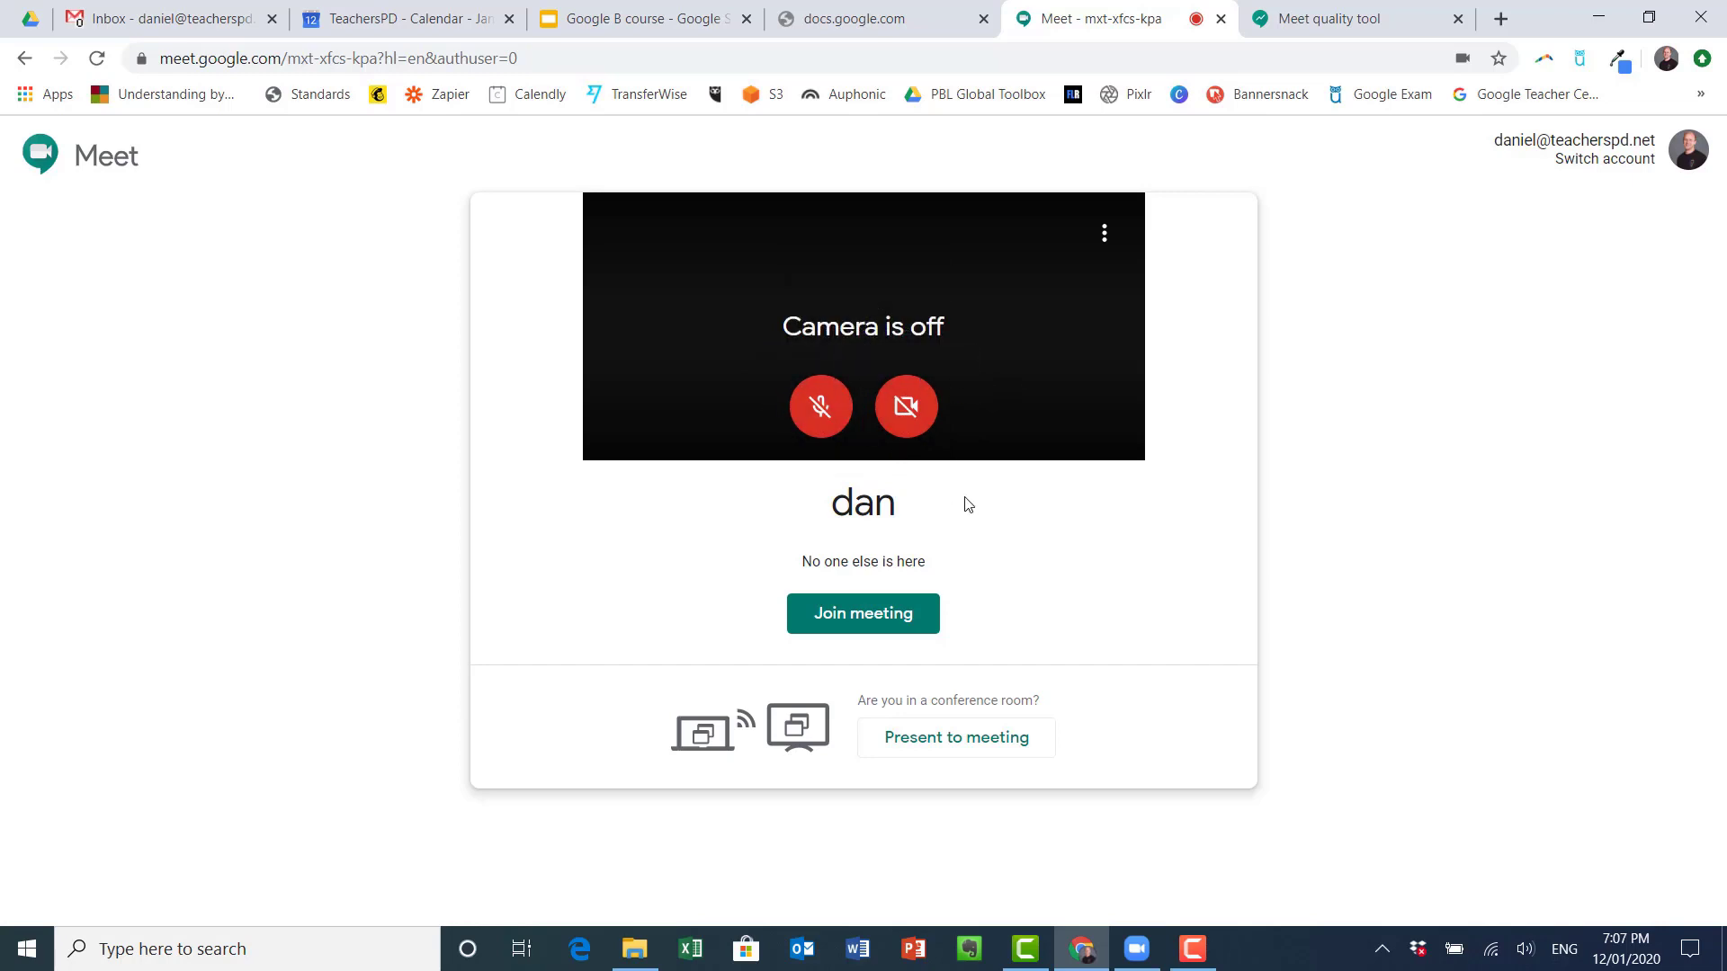
{"action": "left_click", "coordinate": [820, 407]}
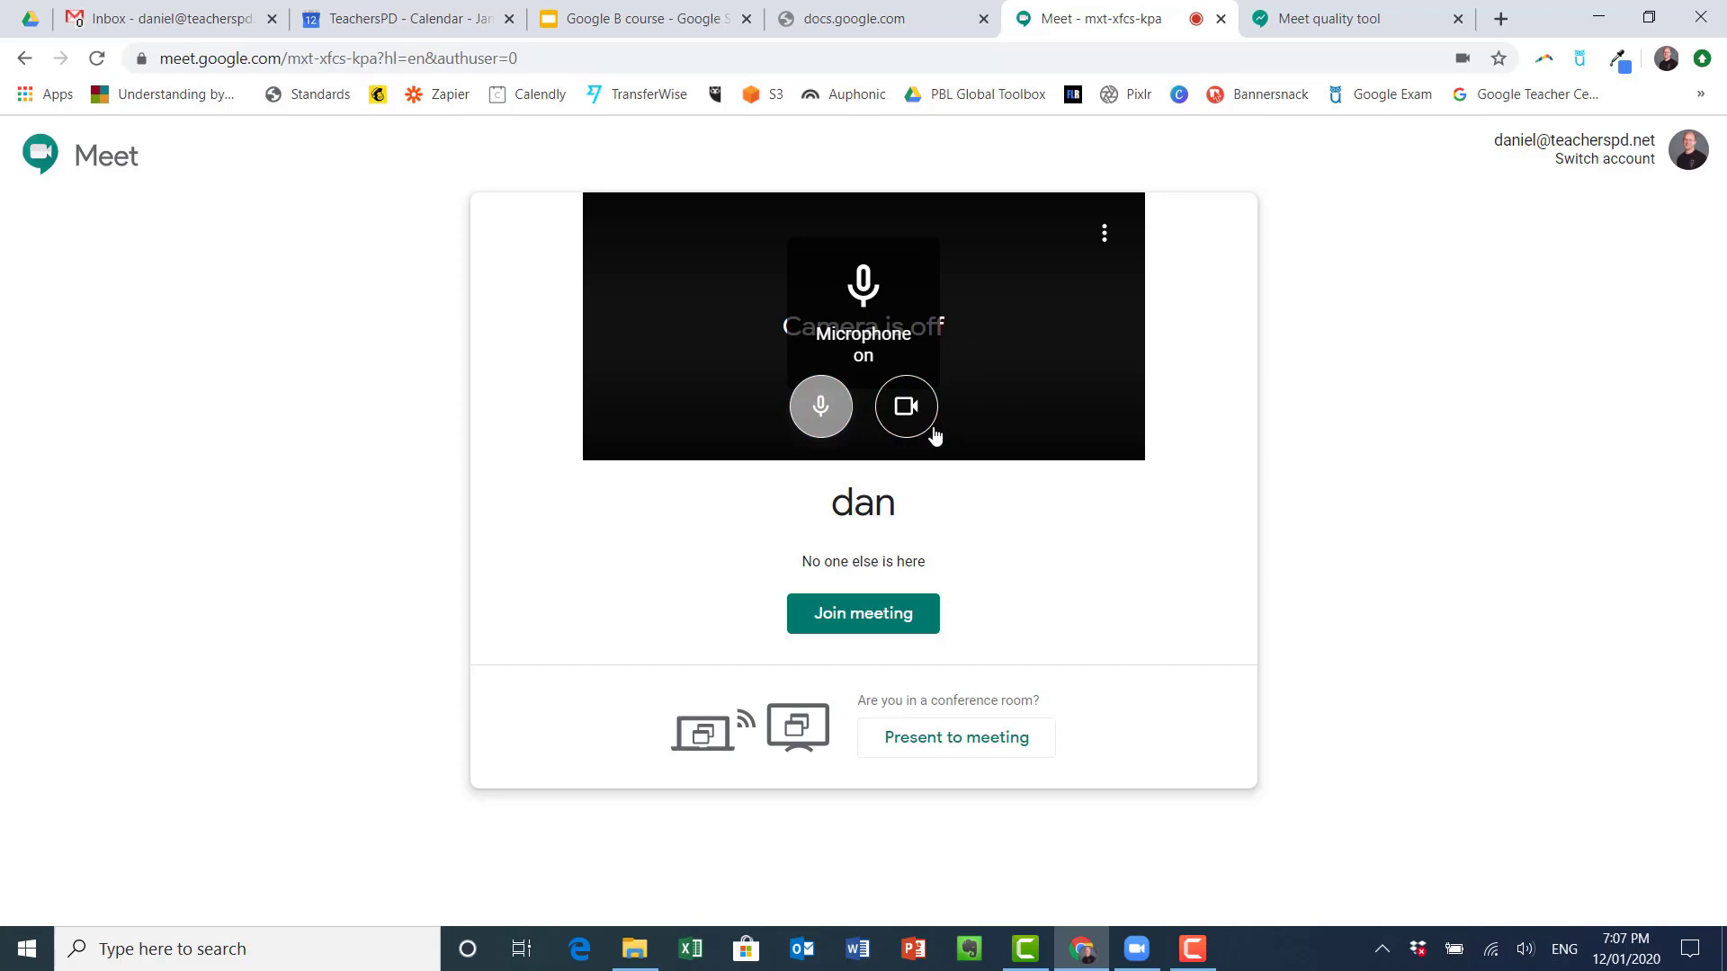
{"action": "left_click", "coordinate": [905, 406]}
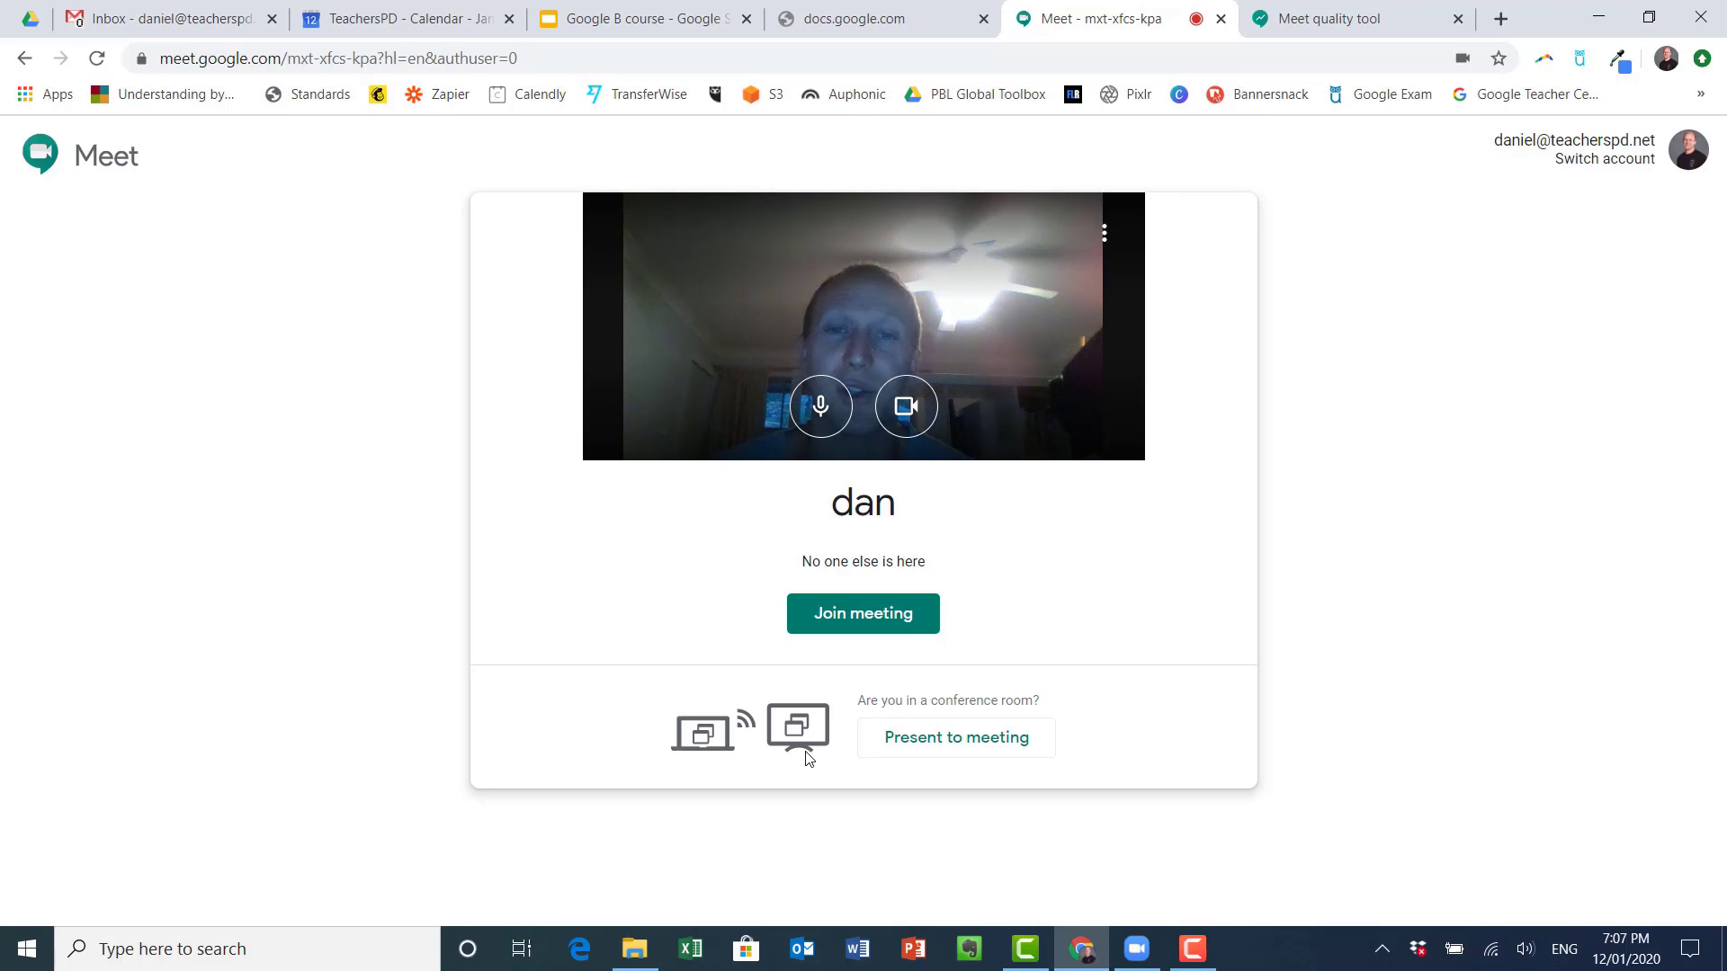
{"action": "mouse_move", "coordinate": [895, 577]}
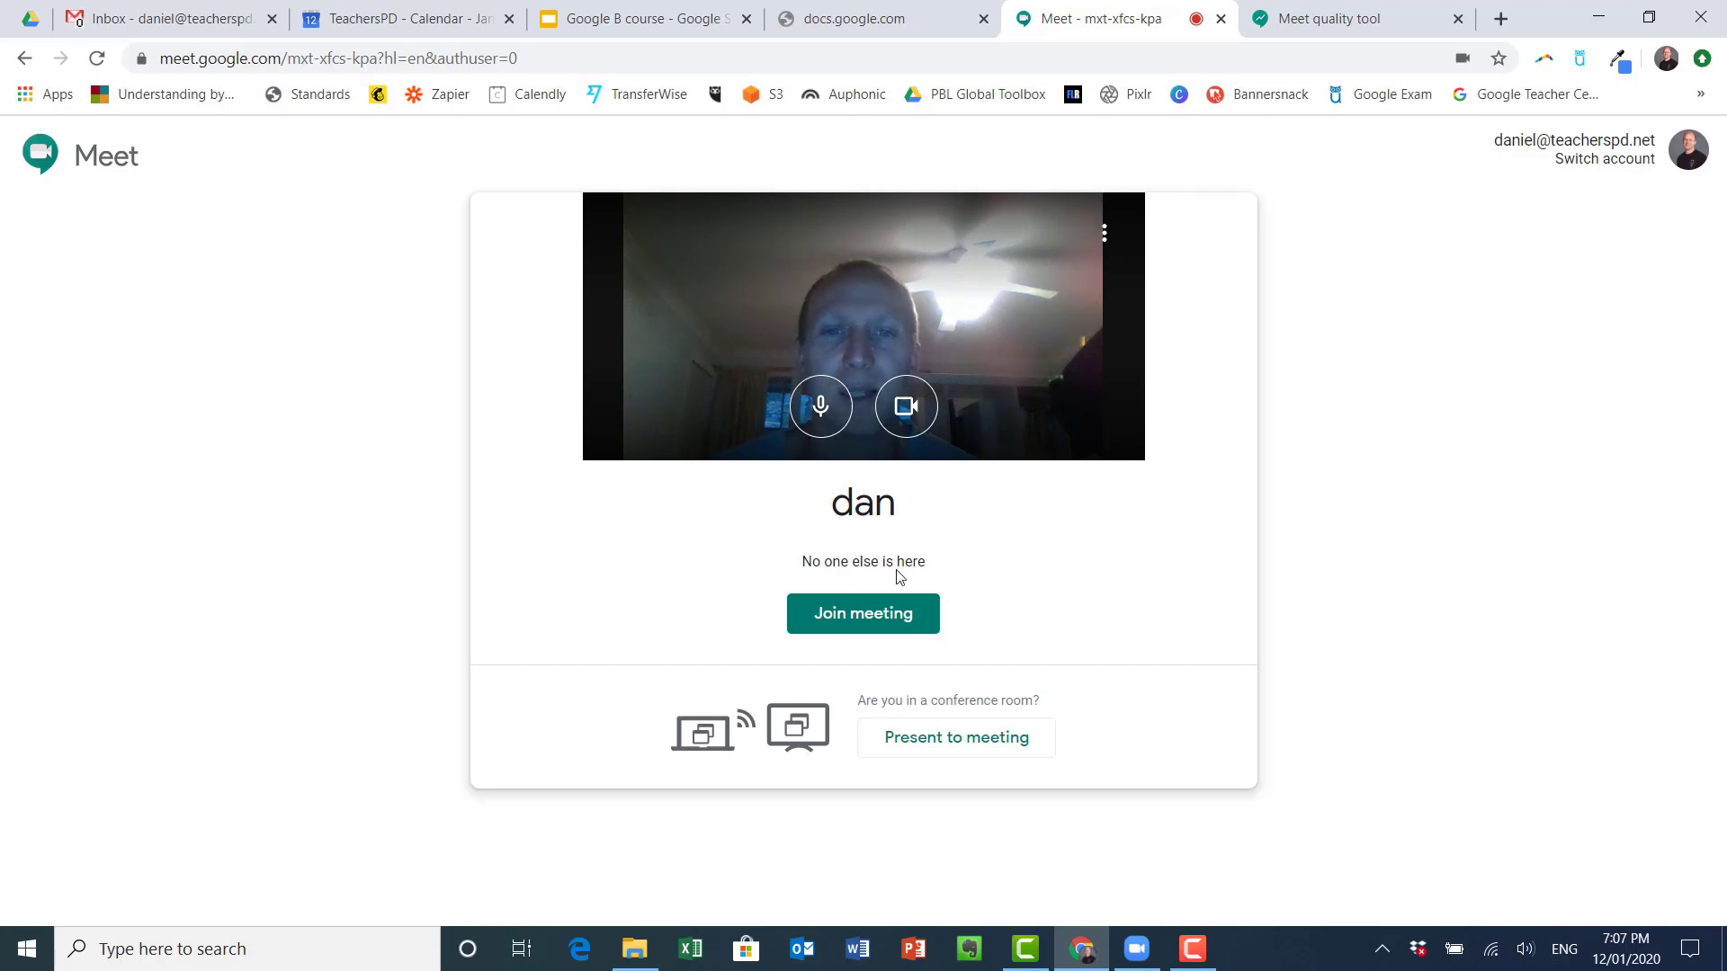
Step: Join the 'dan' meeting and bring up the form for inviting people
{"action": "left_click", "coordinate": [862, 613]}
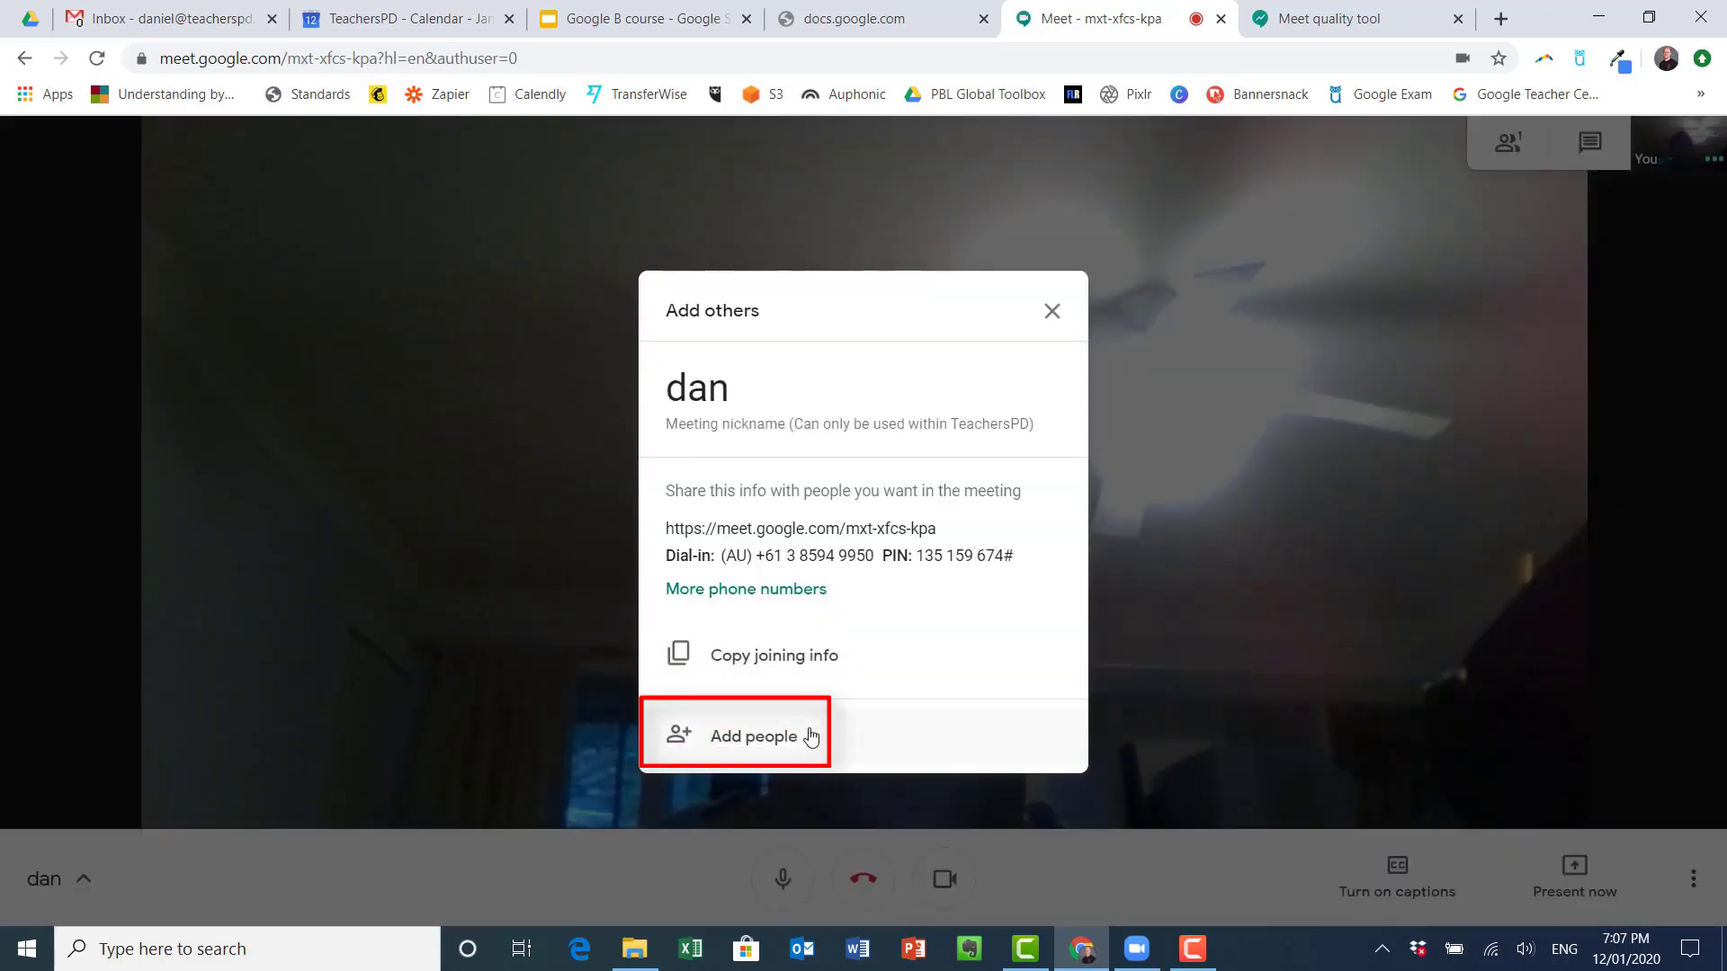
{"action": "left_click", "coordinate": [753, 736]}
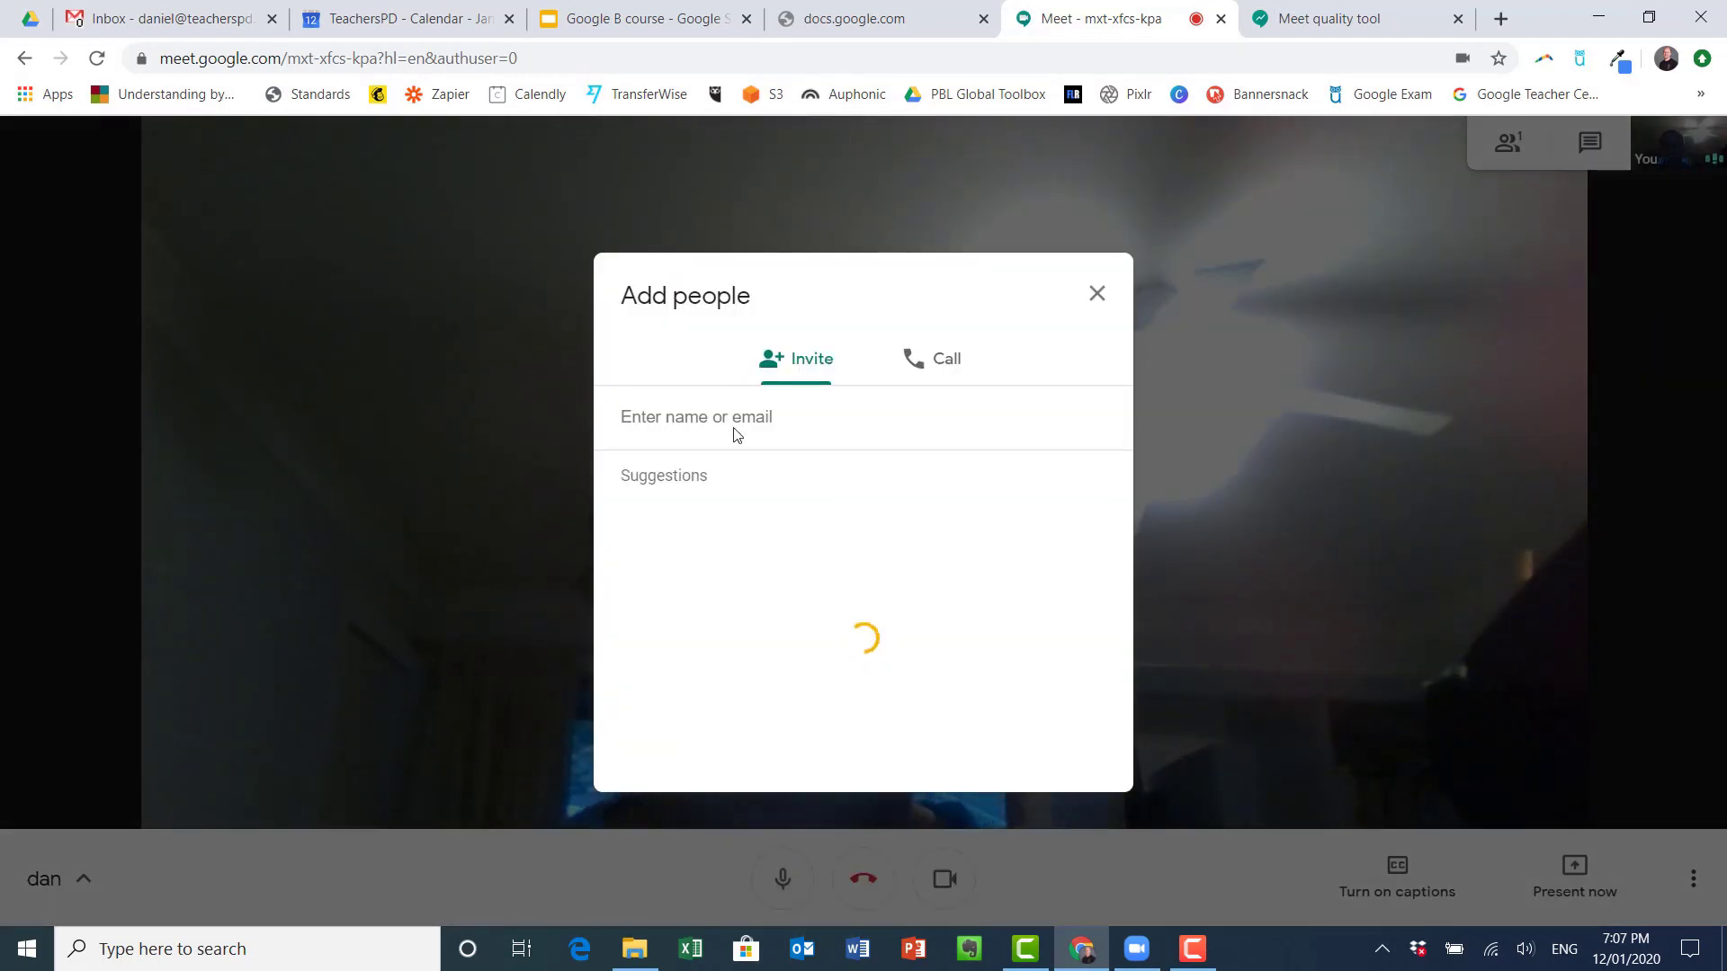
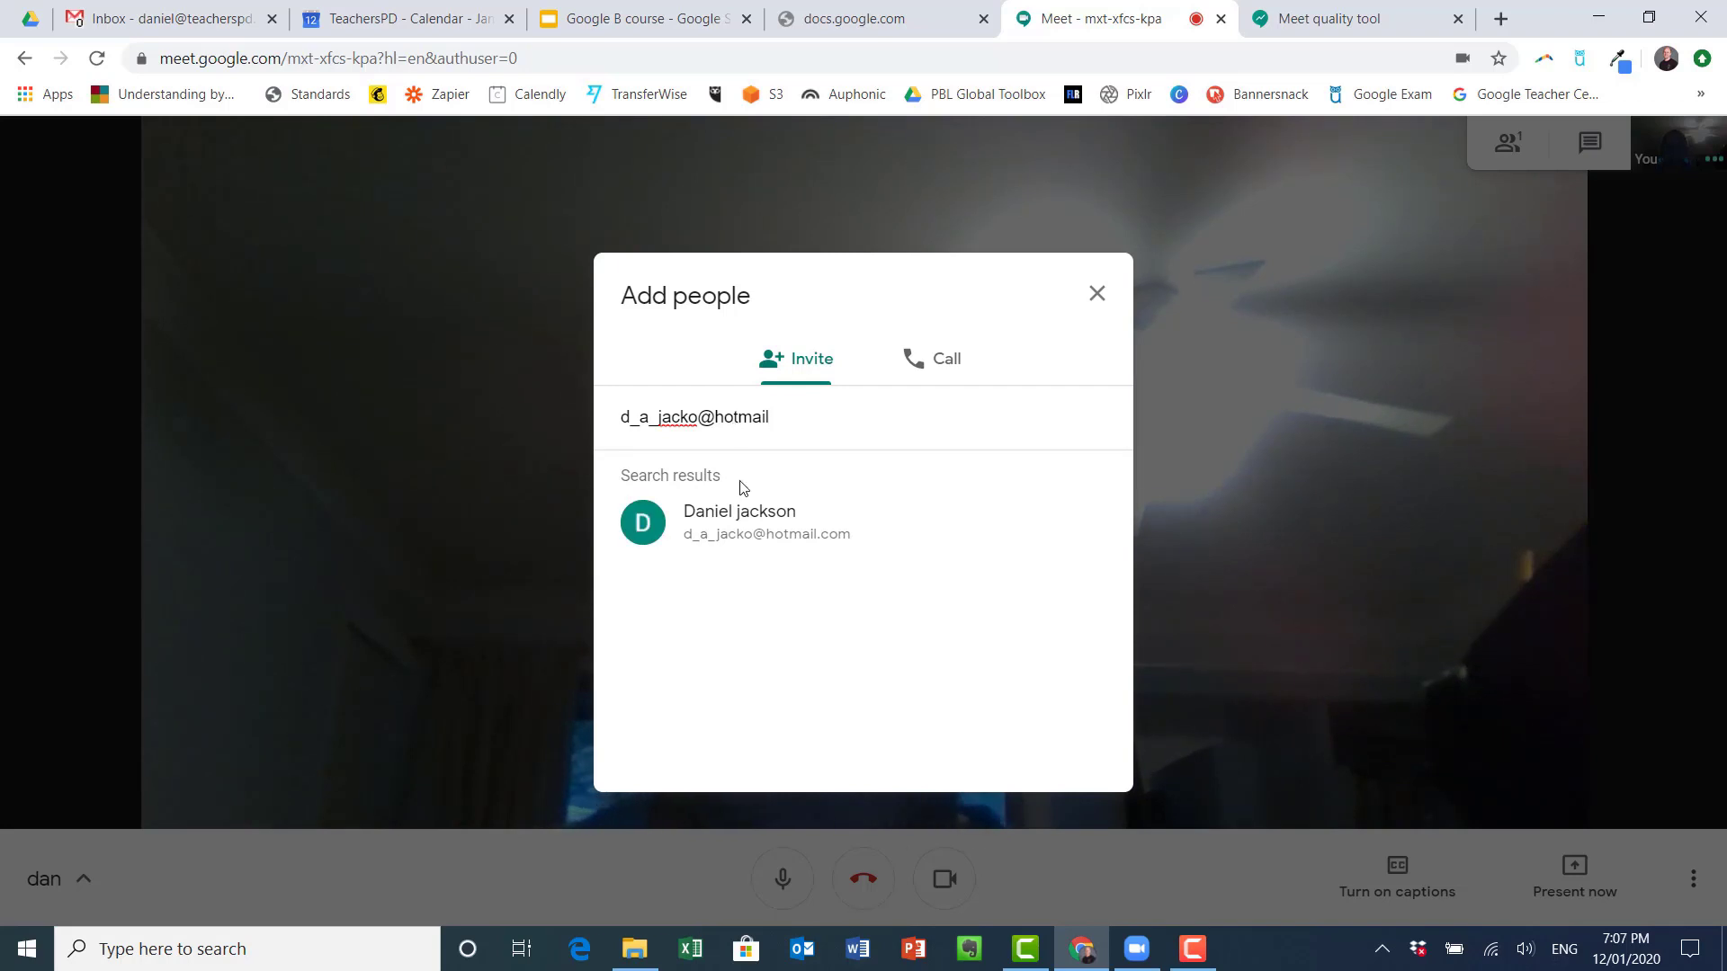
{"action": "left_click", "coordinate": [739, 522]}
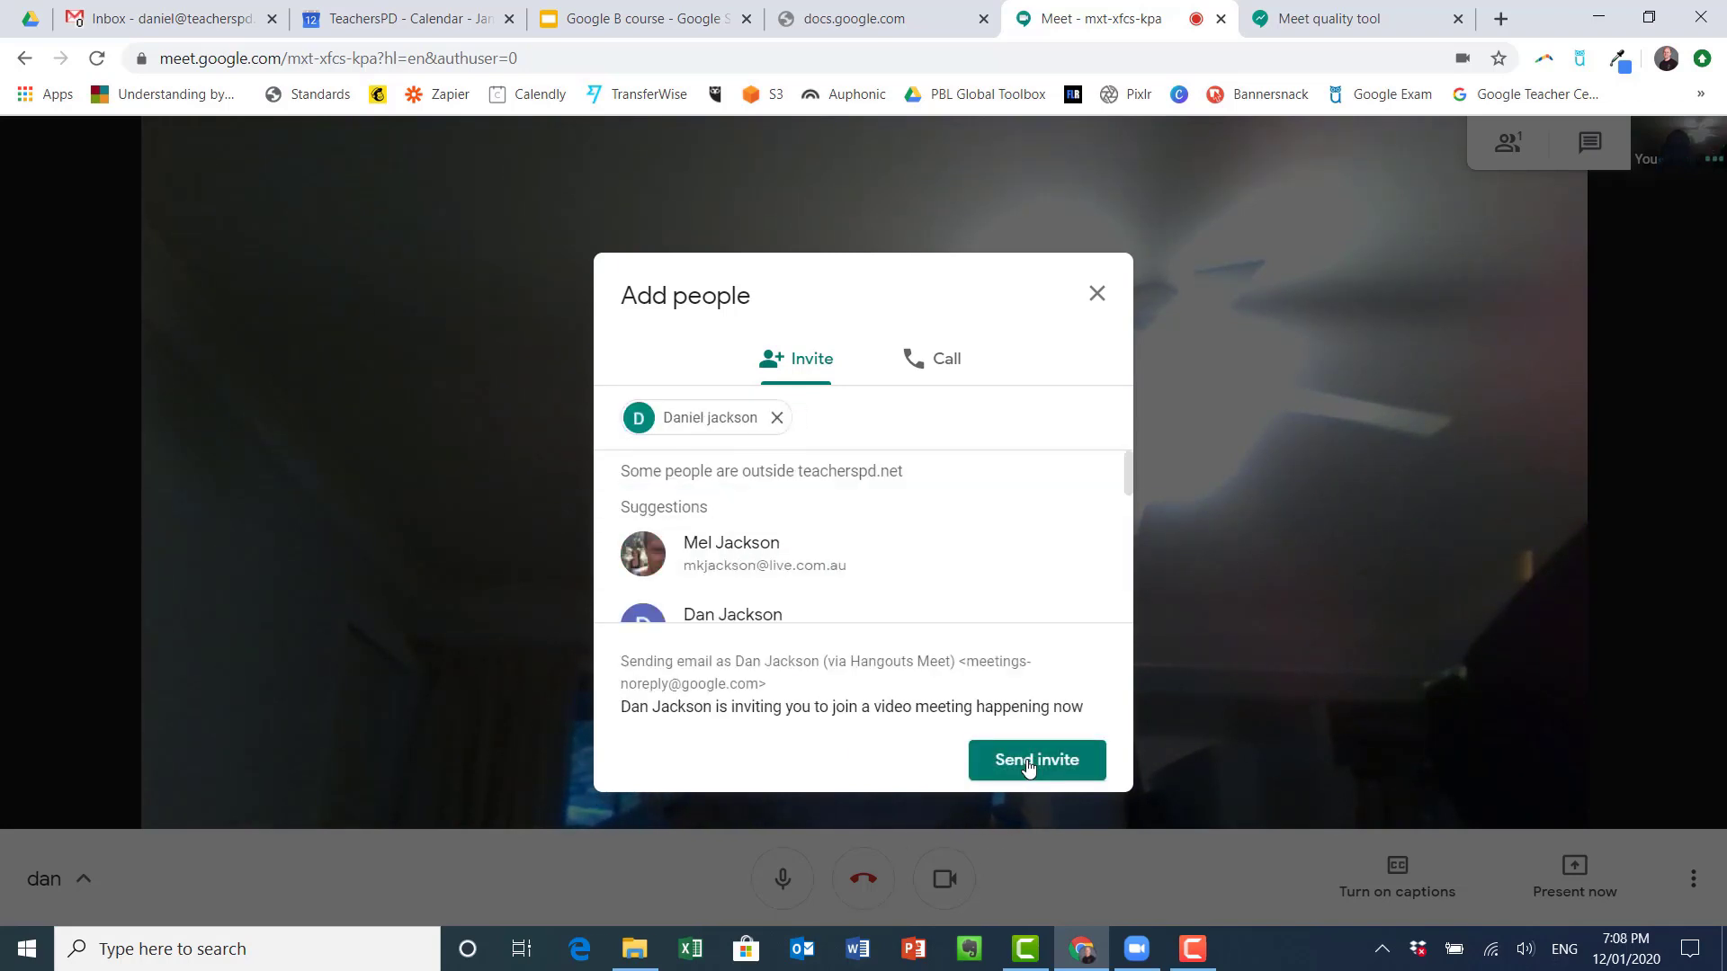
{"action": "left_click", "coordinate": [1035, 759]}
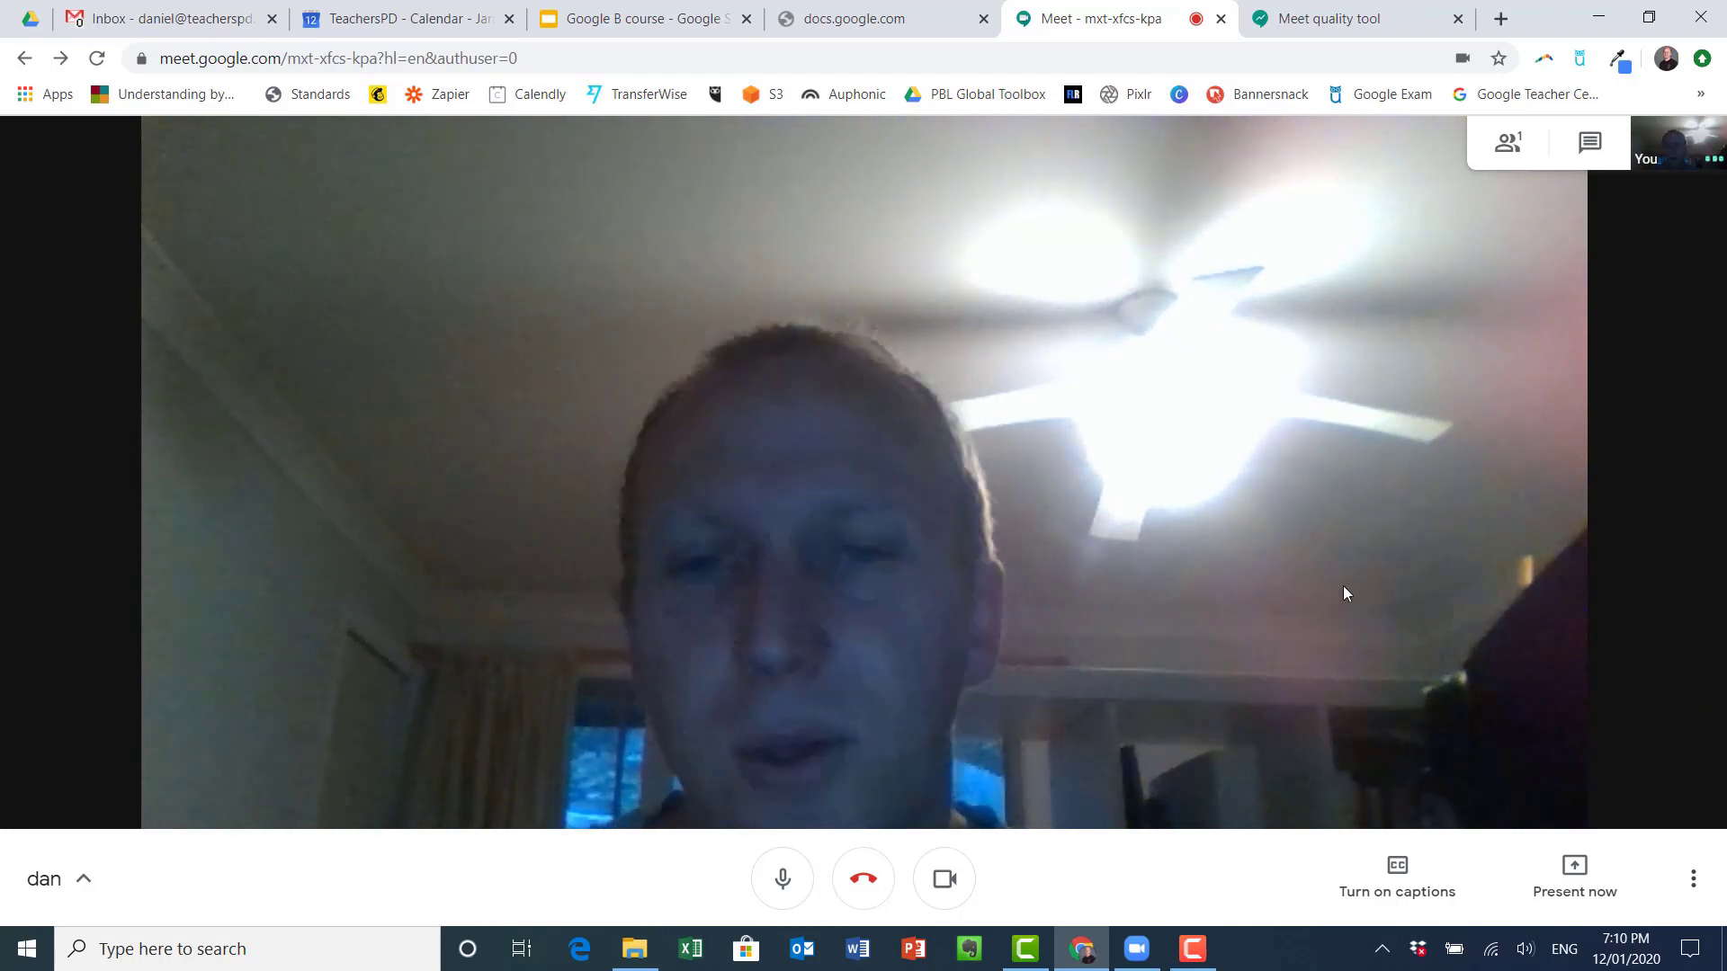
{"action": "mouse_move", "coordinate": [1239, 591]}
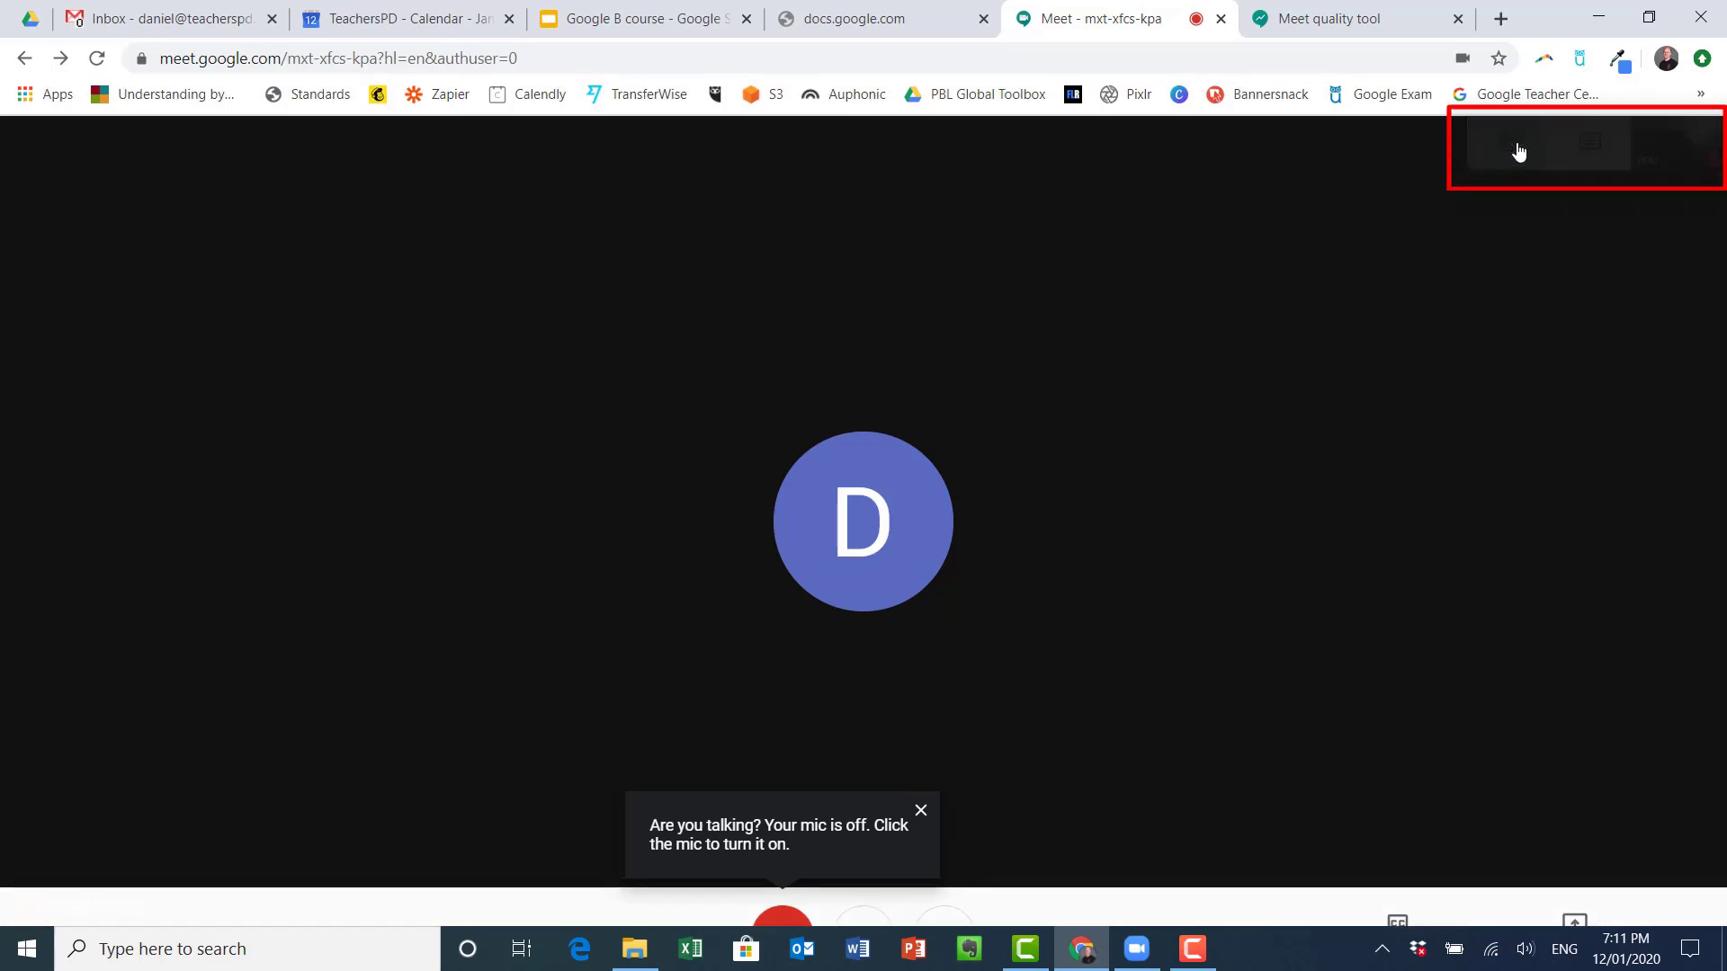
Step: Review the two people in the call, expand the invited participant's row, then show the in-call chat
{"action": "left_click", "coordinate": [1520, 150]}
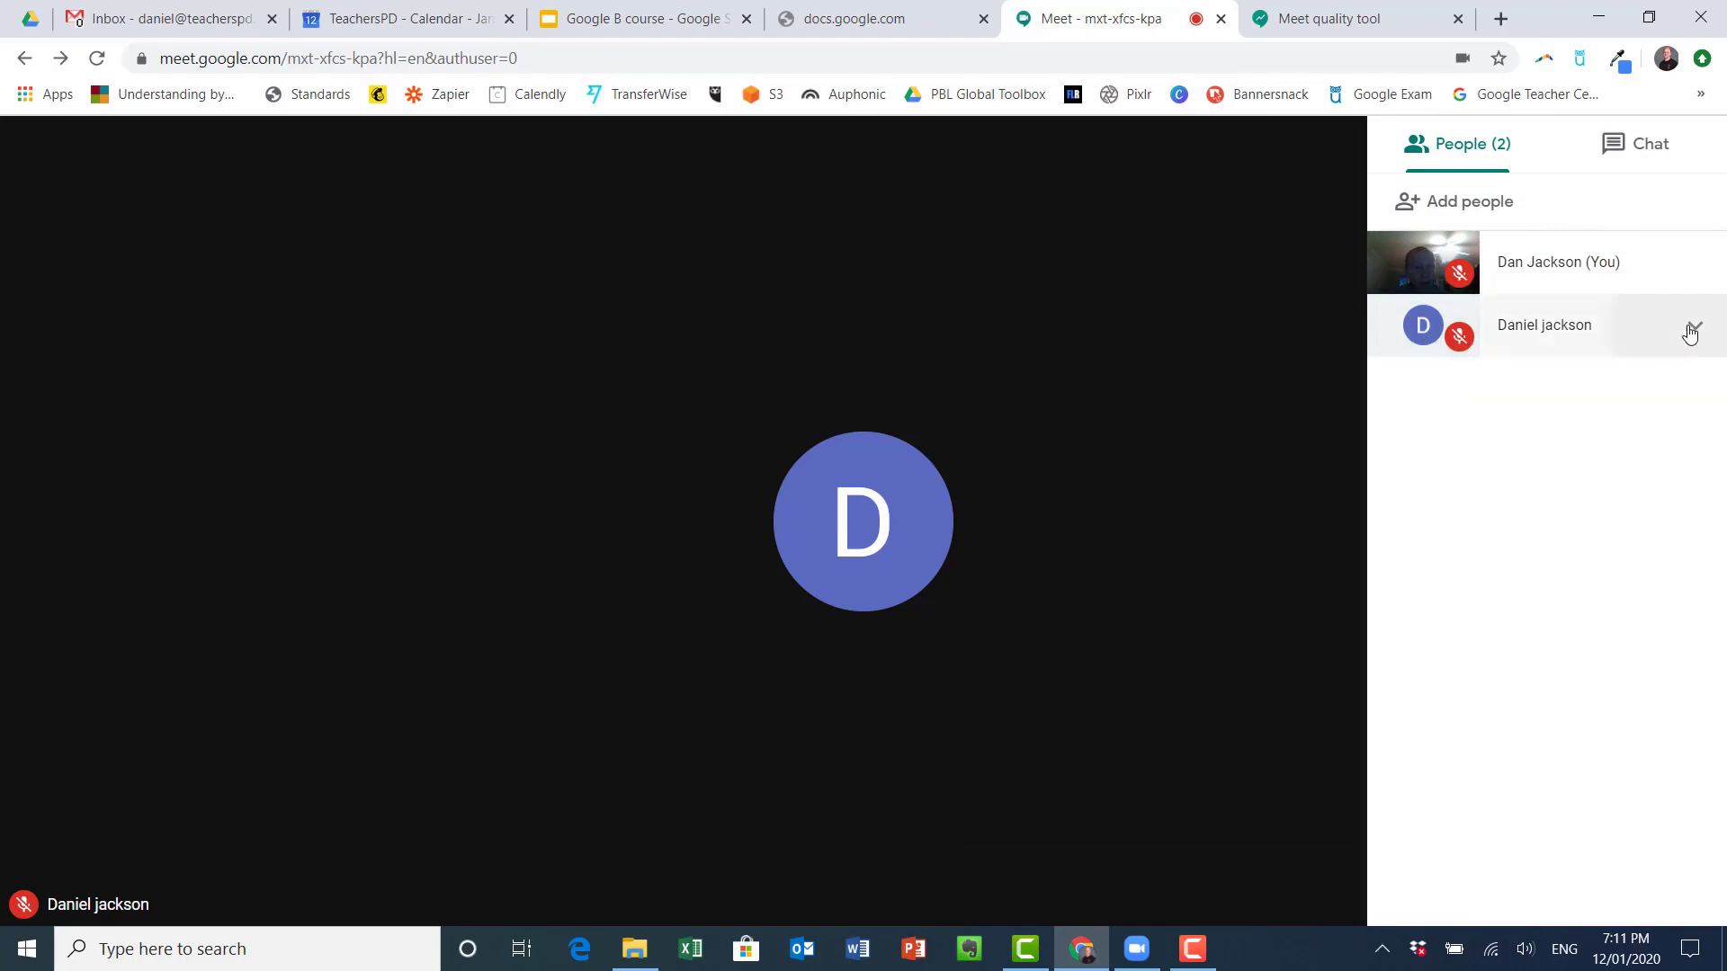
{"action": "left_click", "coordinate": [1693, 331]}
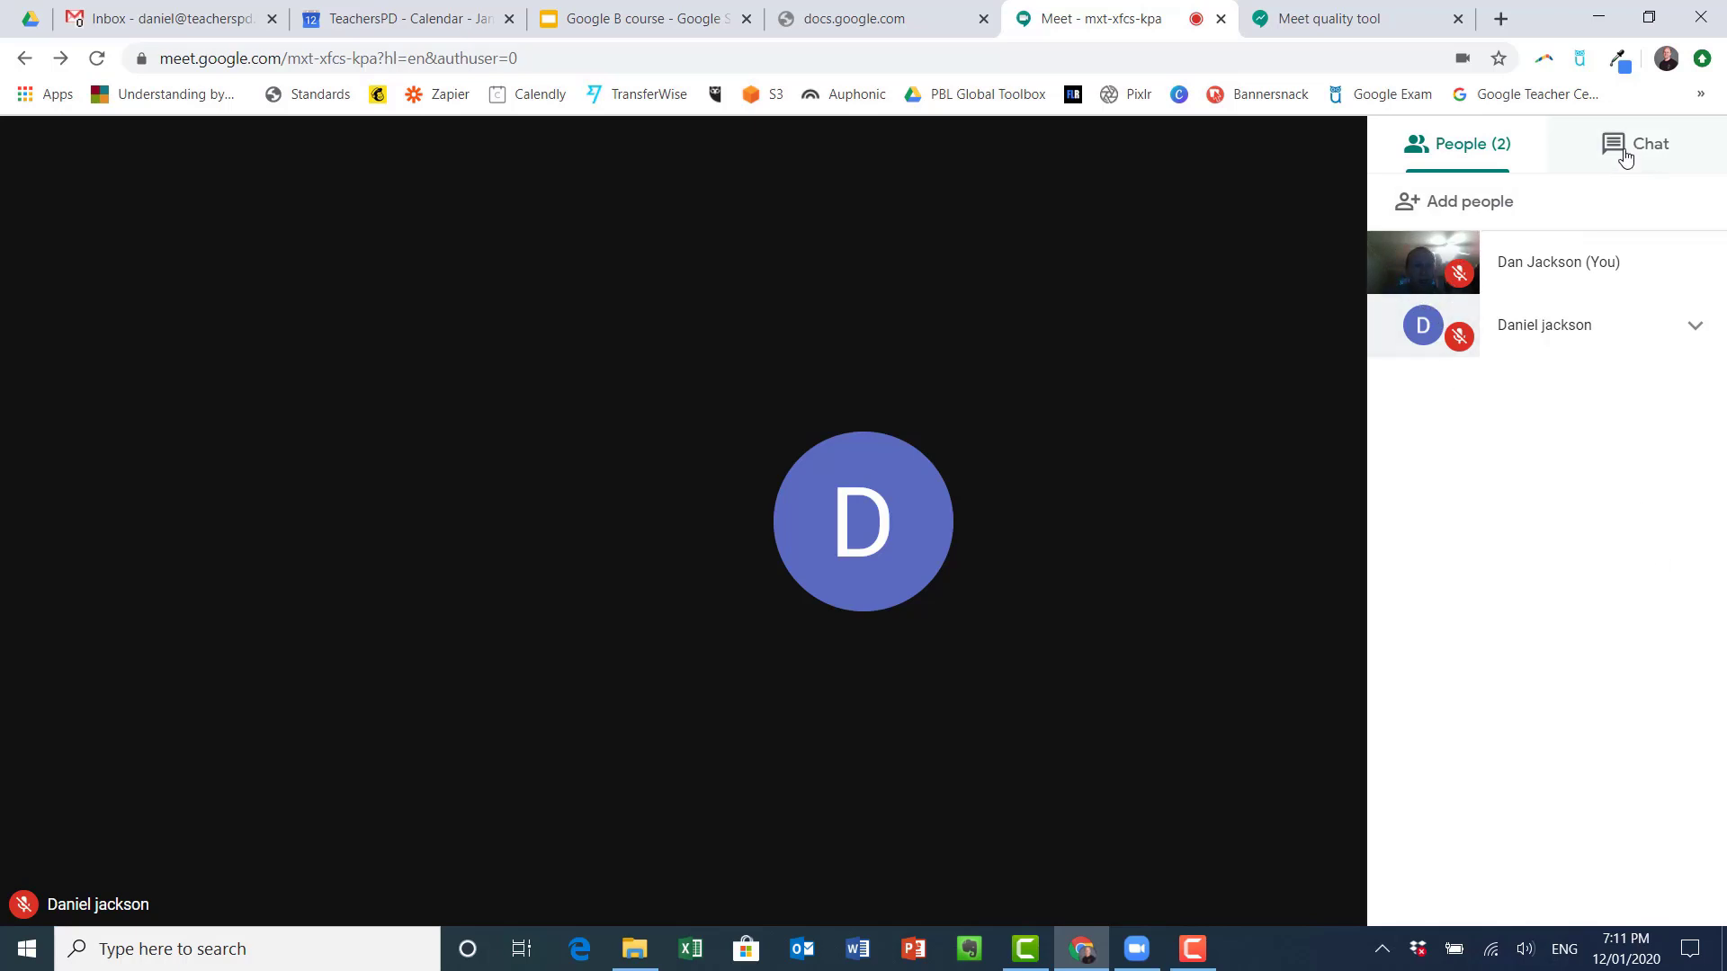
{"action": "left_click", "coordinate": [1649, 143]}
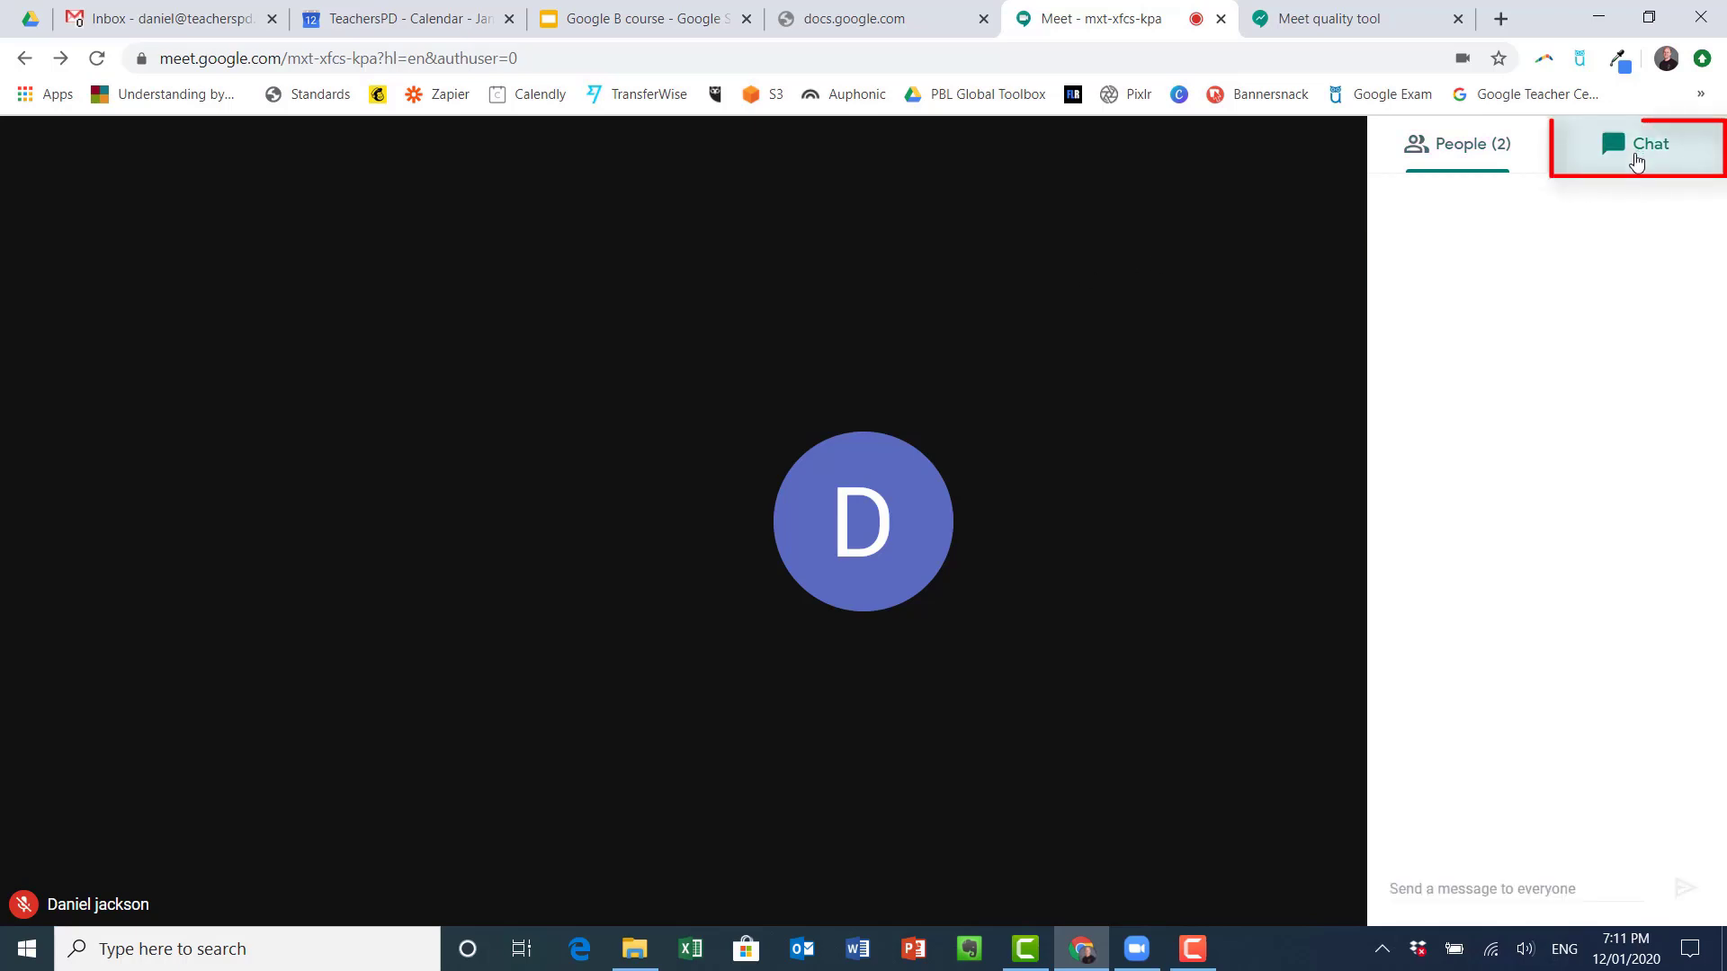
Step: Close the People/Chat side panel to return to the full call view
{"action": "left_click", "coordinate": [1650, 144]}
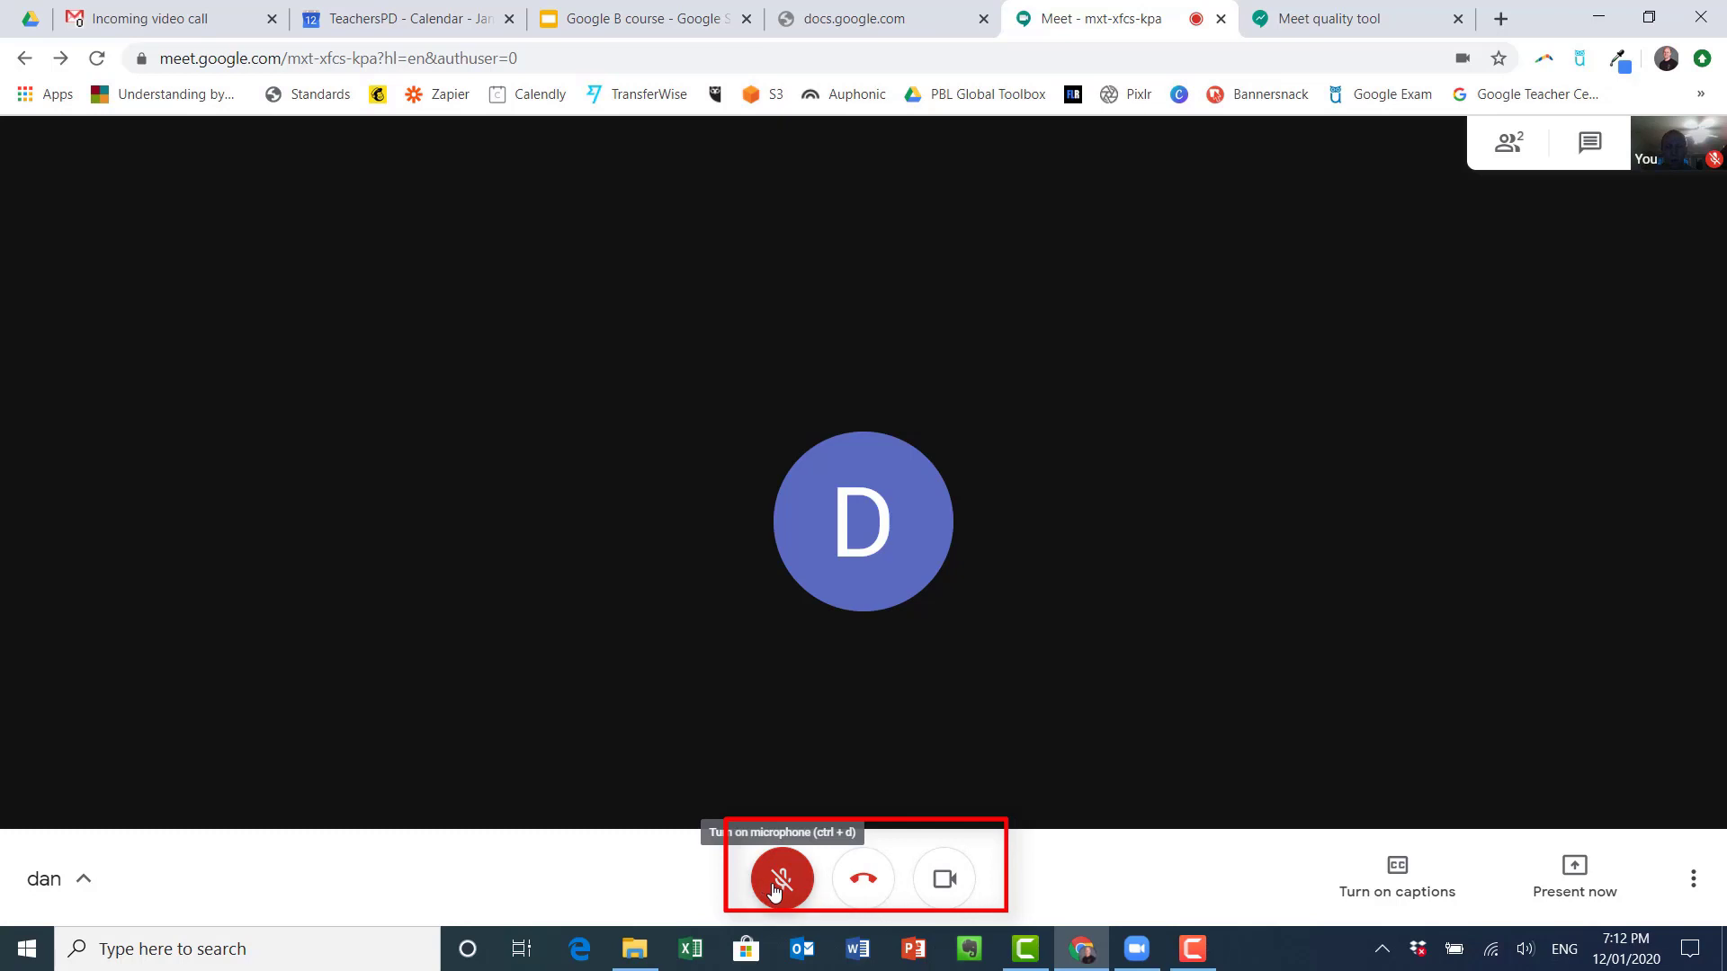
{"action": "left_click", "coordinate": [44, 878]}
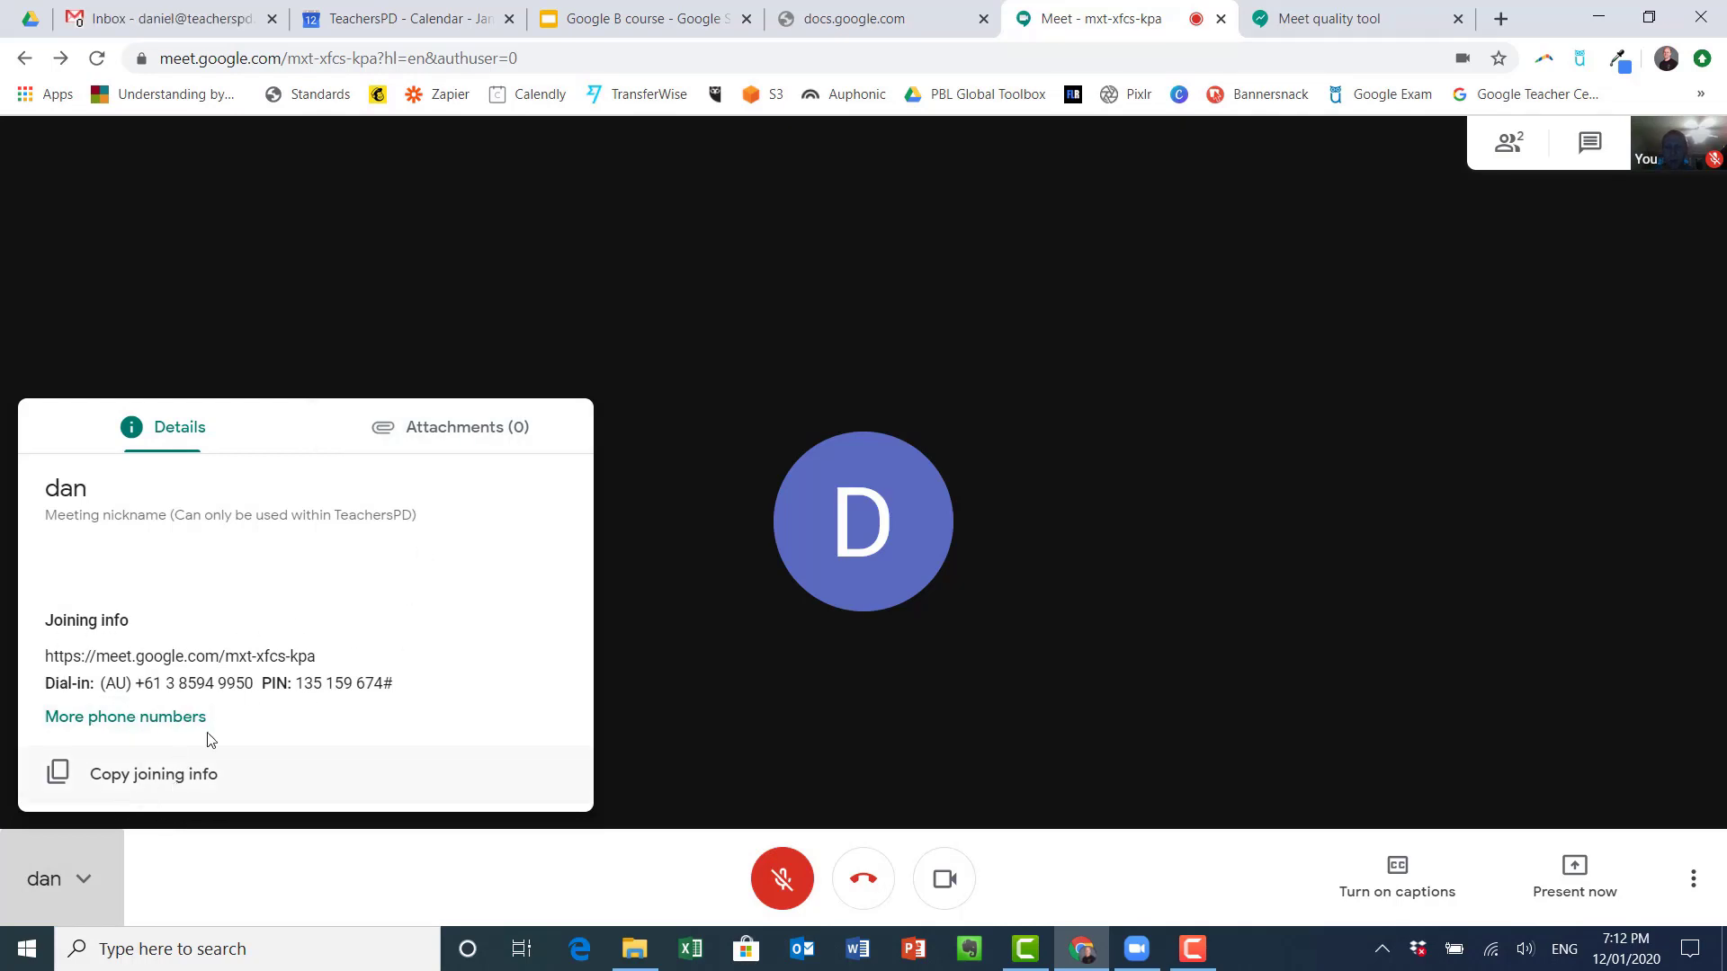
{"action": "left_click", "coordinate": [59, 878]}
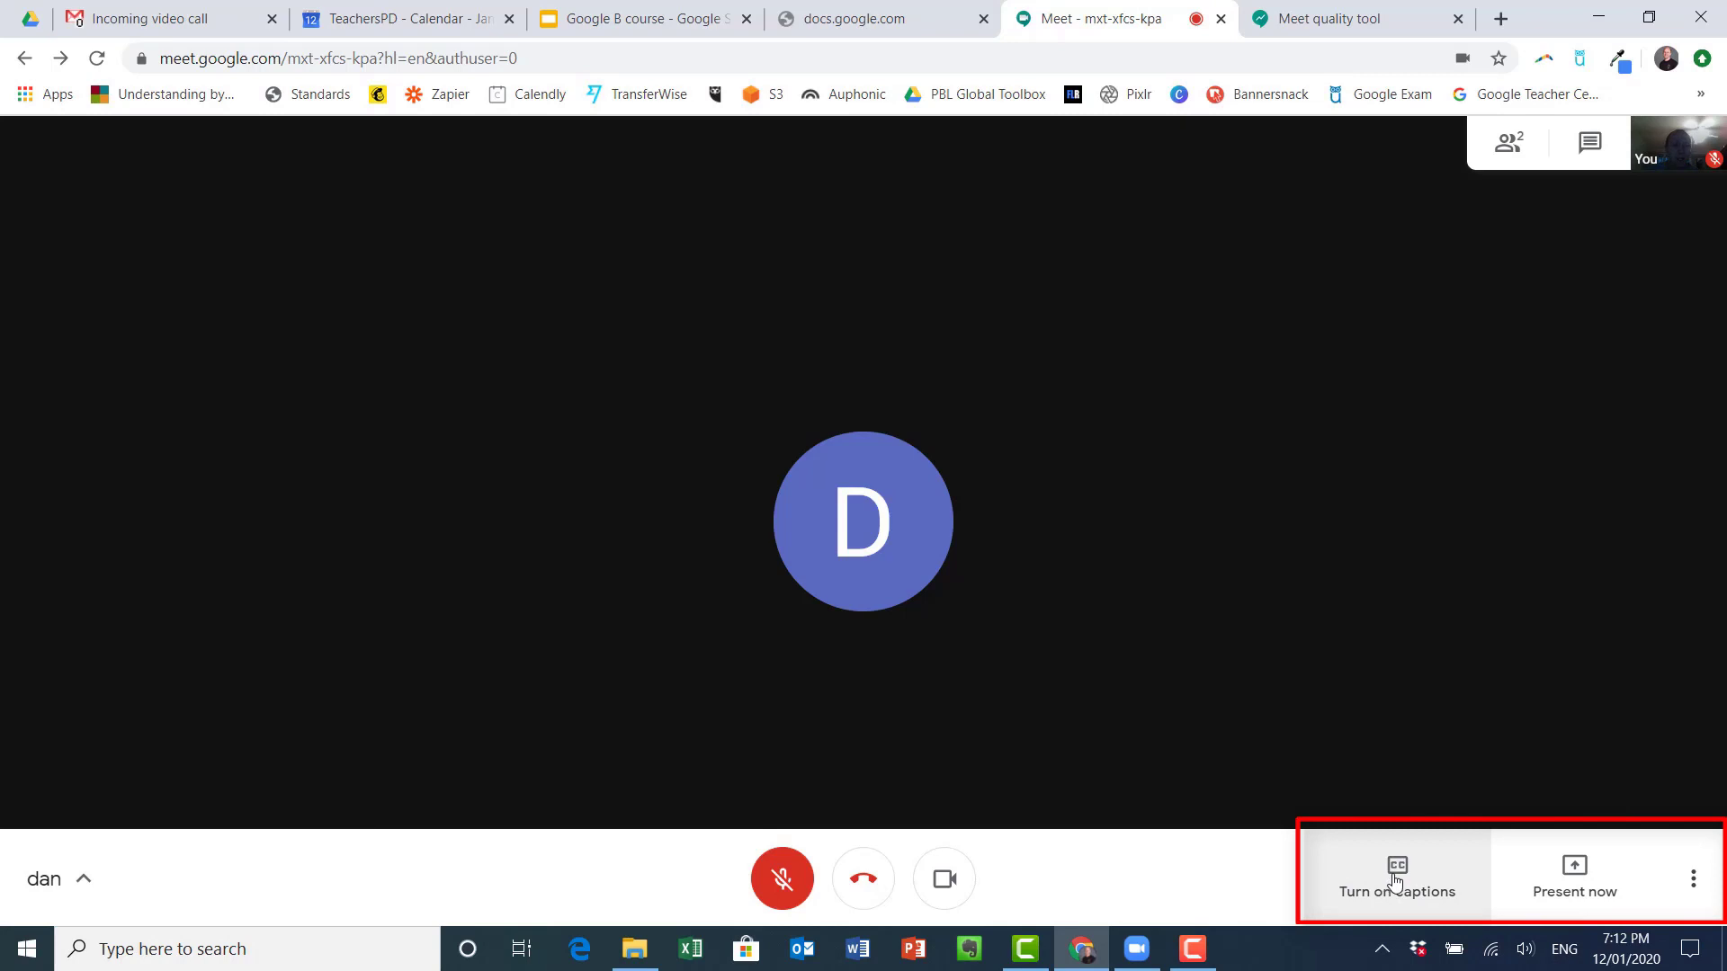
{"action": "left_click", "coordinate": [1396, 876]}
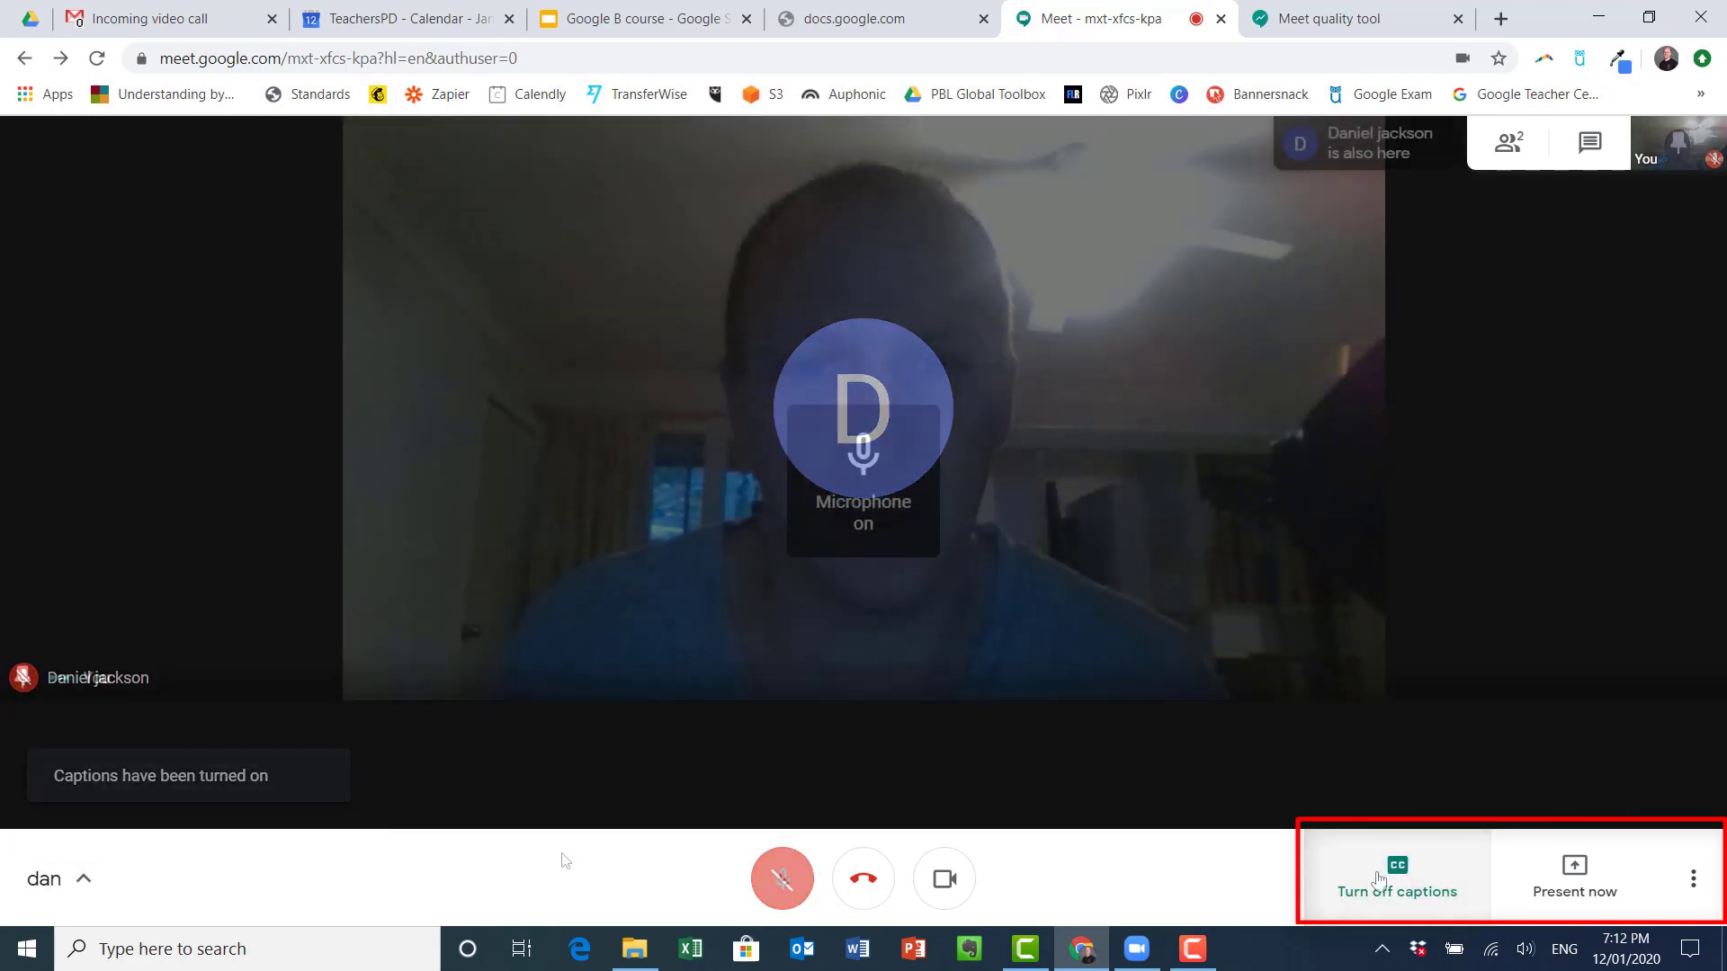
{"action": "left_click", "coordinate": [782, 878]}
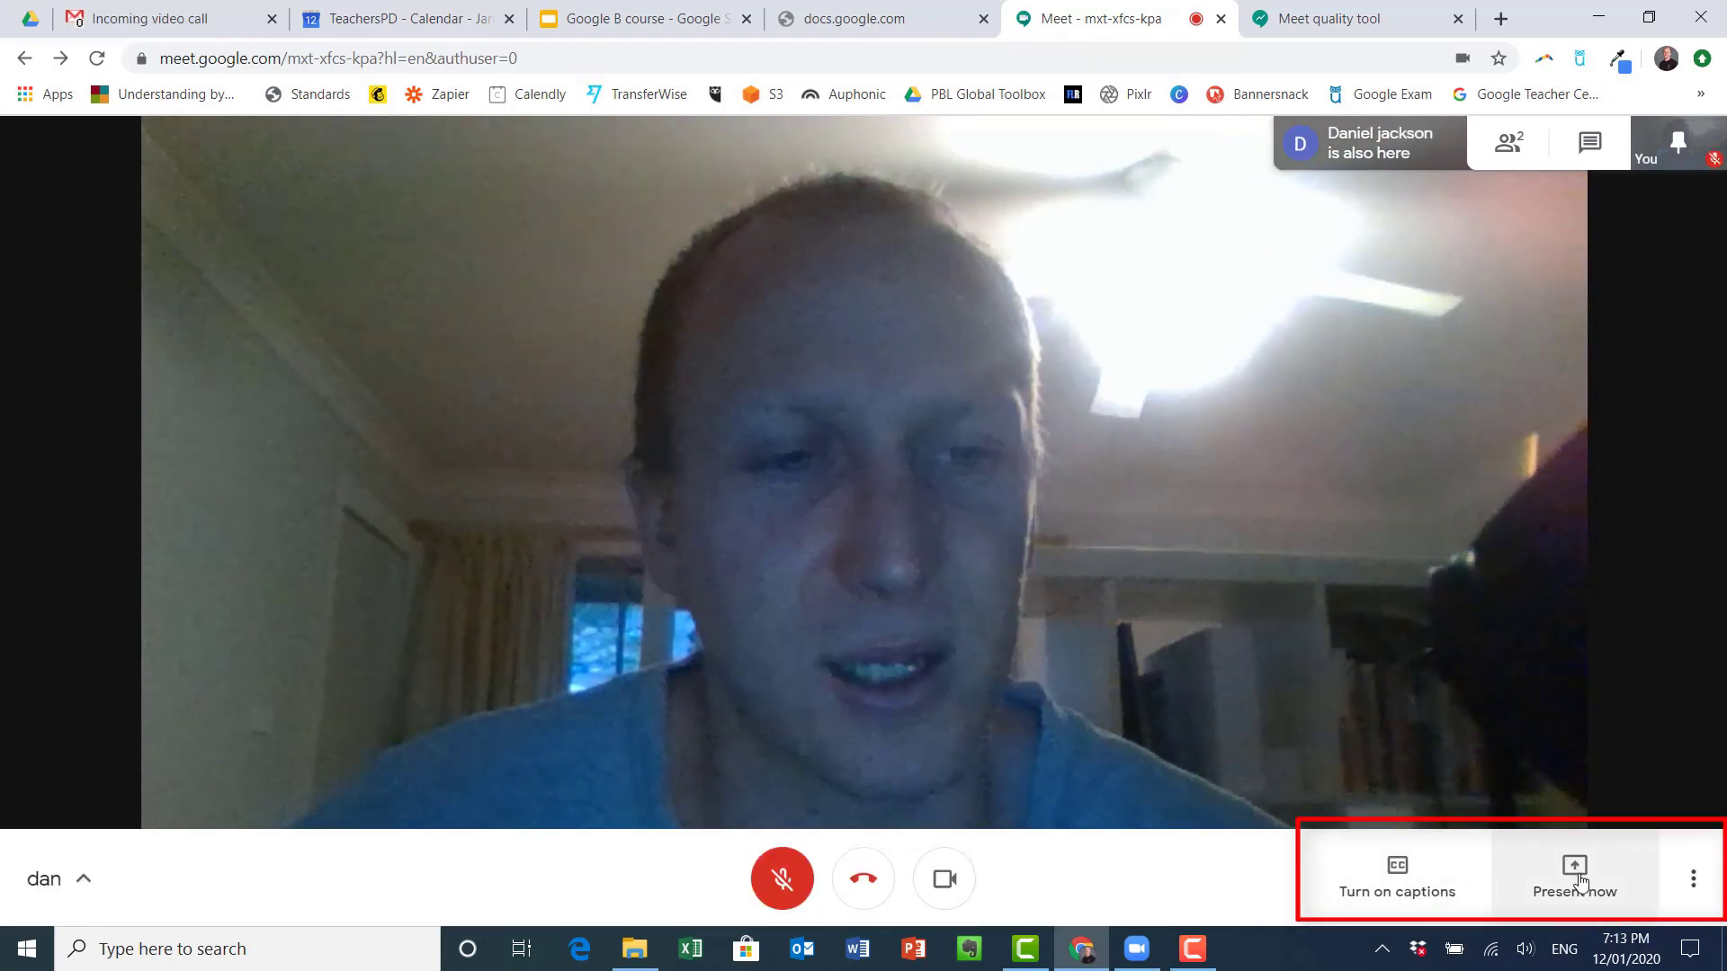
Step: Present the entire screen to the call and bring up the Google B course deck on it
{"action": "left_click", "coordinate": [1572, 876]}
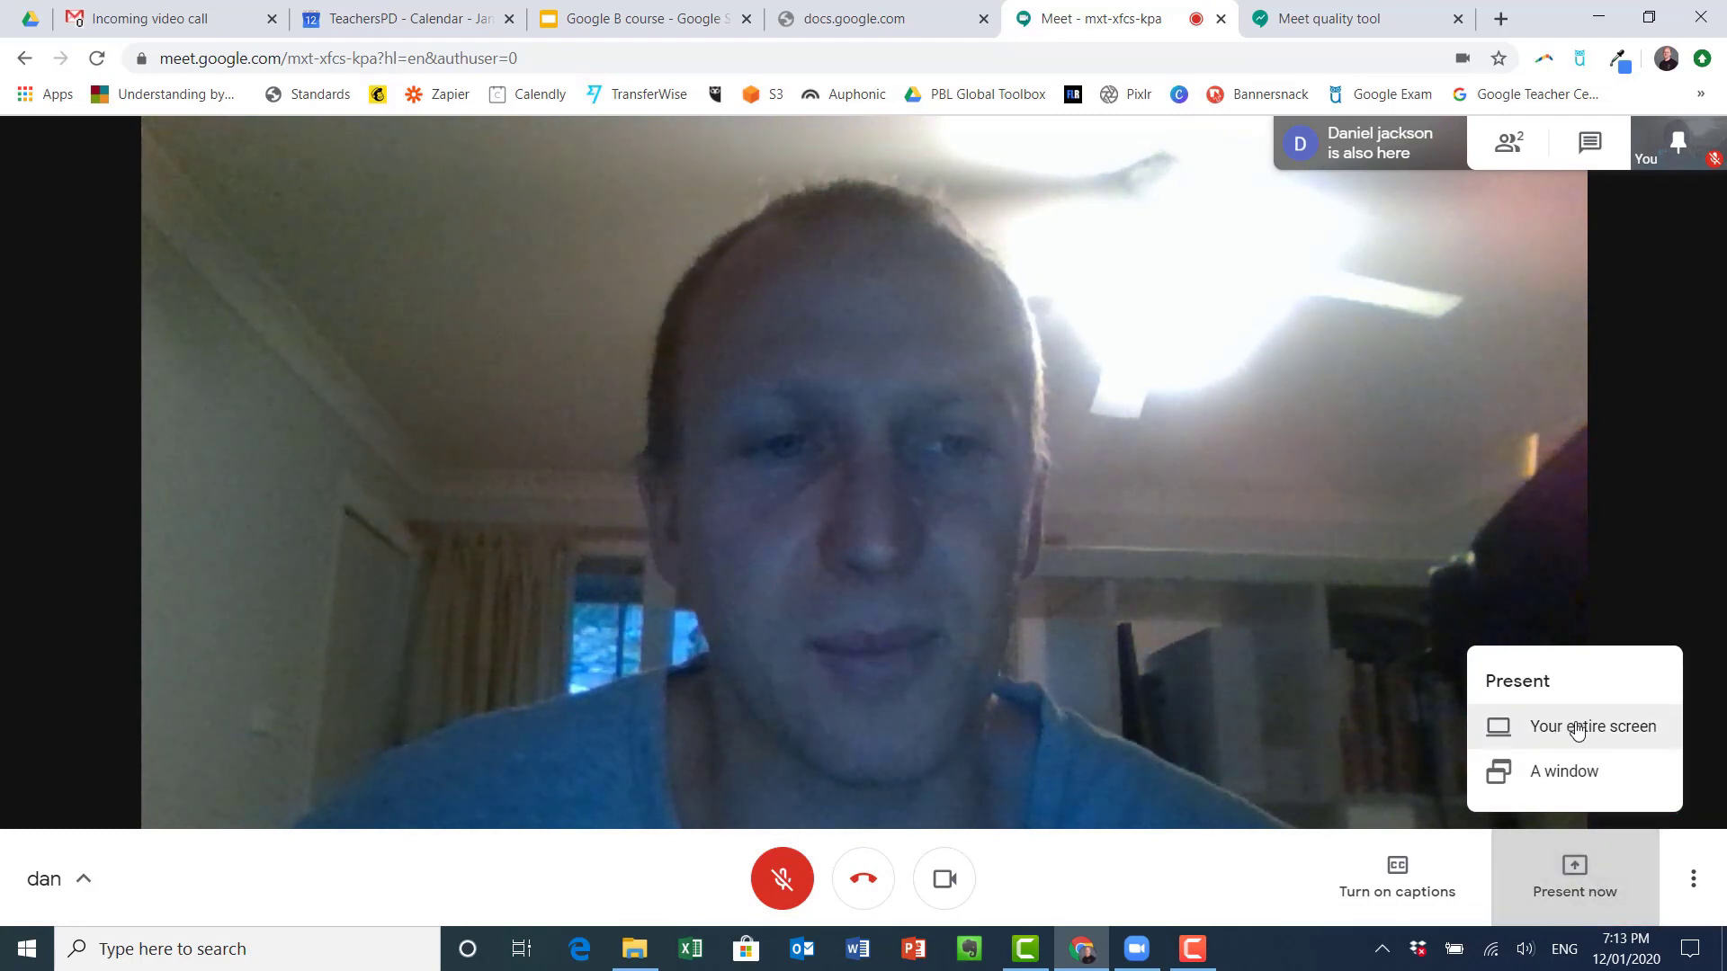
{"action": "left_click", "coordinate": [1592, 725]}
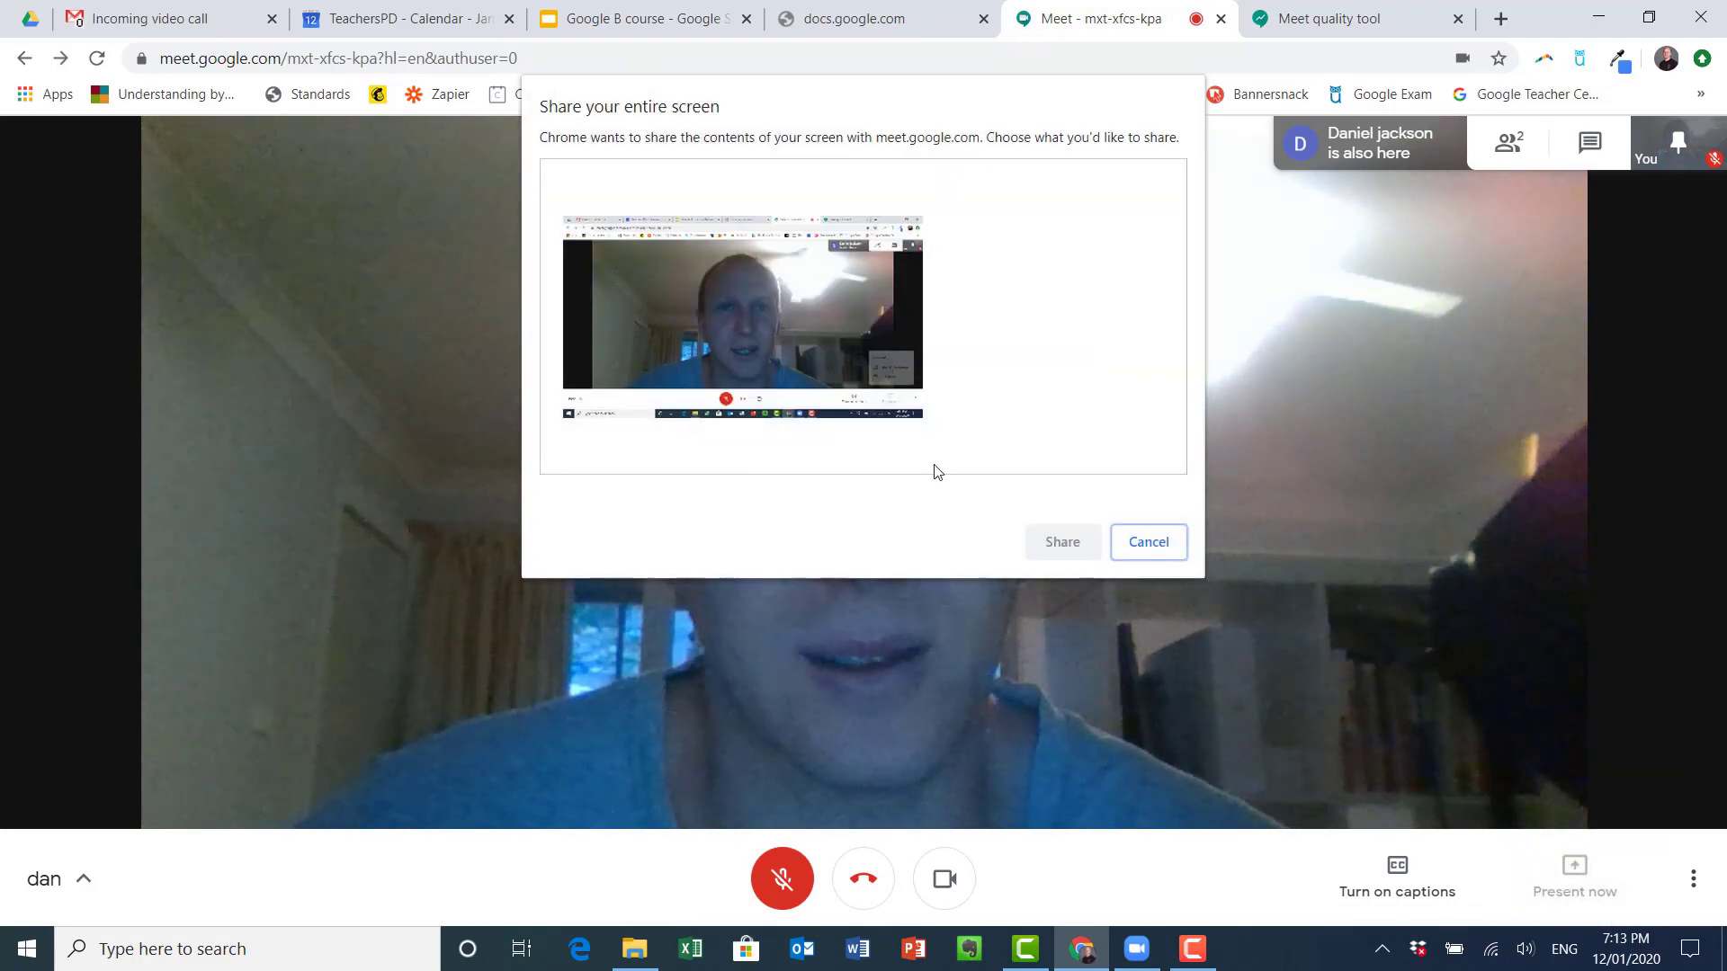
{"action": "left_click", "coordinate": [739, 317]}
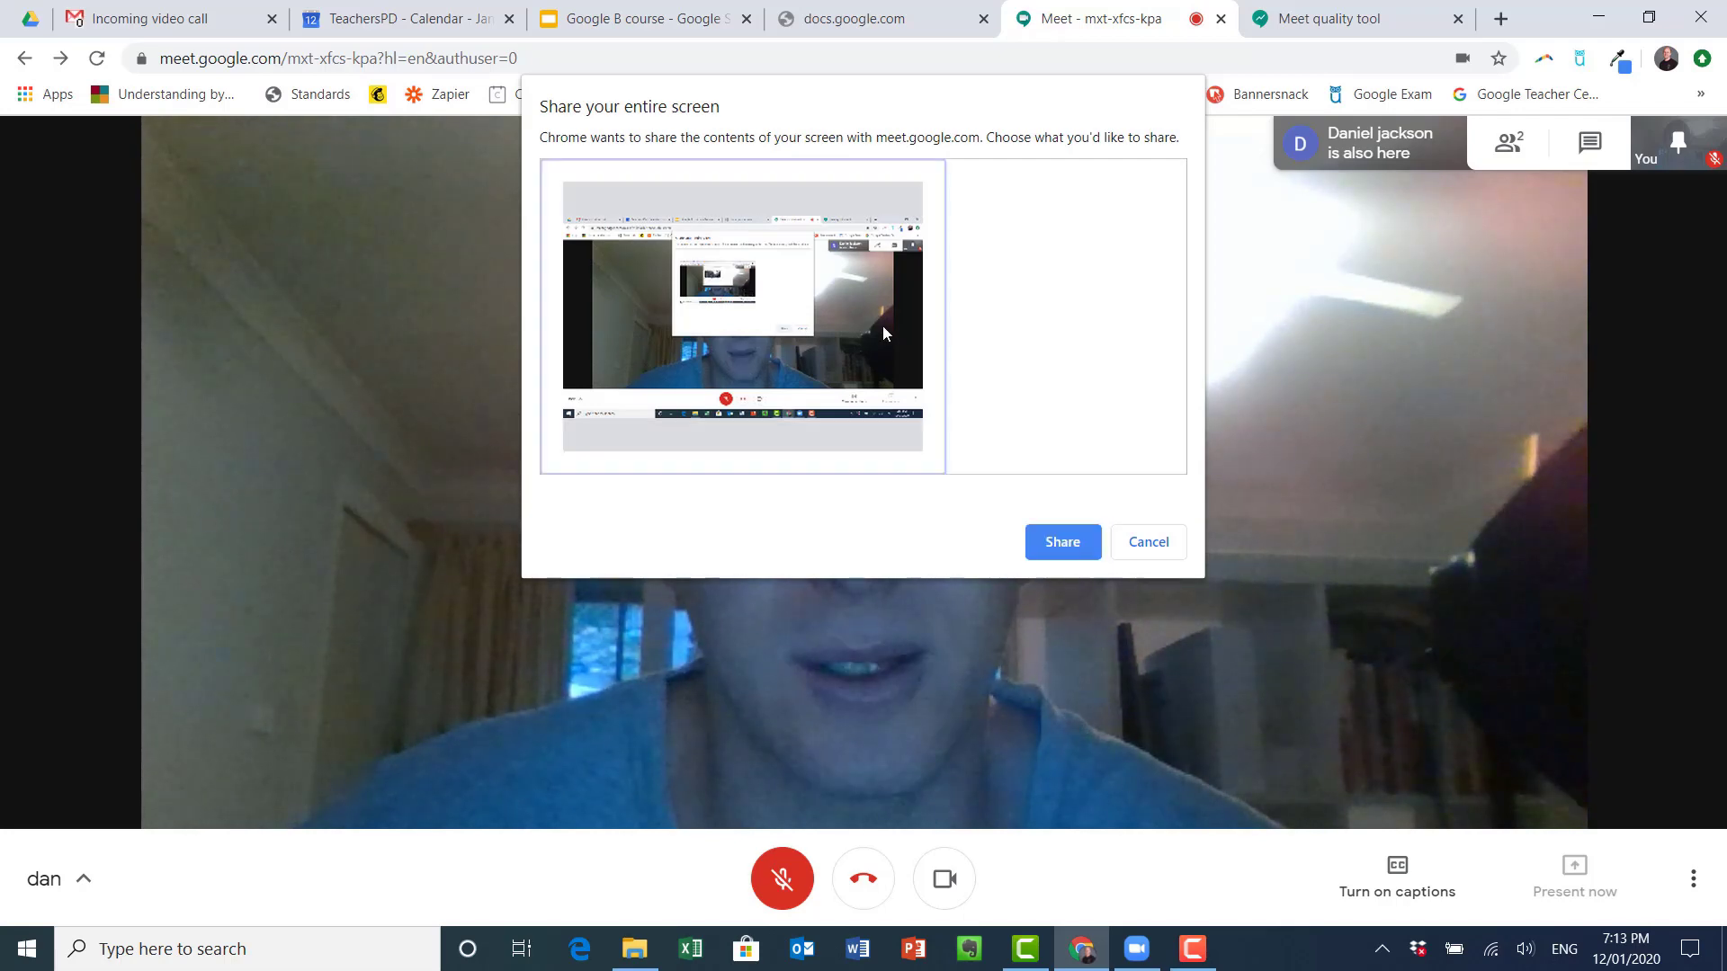
{"action": "left_click", "coordinate": [1060, 541]}
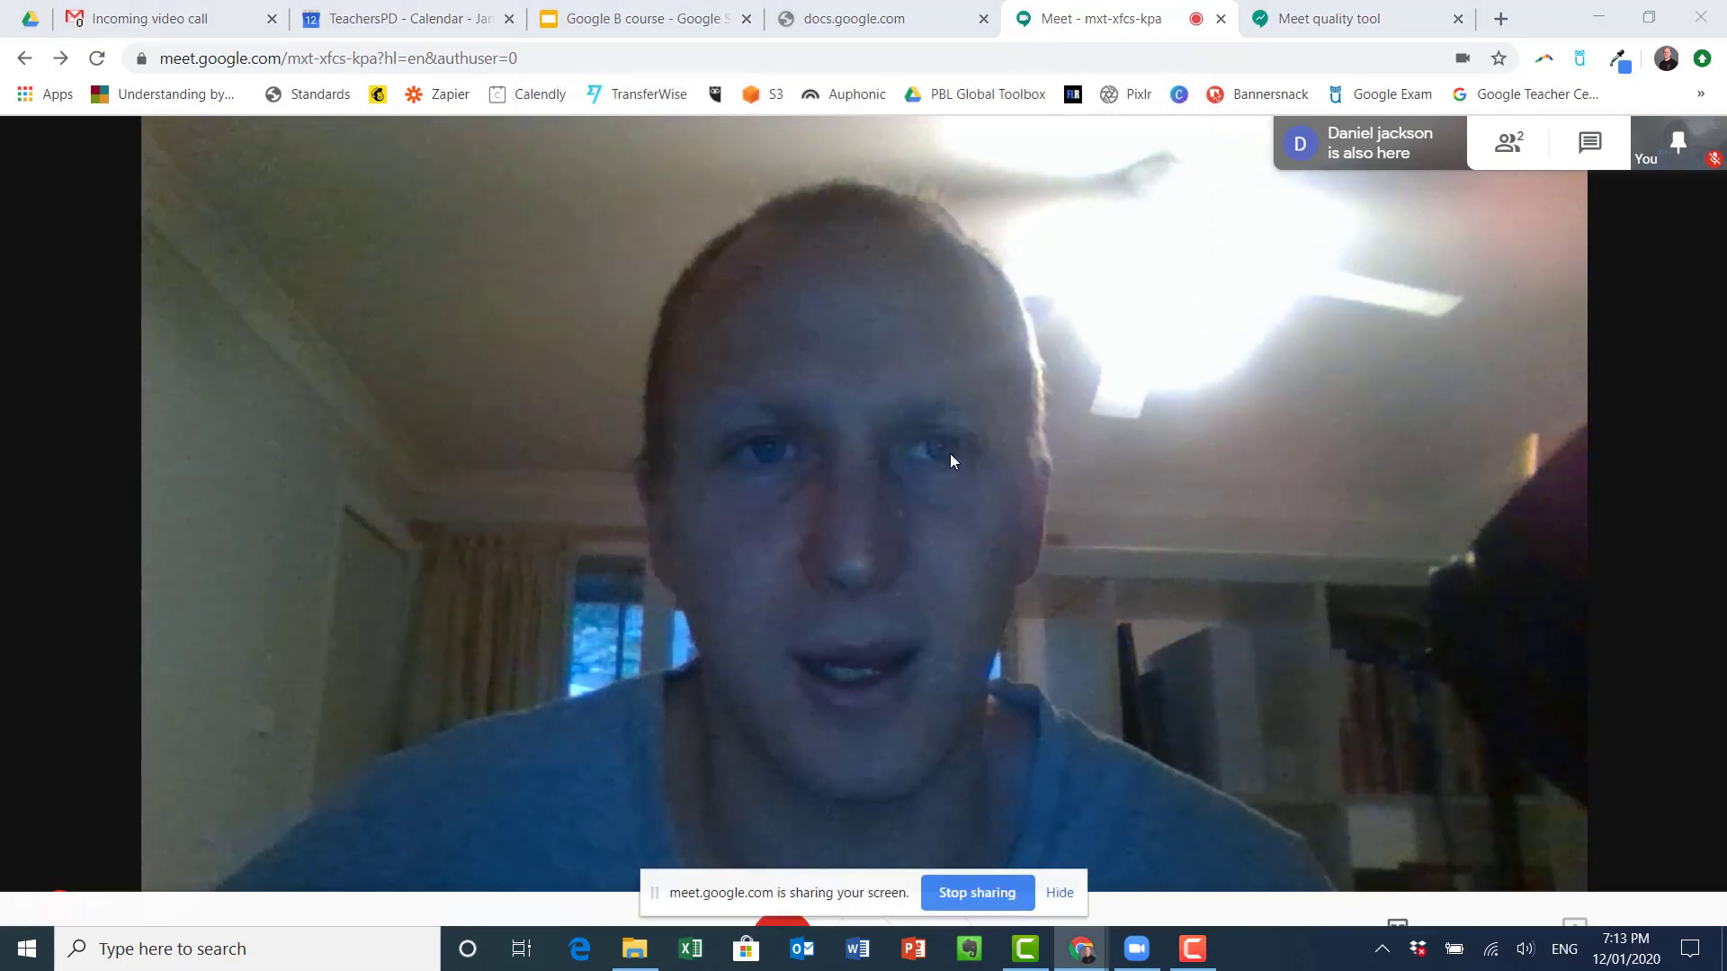
{"action": "left_click", "coordinate": [639, 18]}
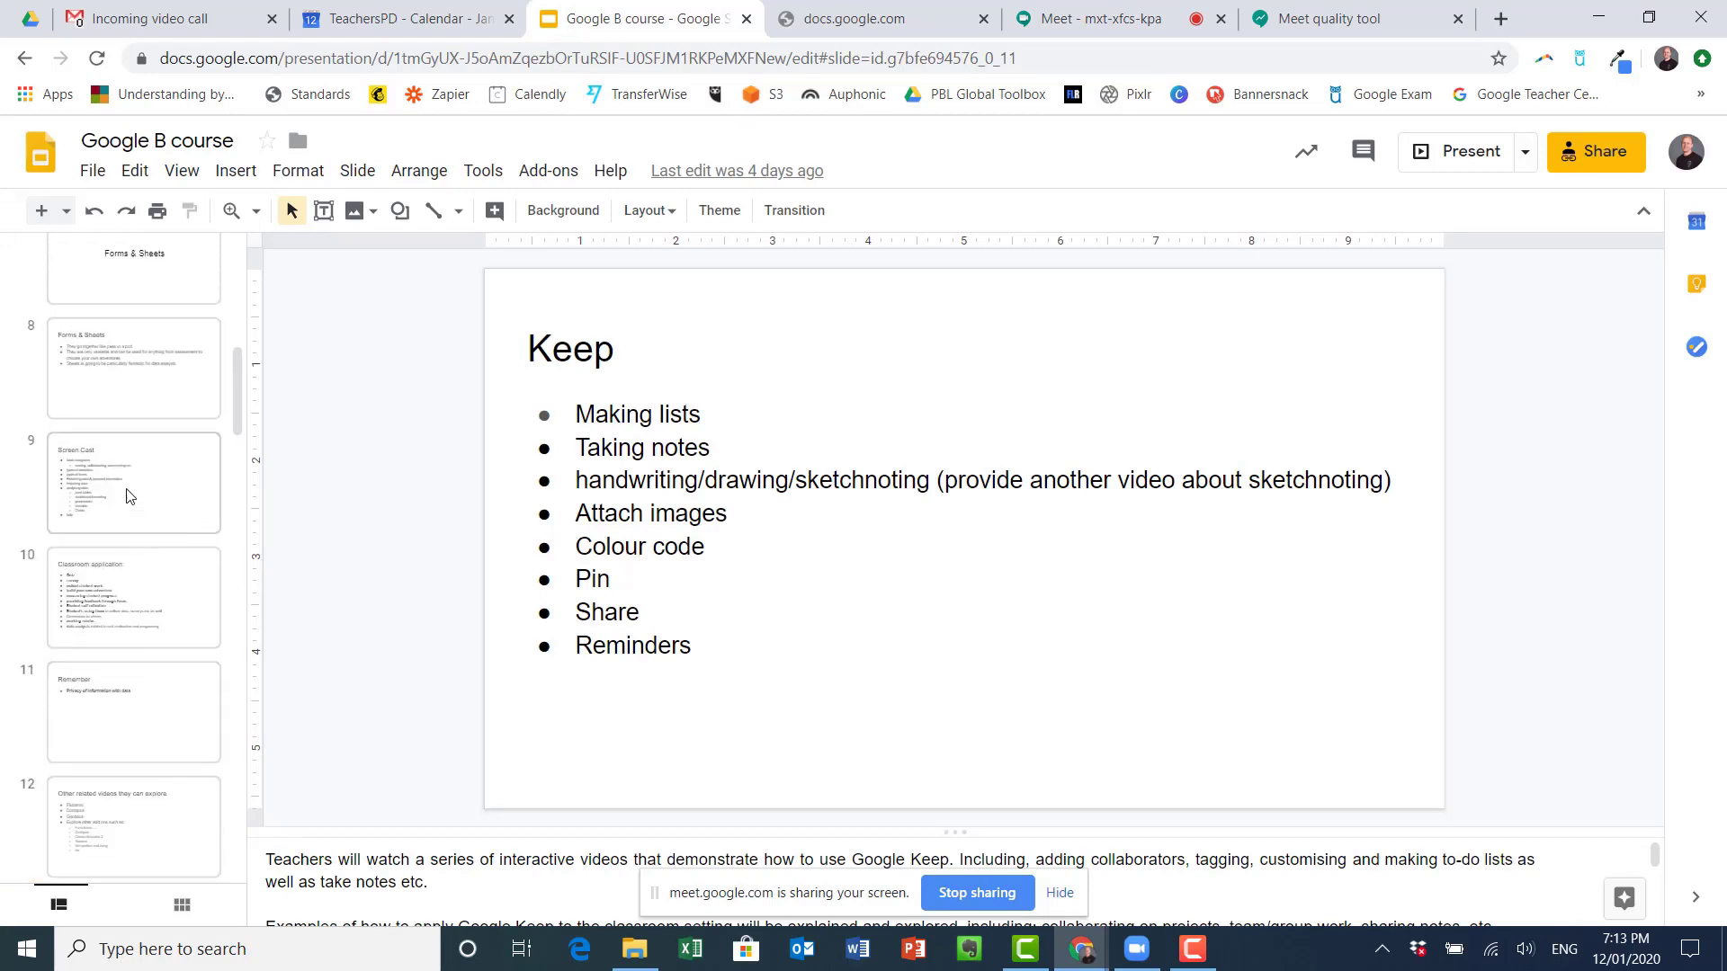
Step: Show the Forms & Sheets slide, then stop sharing and return to the Meet call
{"action": "left_click", "coordinate": [134, 449]}
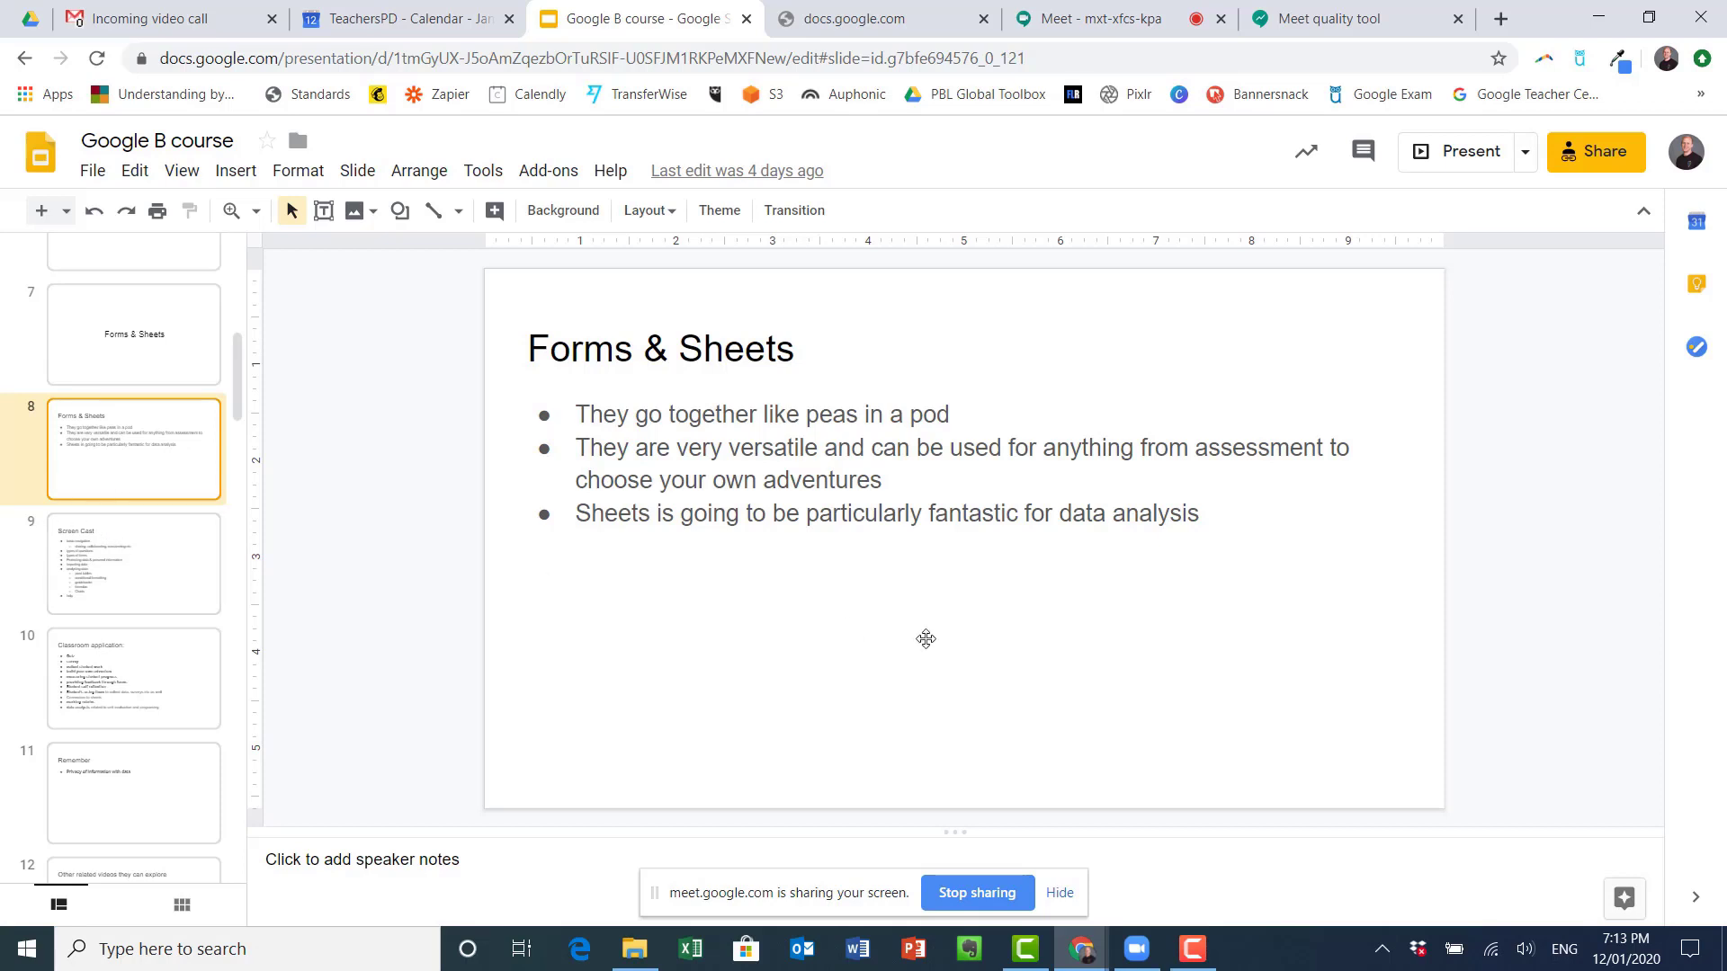
{"action": "mouse_move", "coordinate": [1468, 151]}
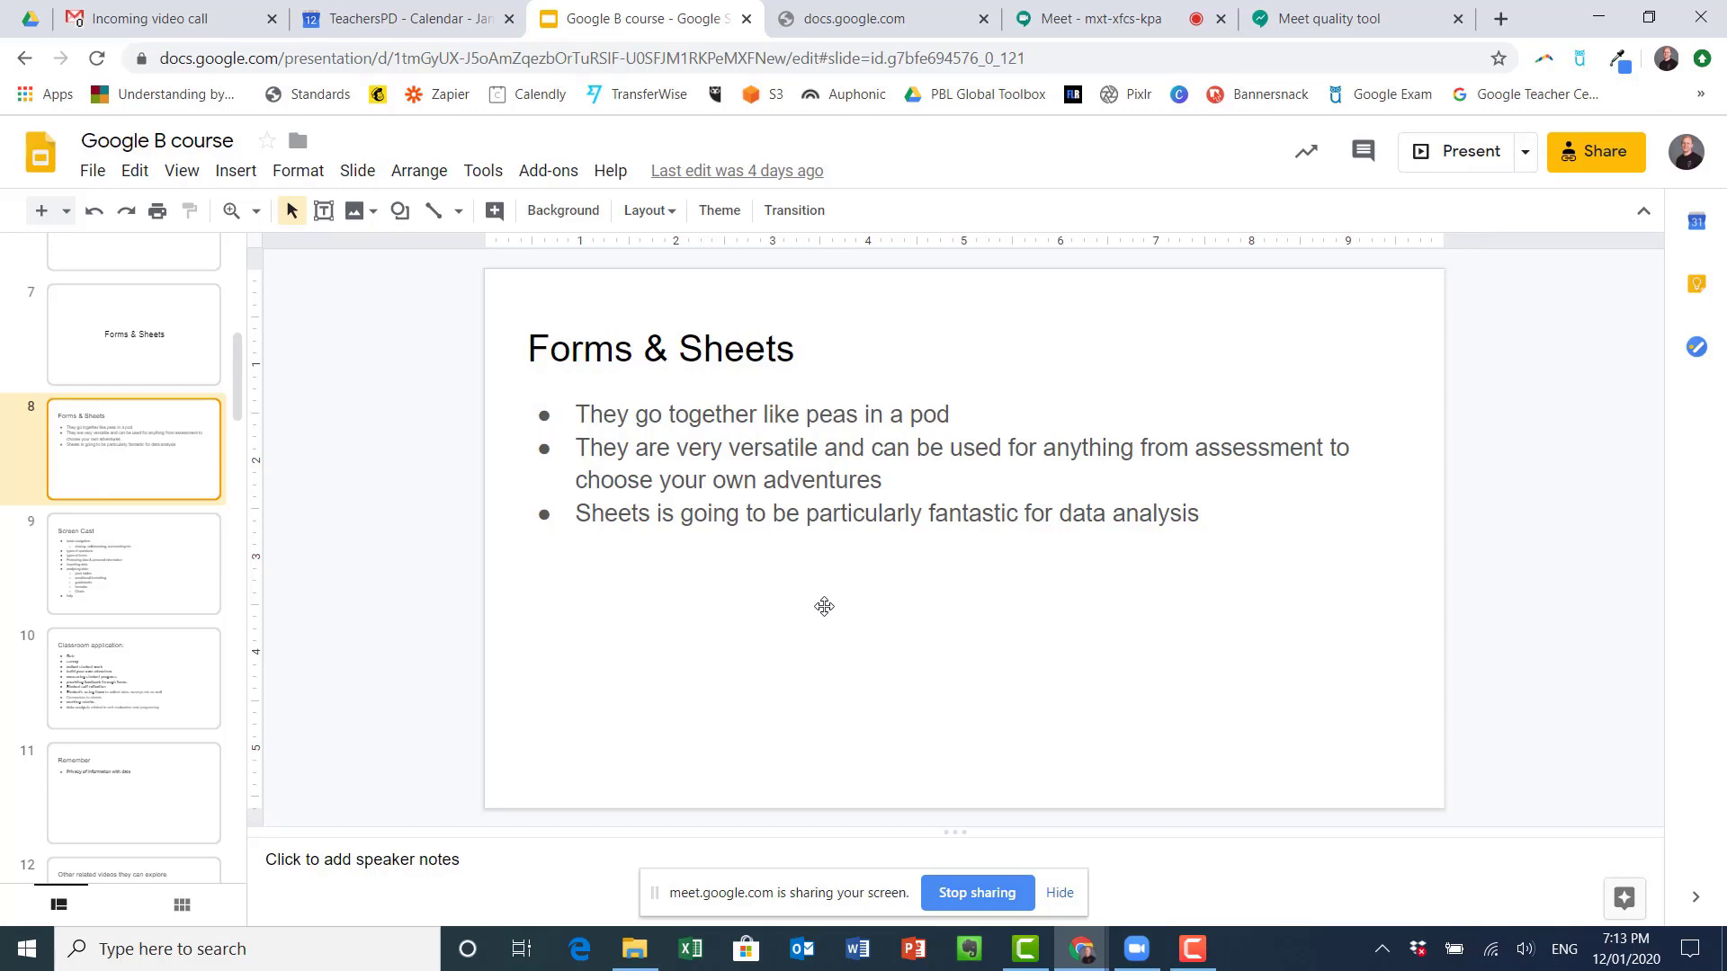
{"action": "mouse_move", "coordinate": [928, 604]}
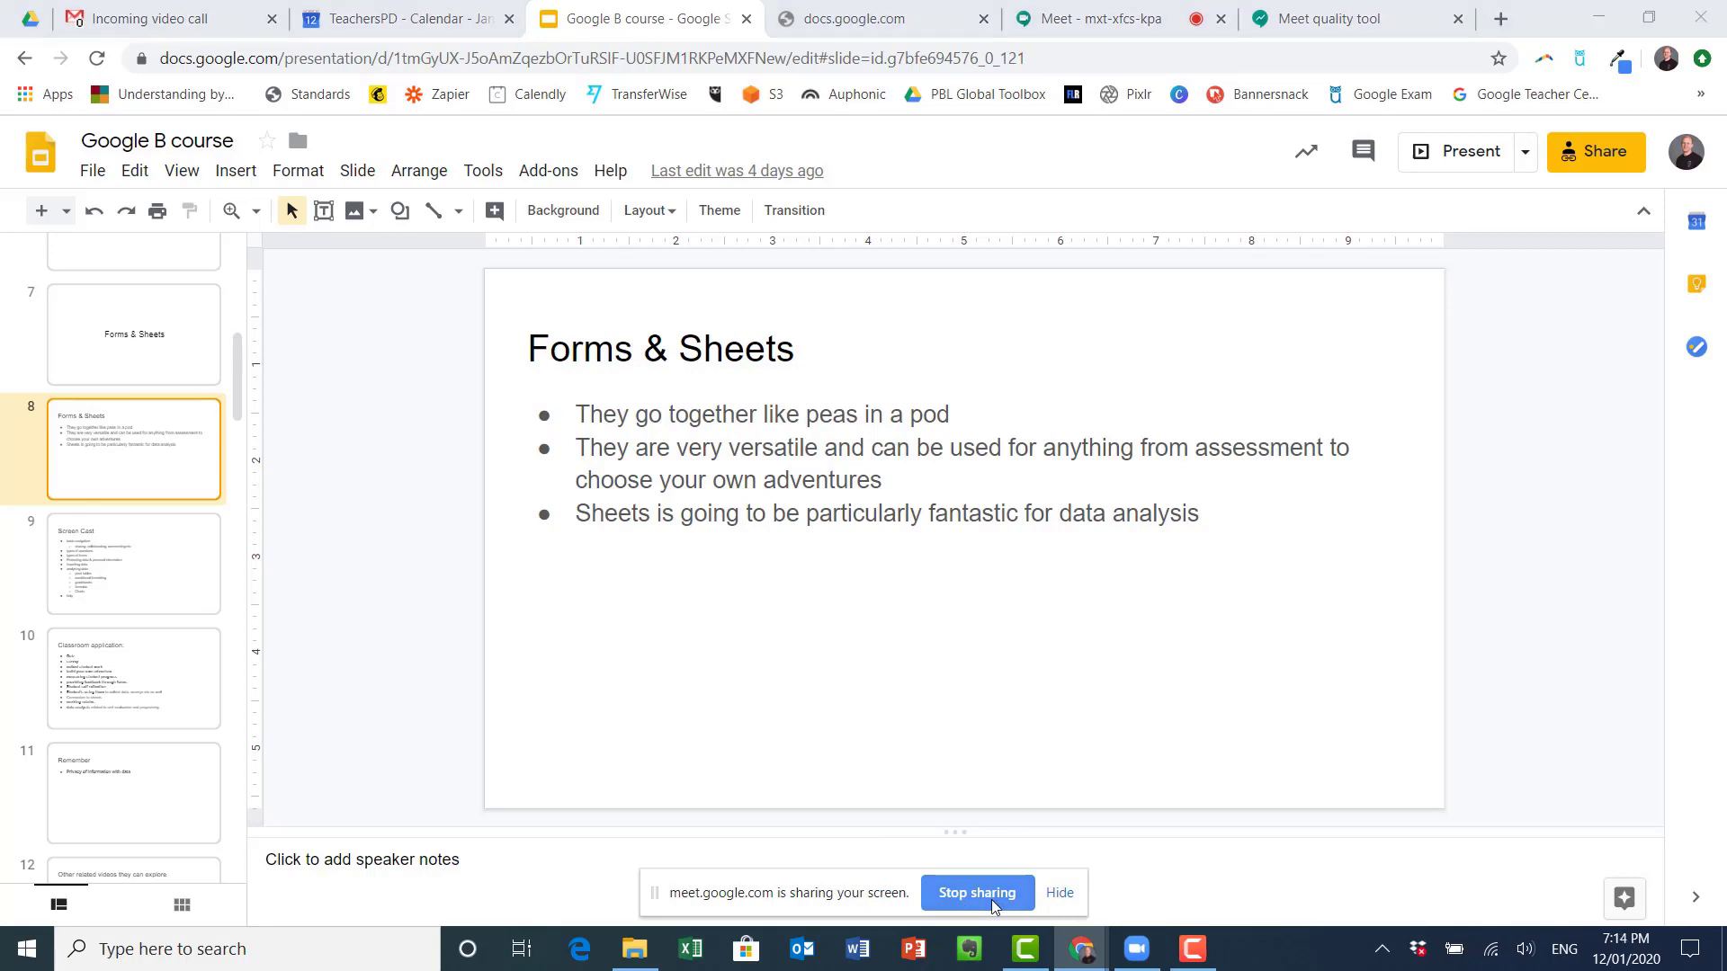
{"action": "left_click", "coordinate": [1058, 893]}
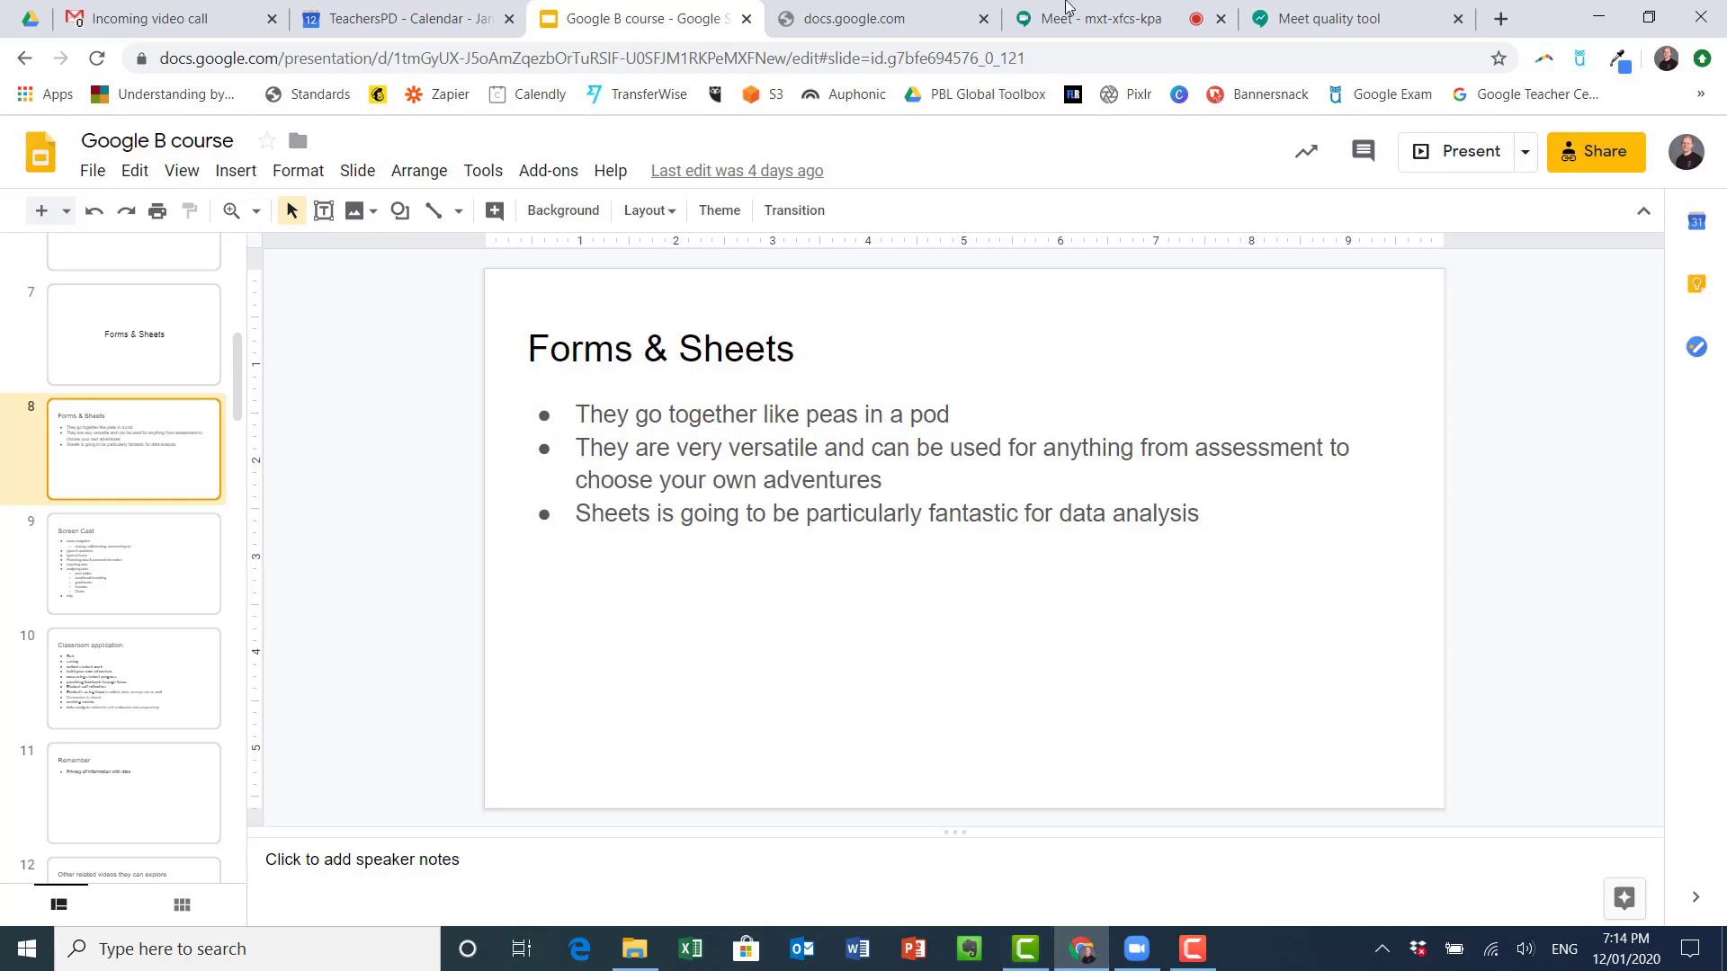
{"action": "left_click", "coordinate": [1101, 18]}
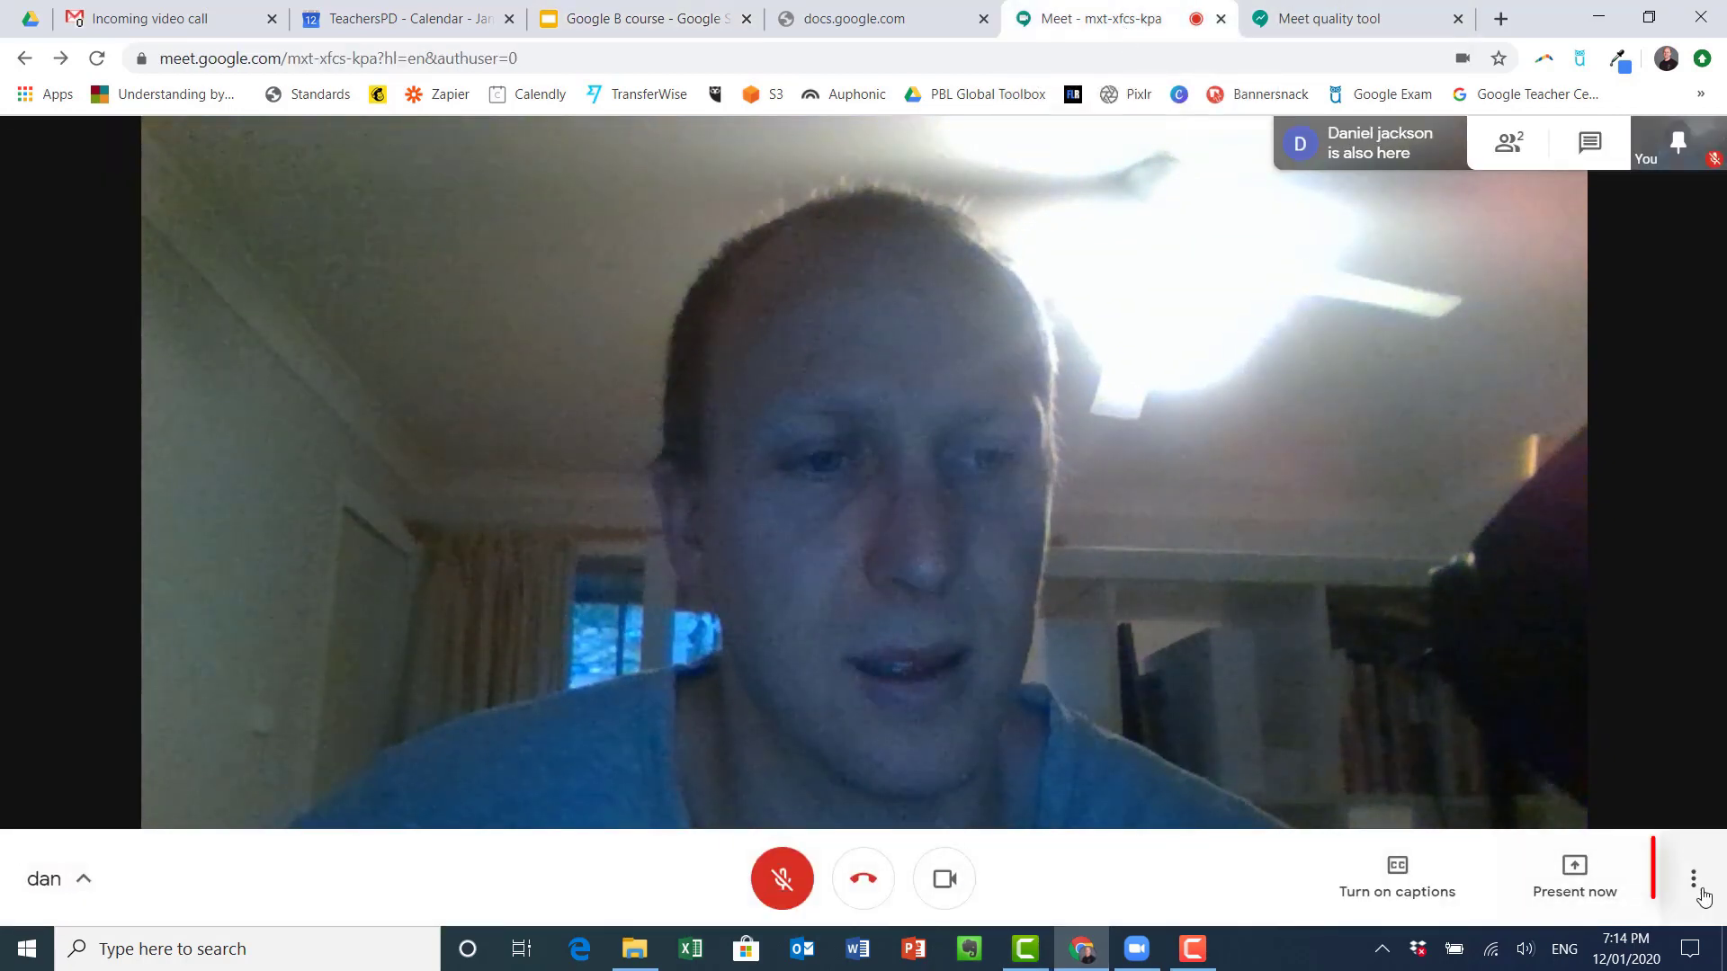
Step: Apply a different call layout from the Change layout choices
{"action": "left_click", "coordinate": [1695, 877]}
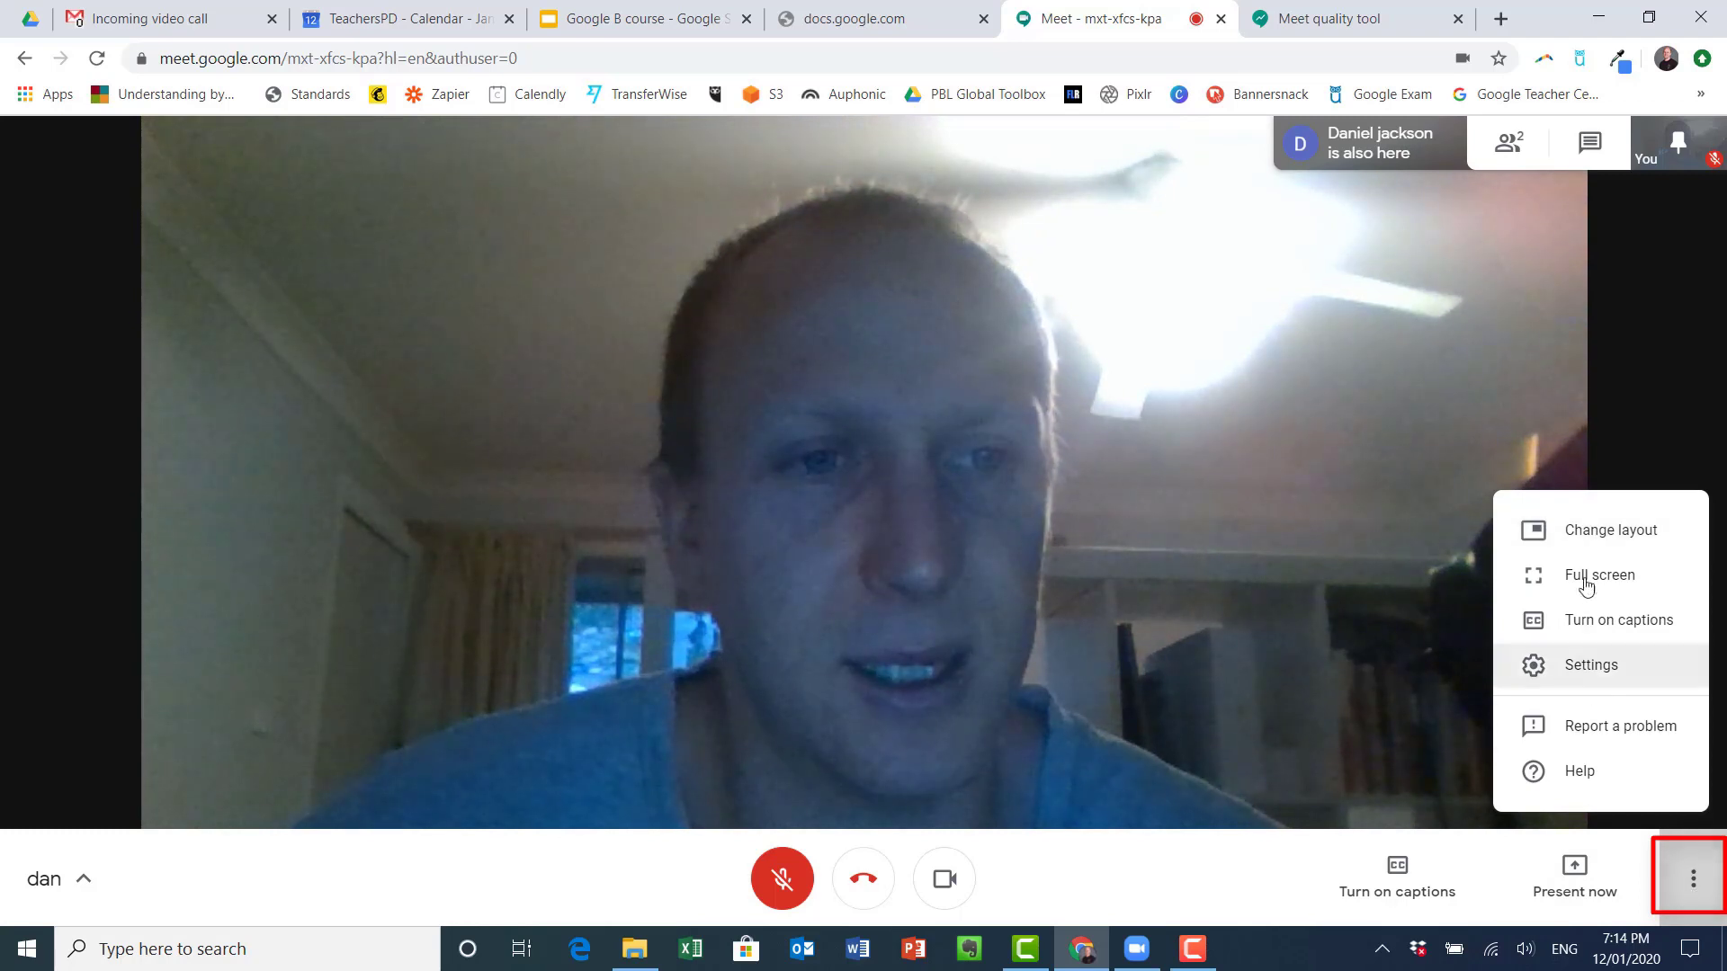
{"action": "mouse_move", "coordinate": [1611, 529]}
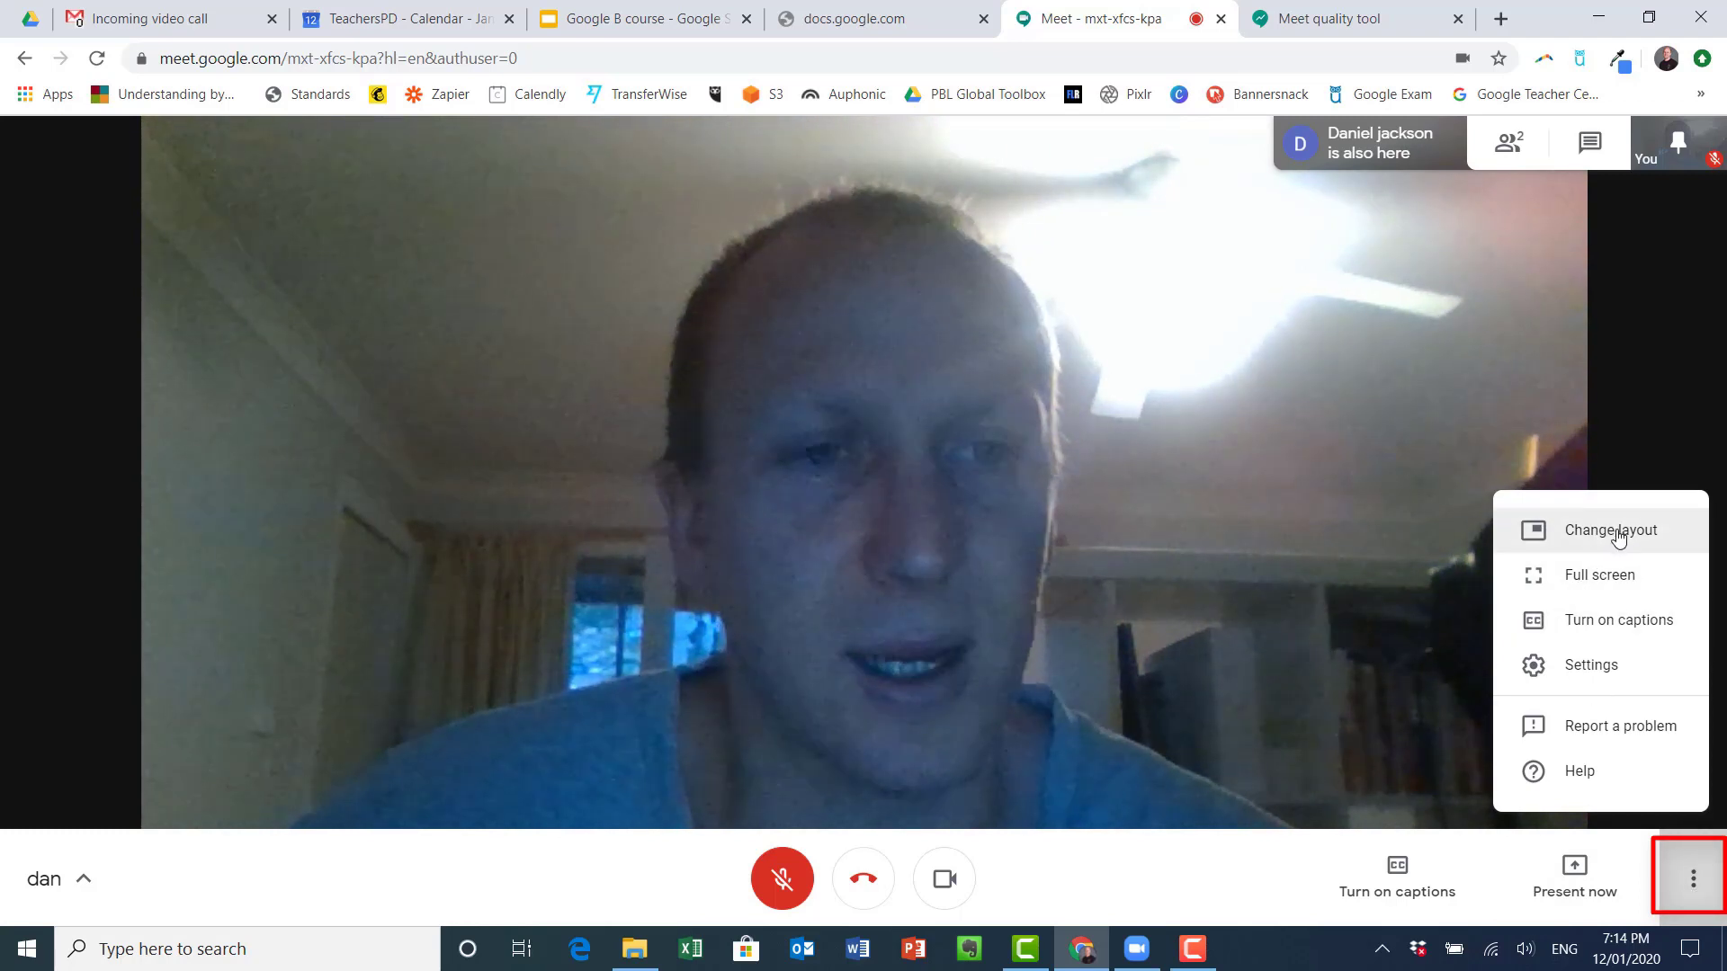
{"action": "left_click", "coordinate": [1606, 529]}
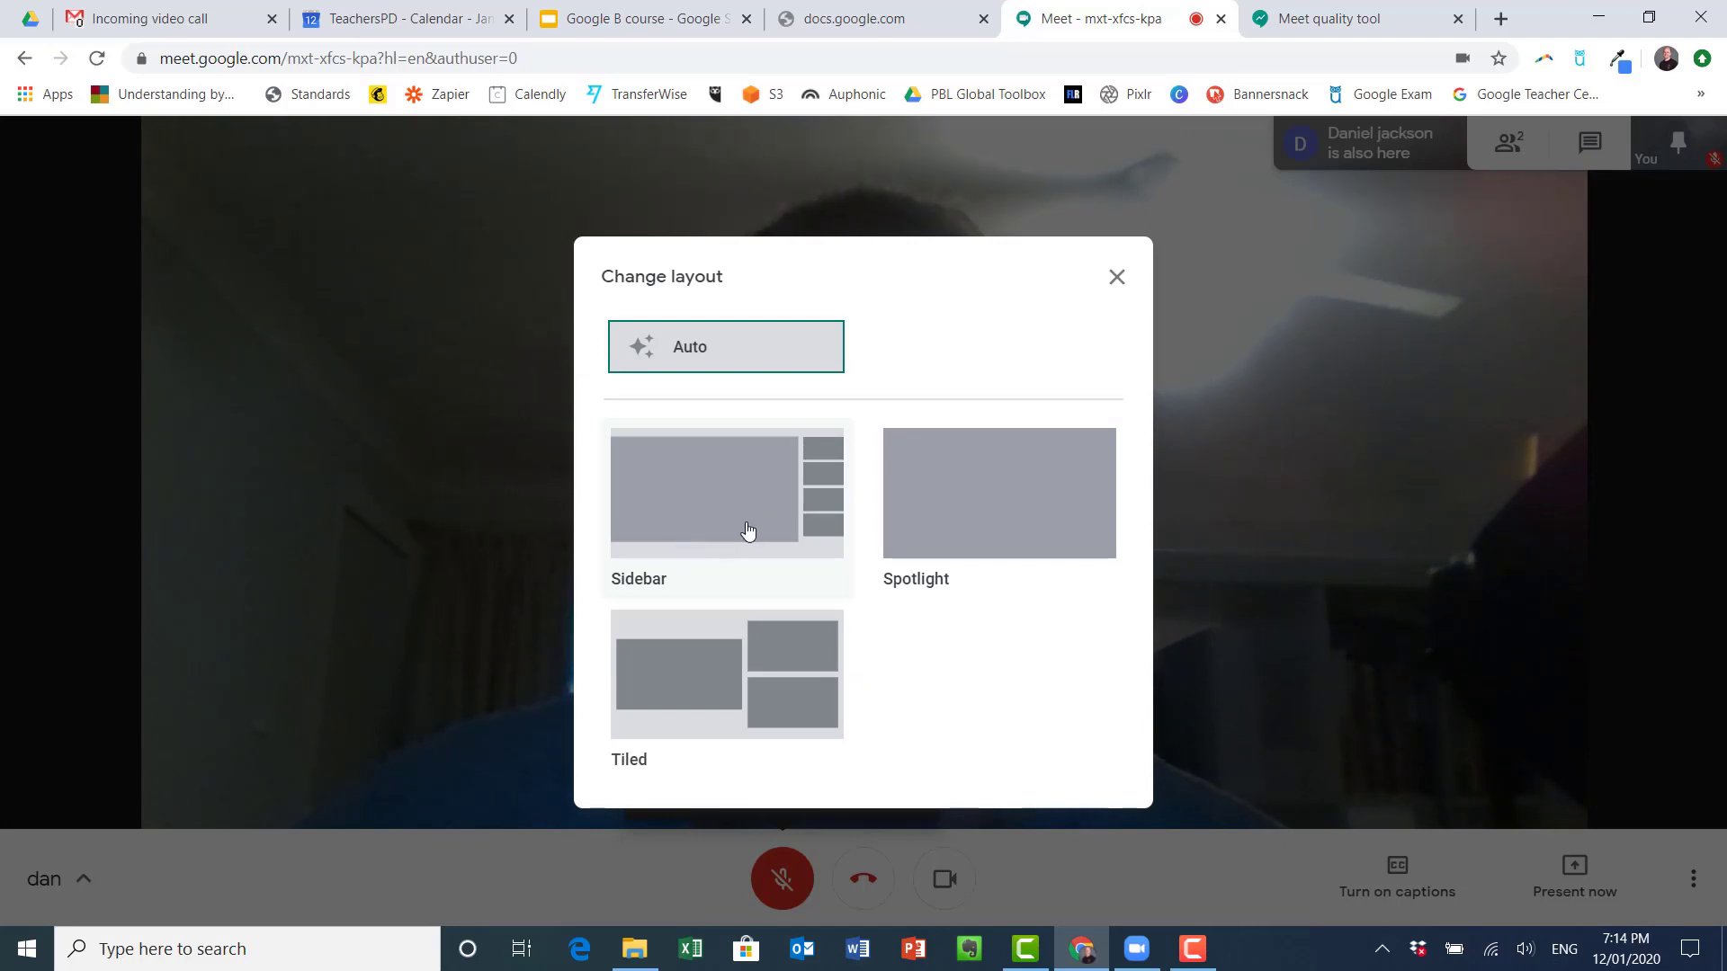
{"action": "left_click", "coordinate": [1693, 887]}
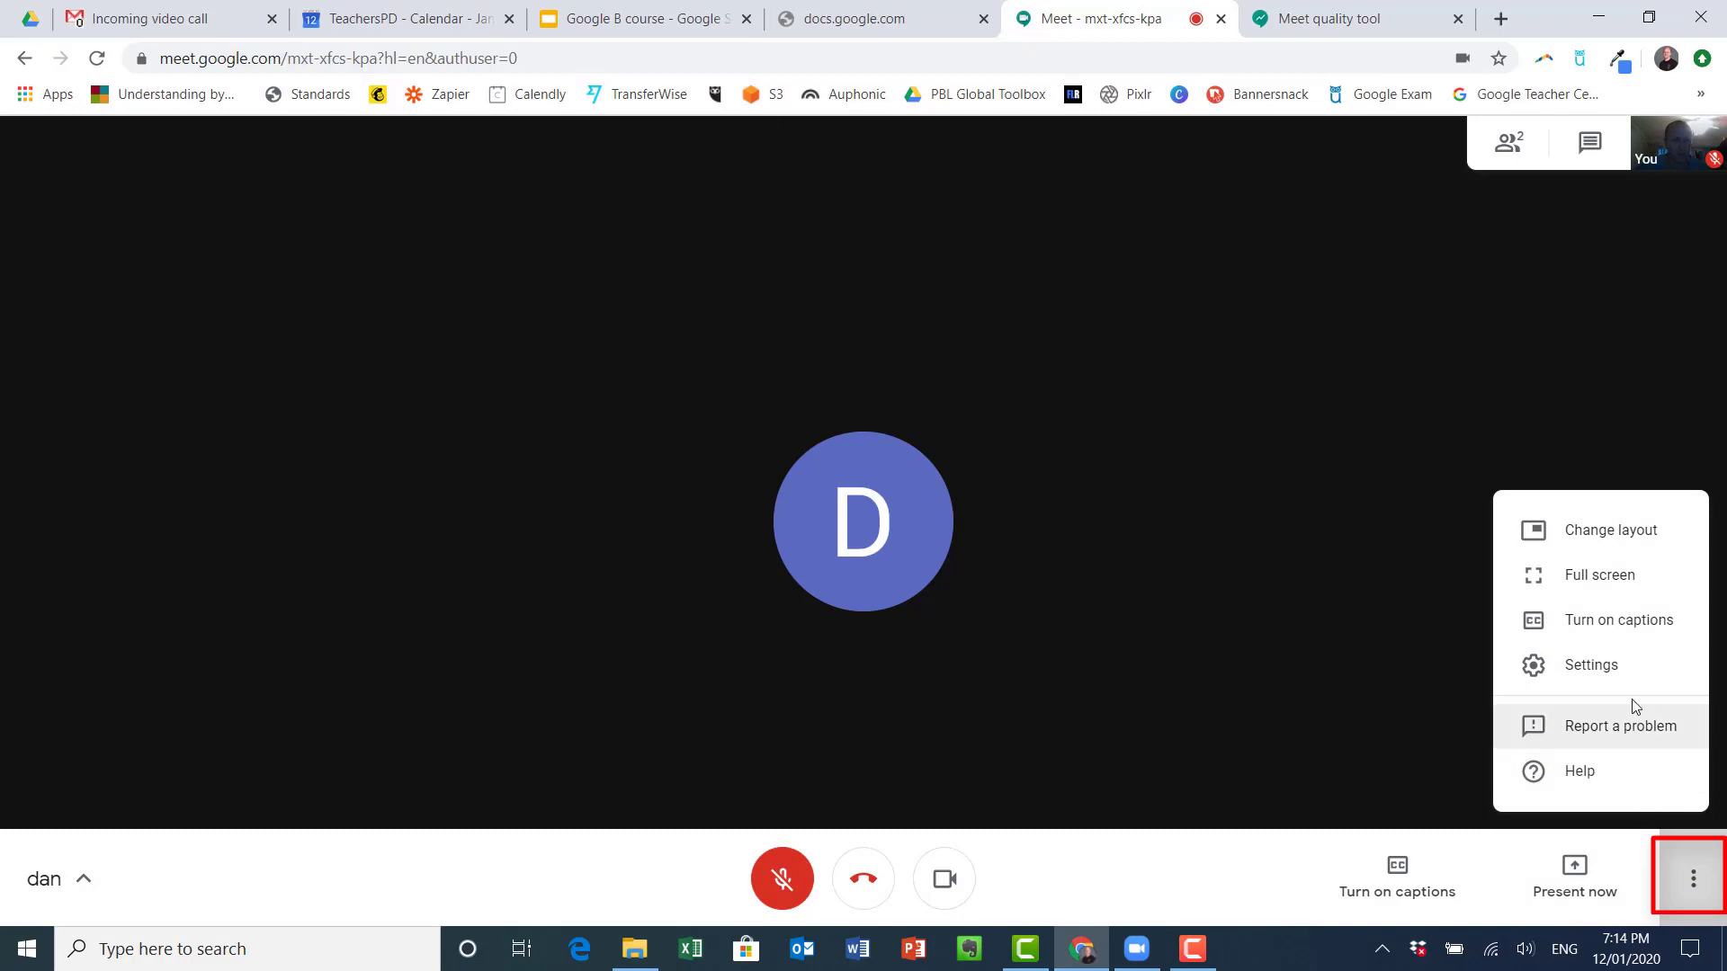
Step: Review the call settings' Quality tab showing 360p send and 720p receive resolution
{"action": "left_click", "coordinate": [1590, 665]}
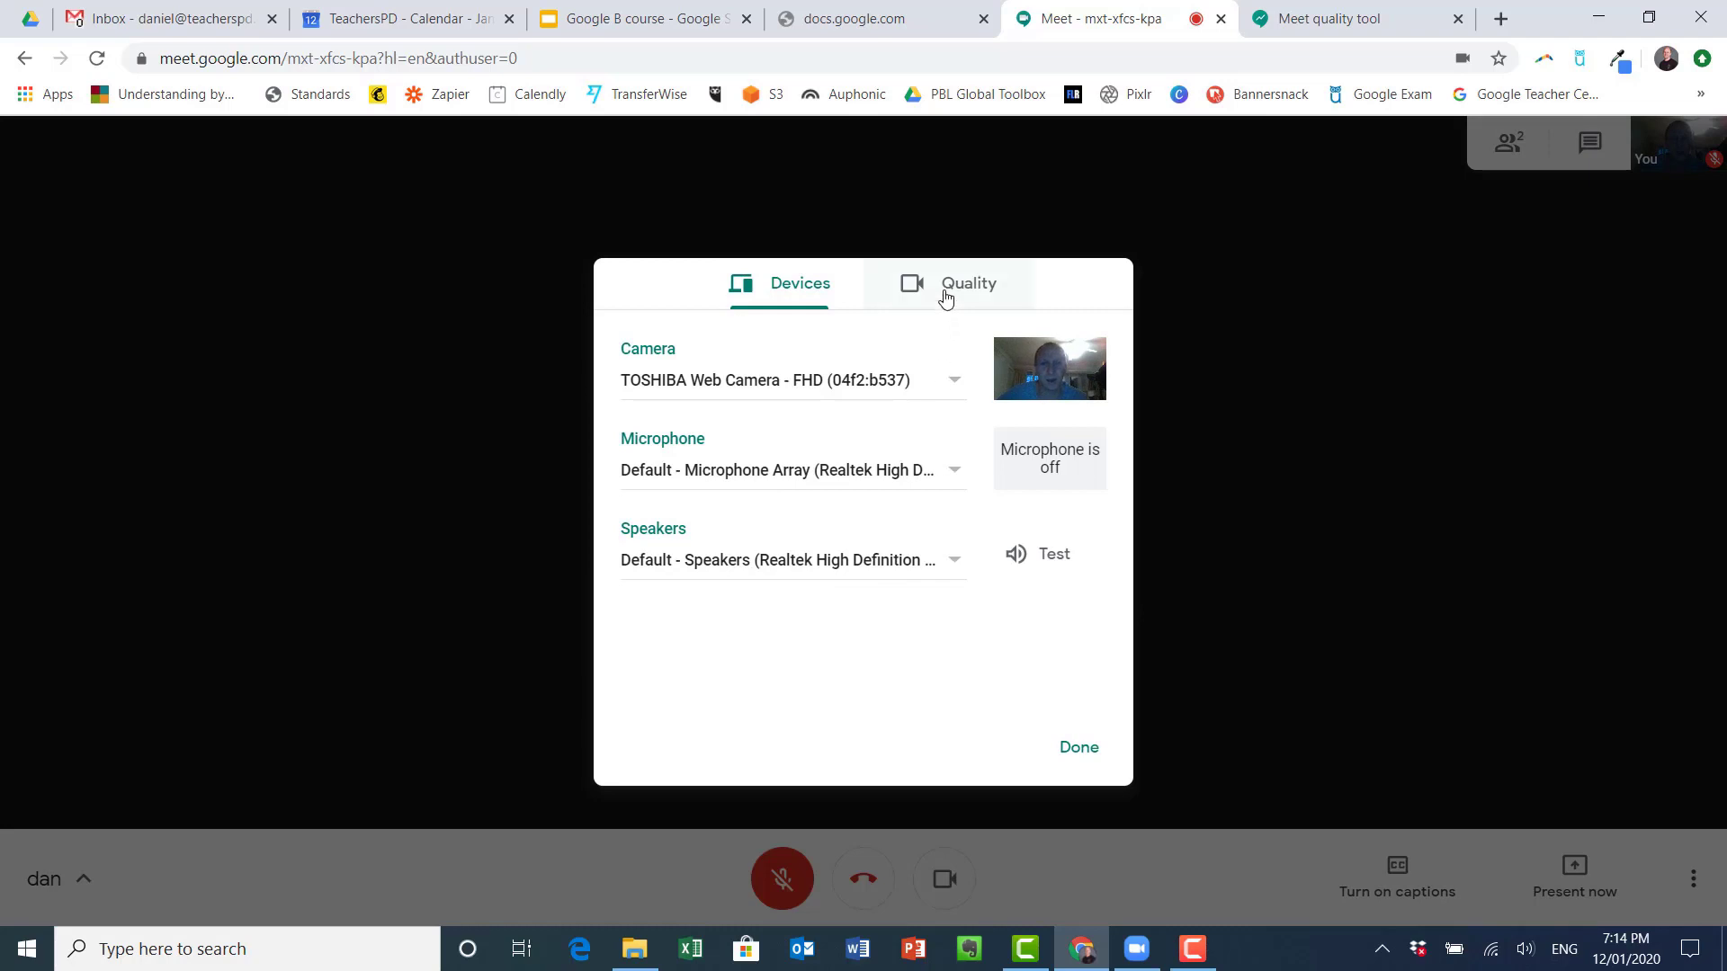
{"action": "left_click", "coordinate": [946, 282]}
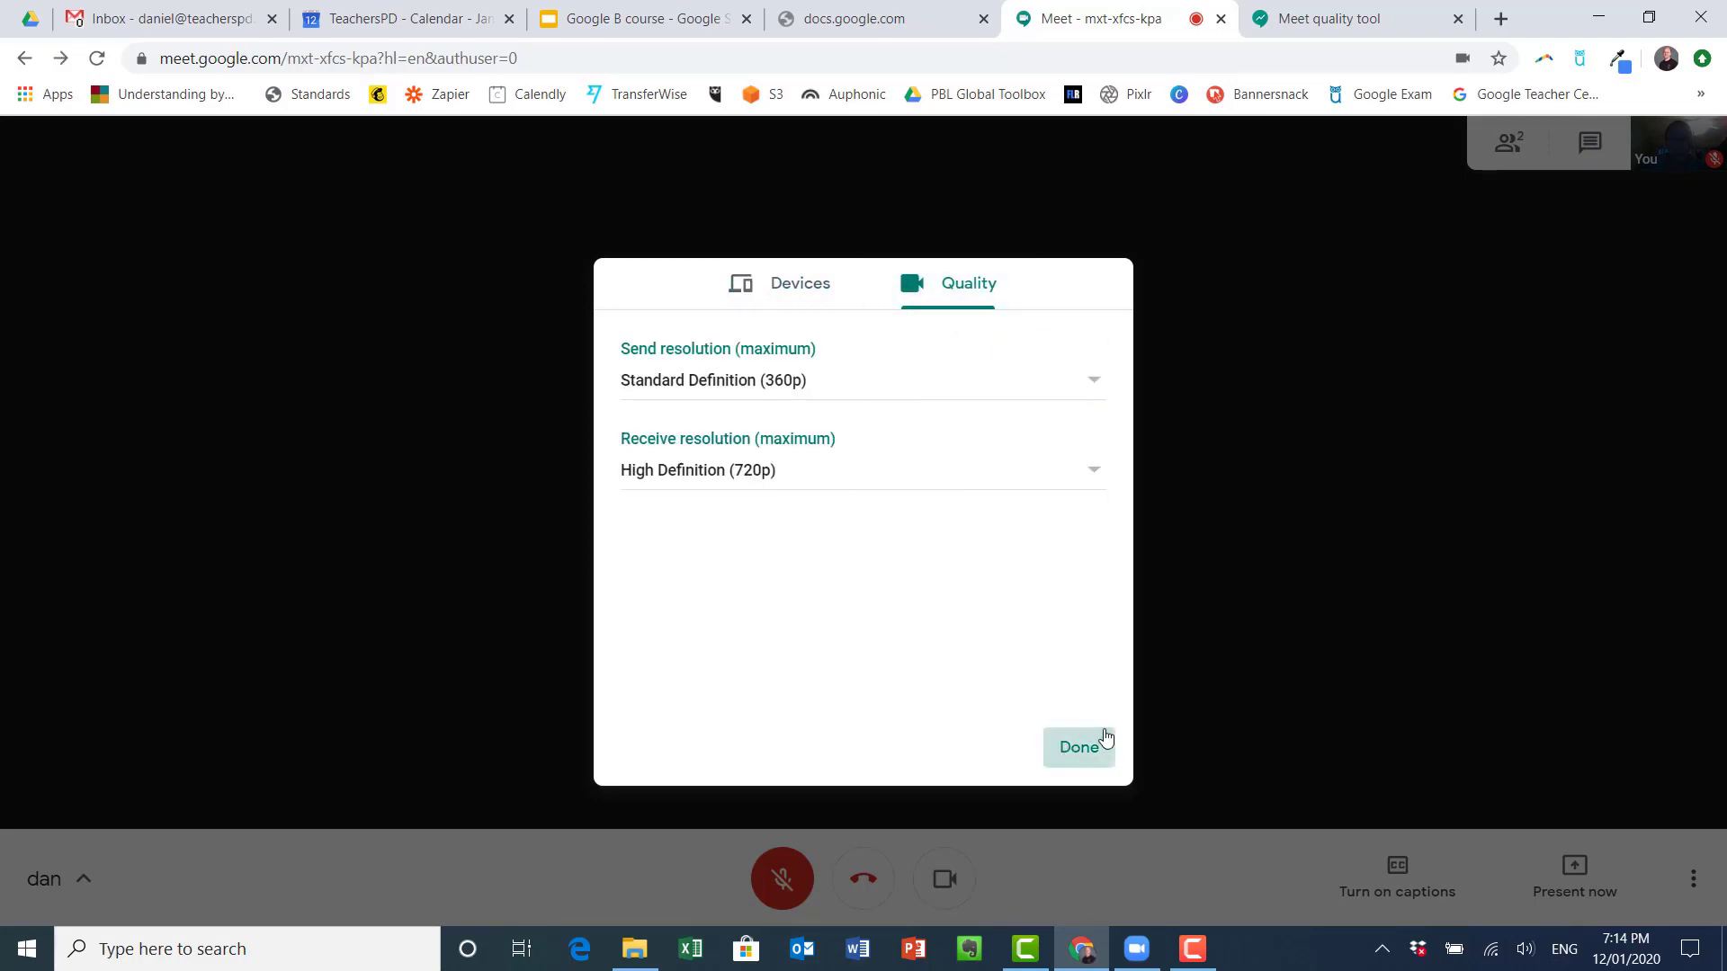
{"action": "left_click", "coordinate": [1078, 746]}
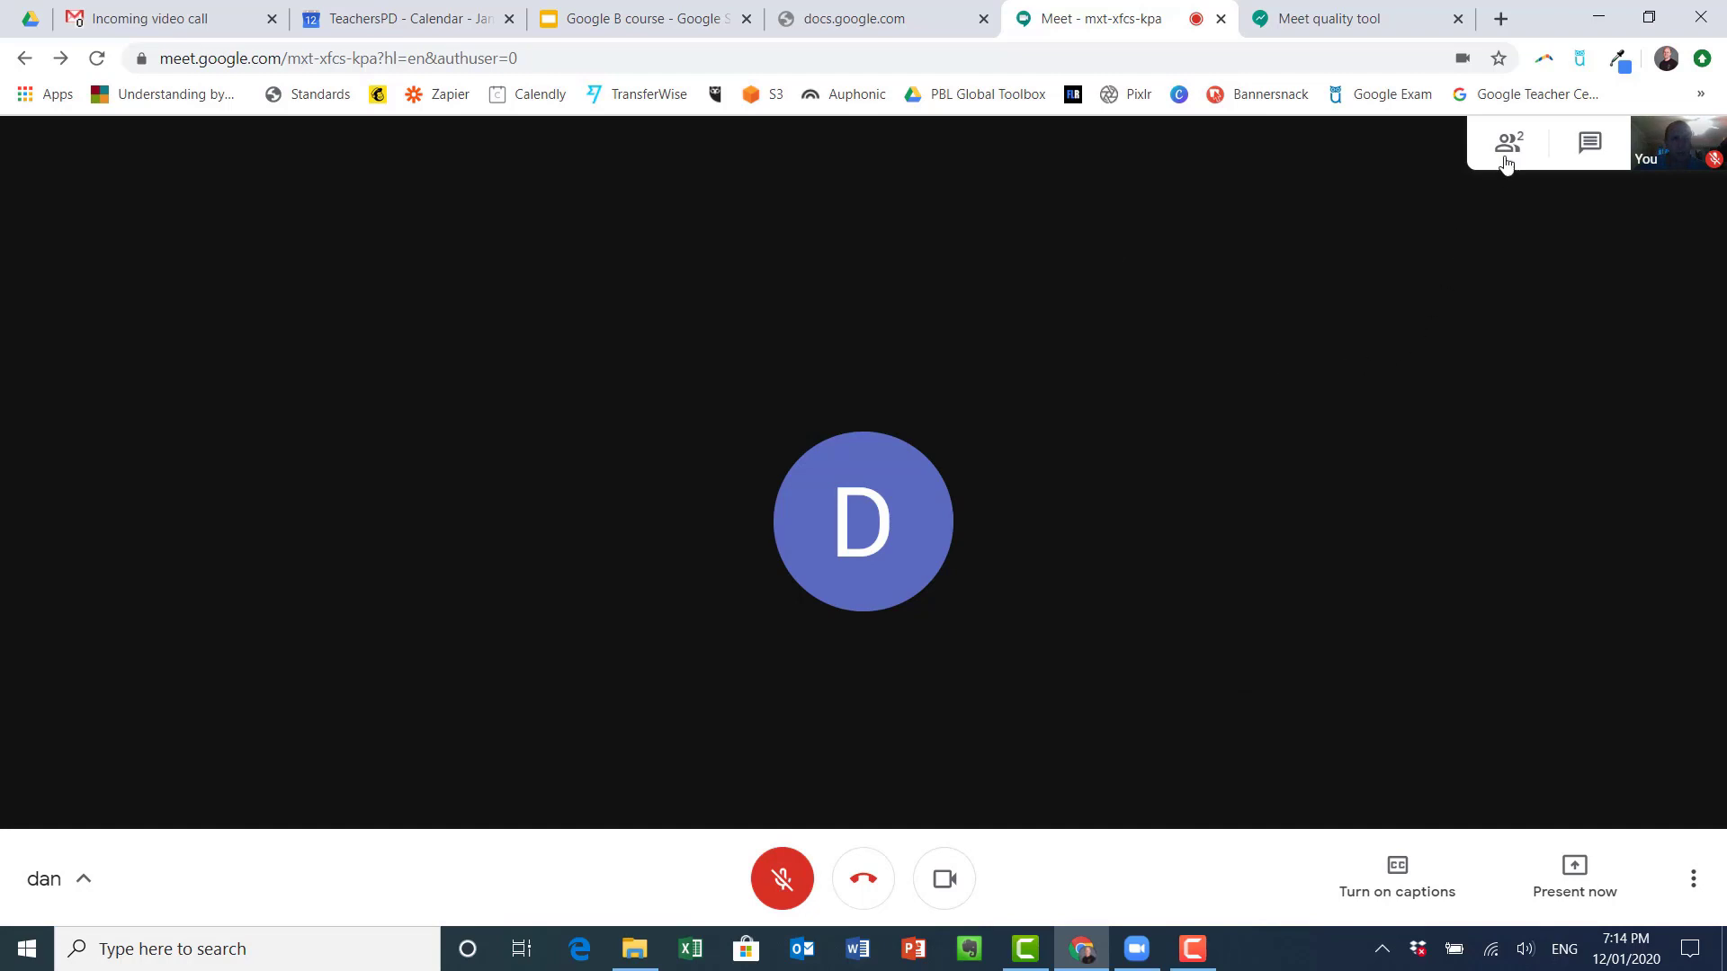
{"action": "mouse_move", "coordinate": [1265, 590]}
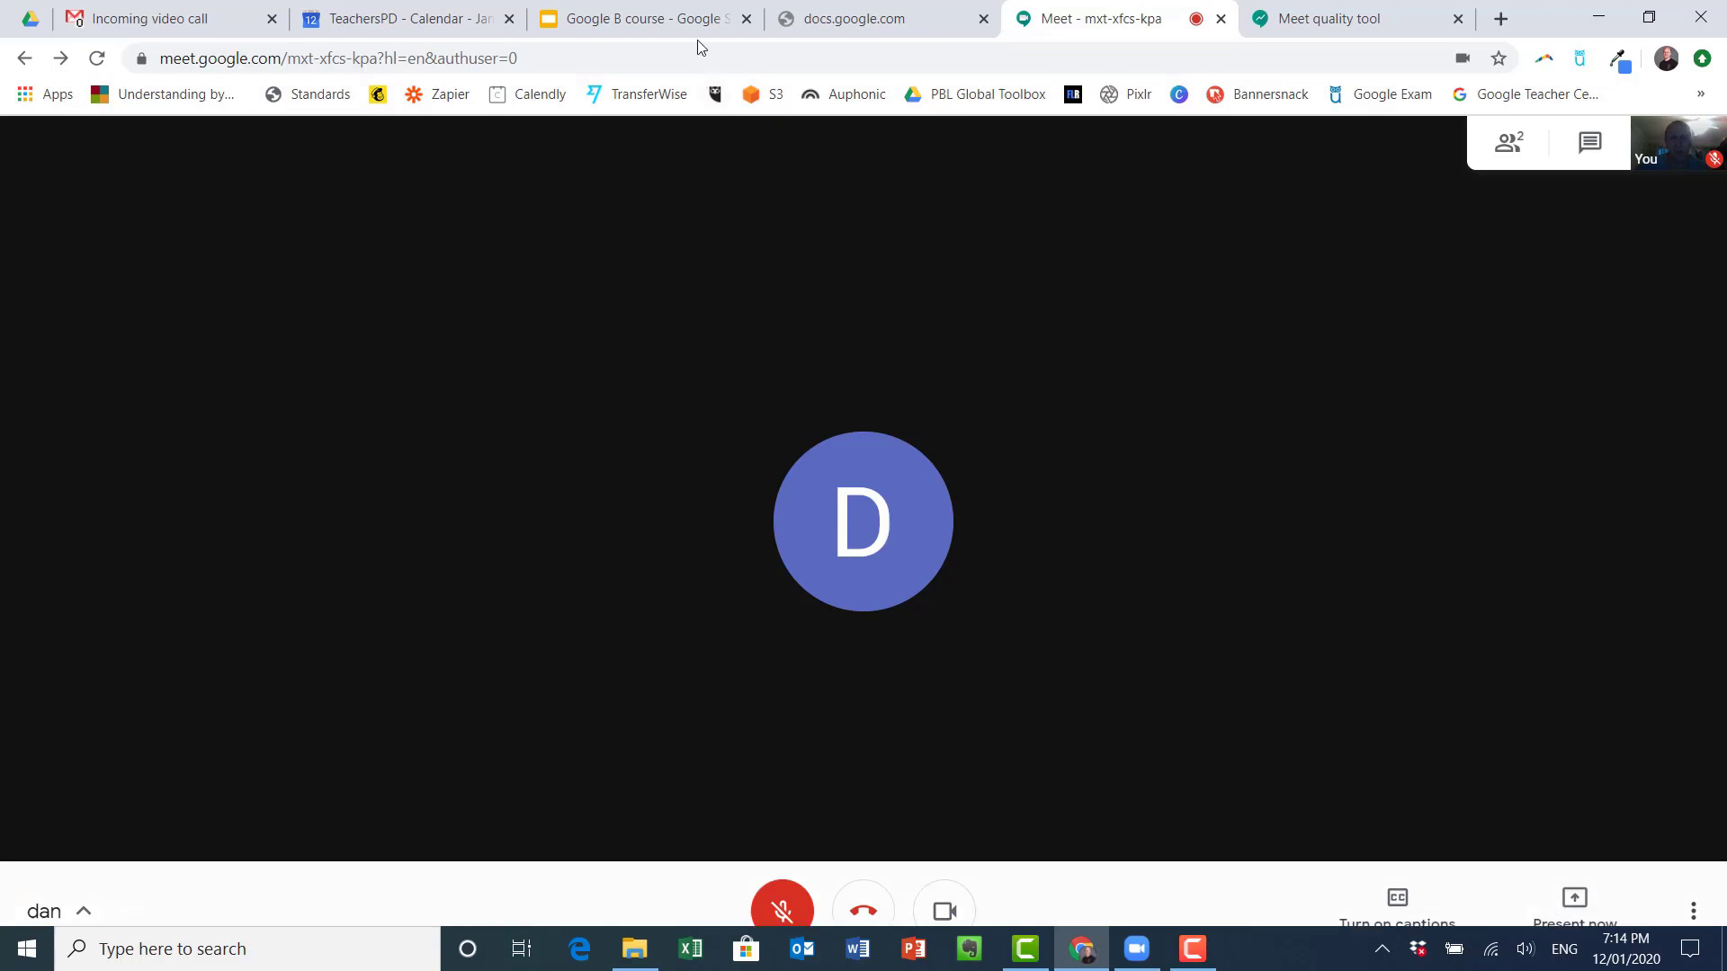
Step: Switch to the Google B course presentation on the Forms & Sheets slide
{"action": "left_click", "coordinate": [639, 18]}
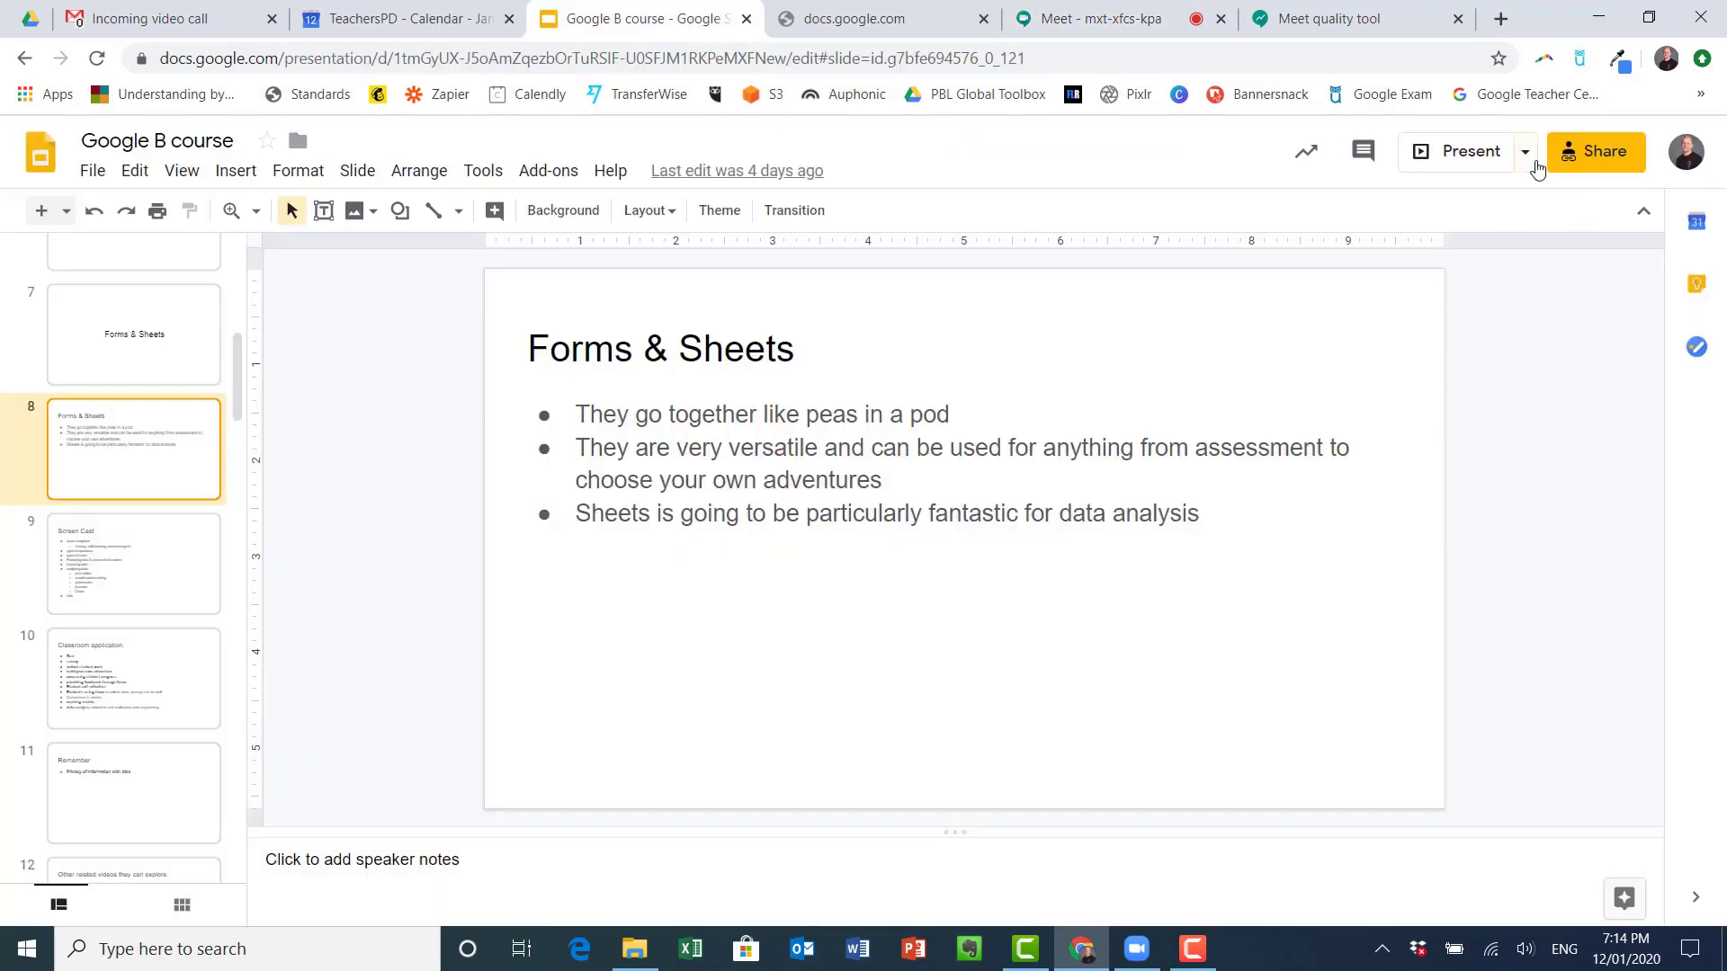
Step: Review the Presenter view and Present from beginning options, then return to the Meet call
{"action": "left_click", "coordinate": [1524, 151]}
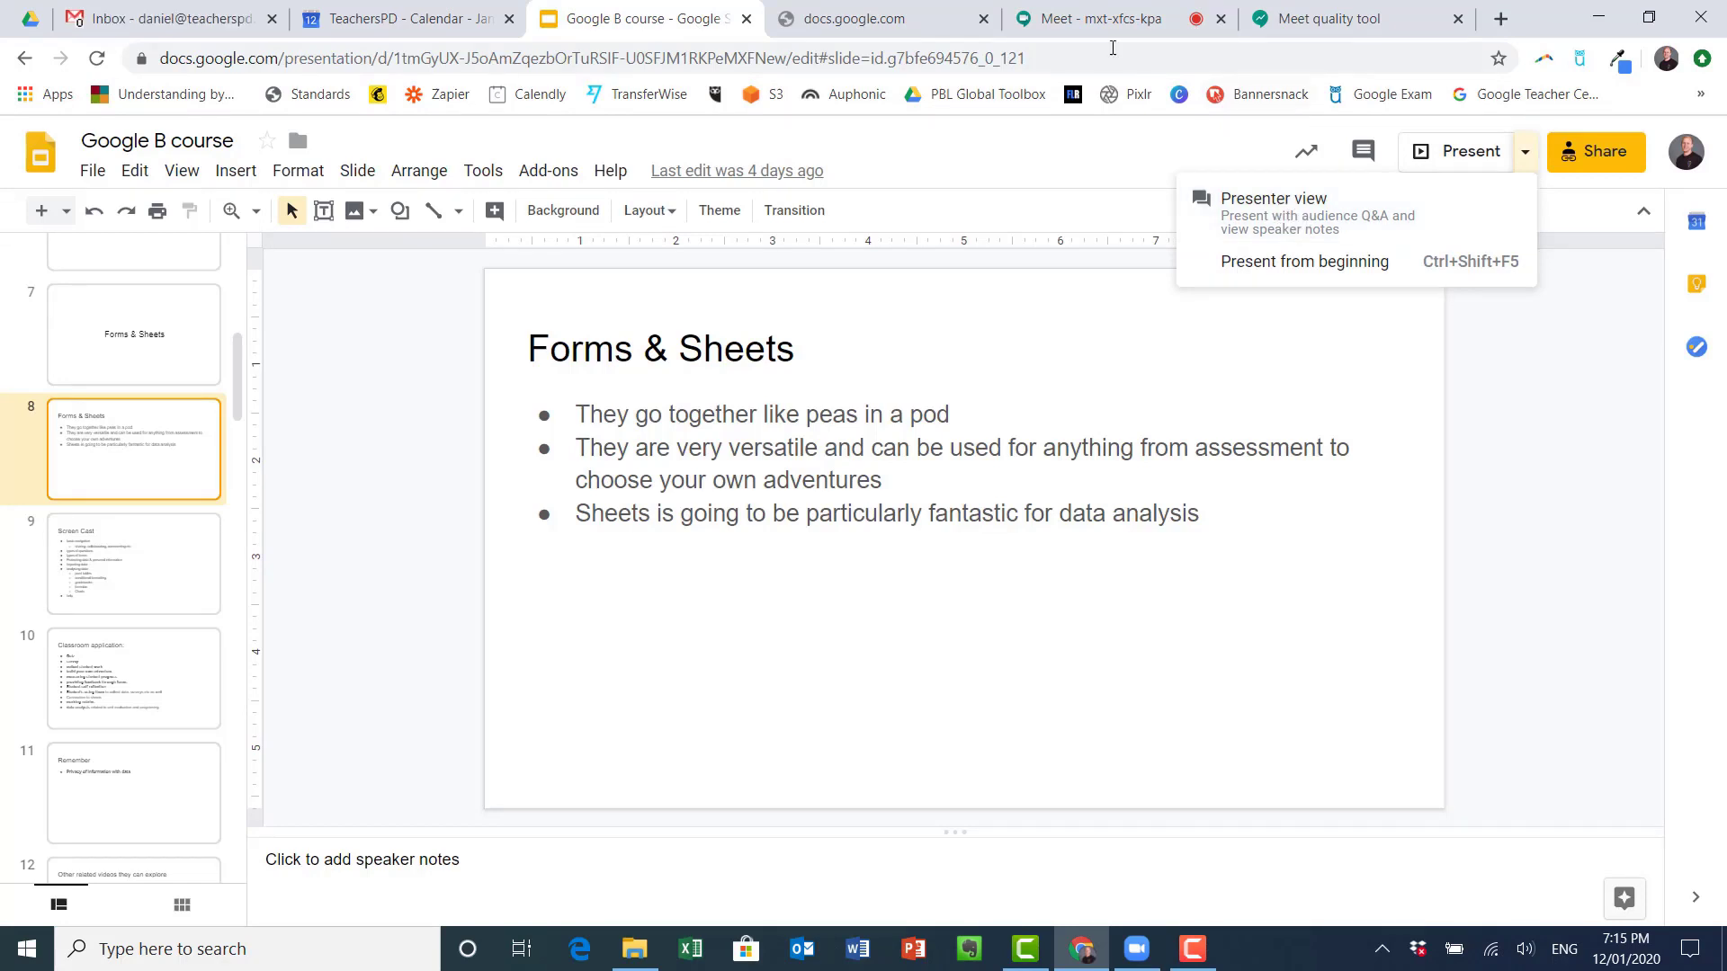
{"action": "left_click", "coordinate": [1090, 18]}
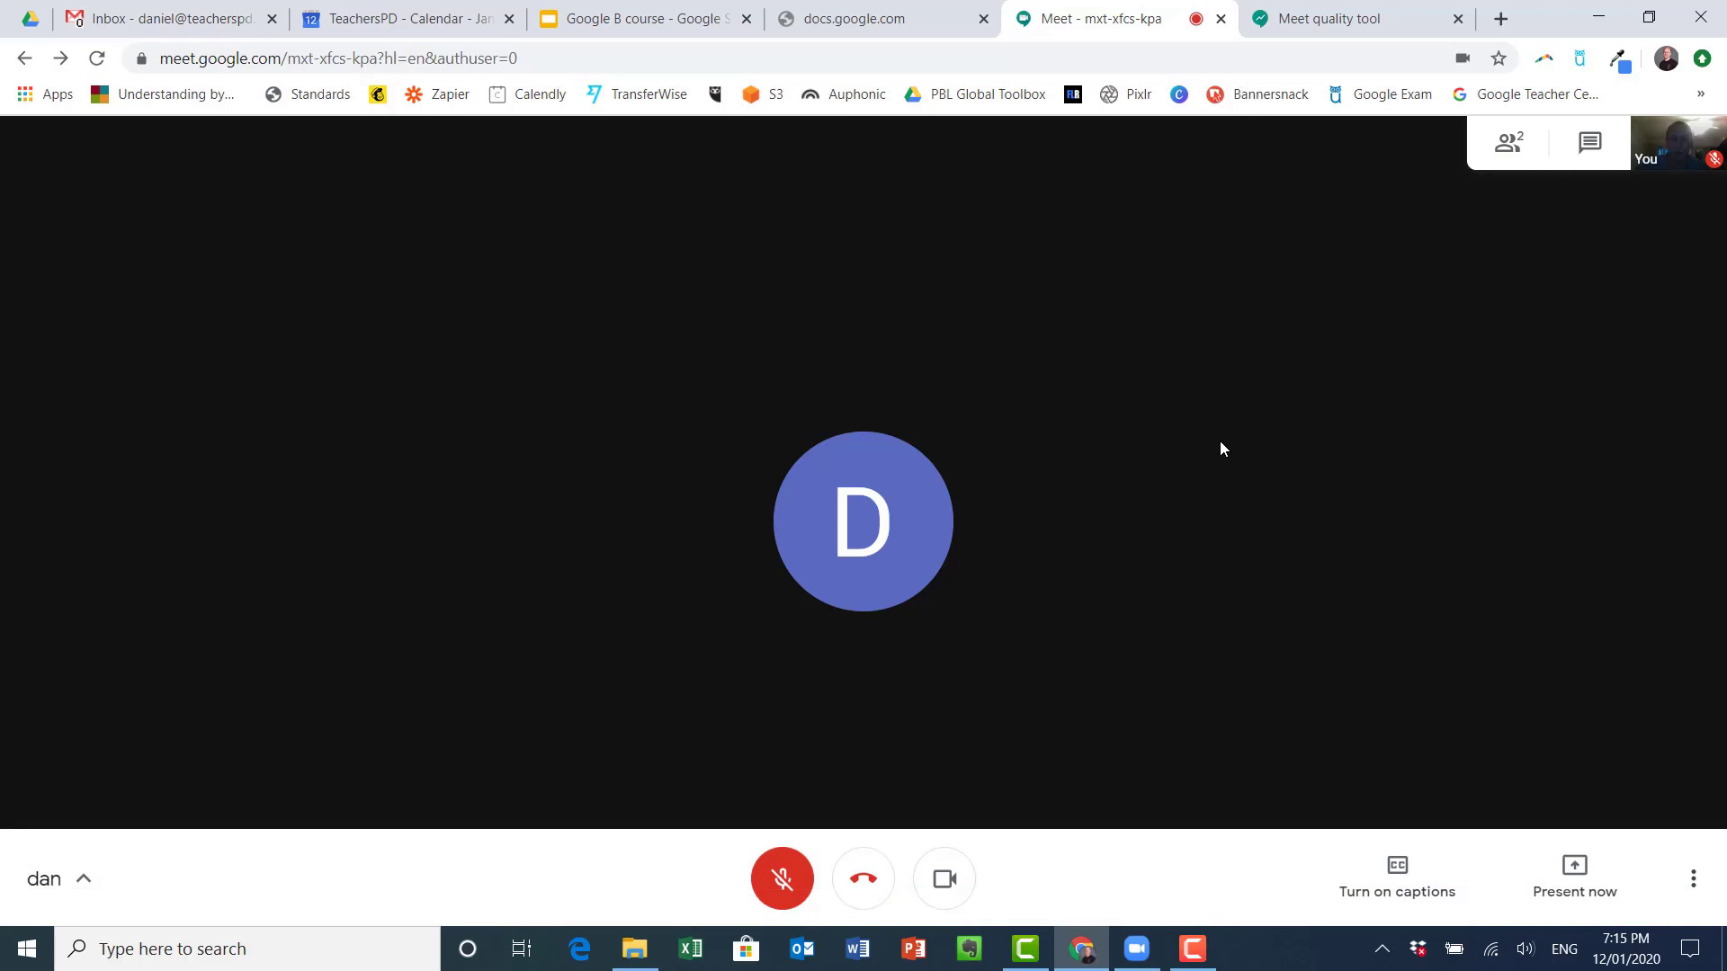
{"action": "mouse_move", "coordinate": [1137, 458]}
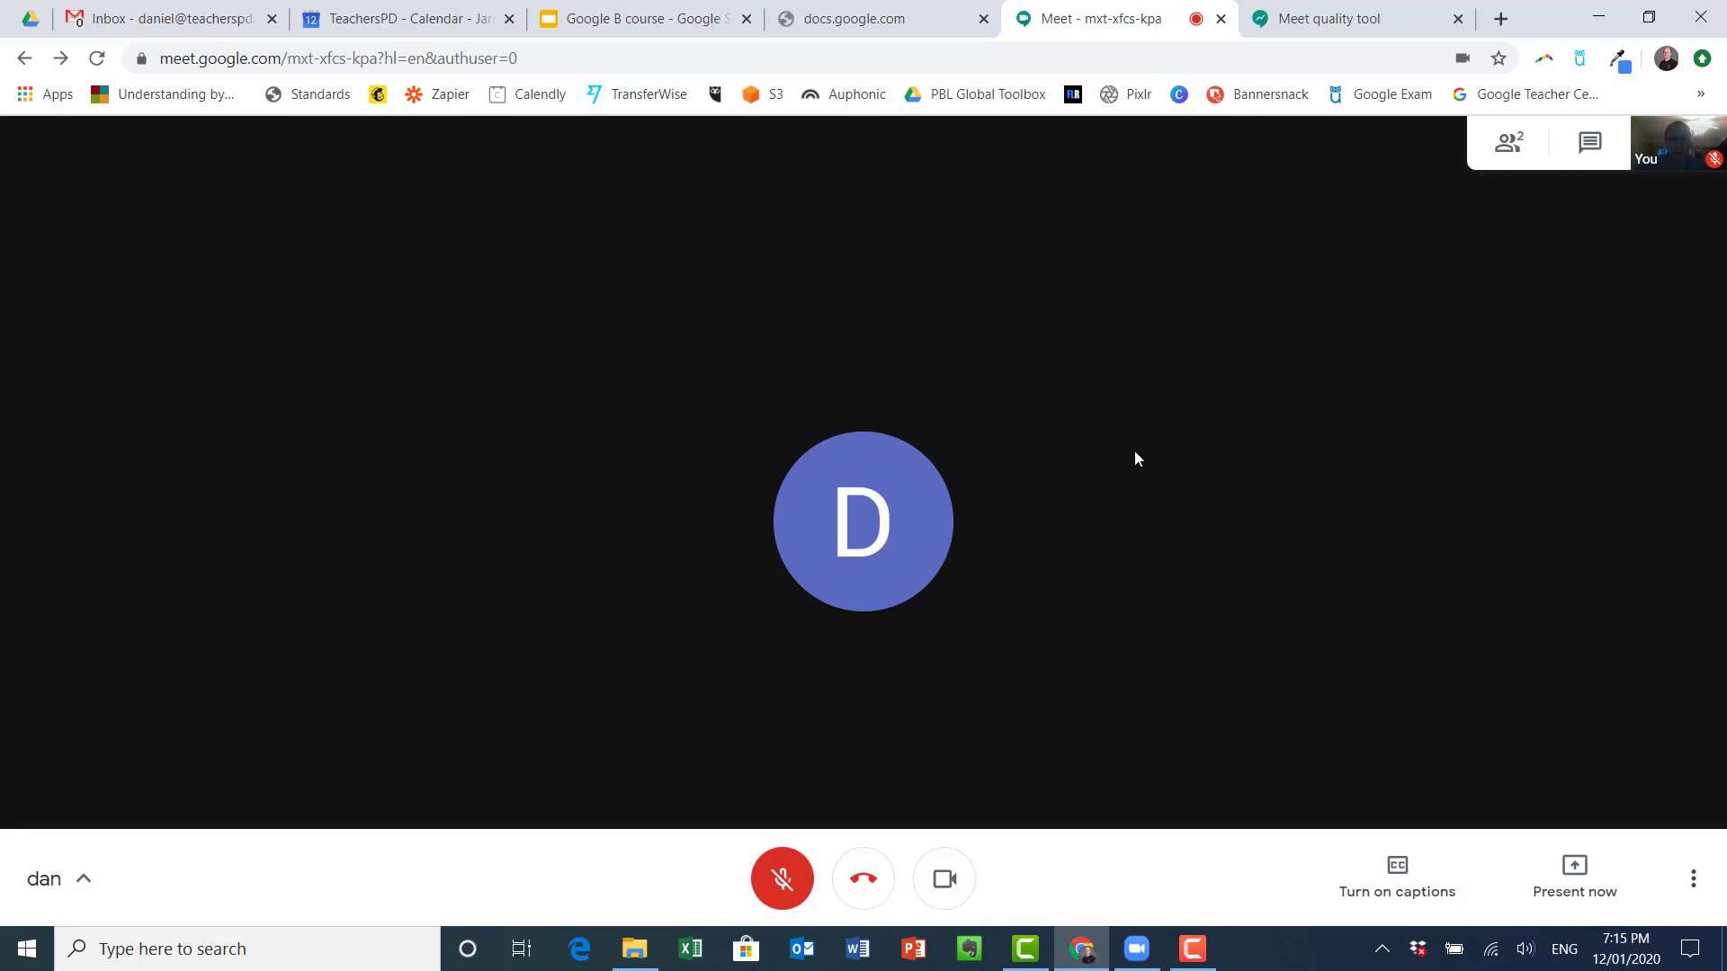